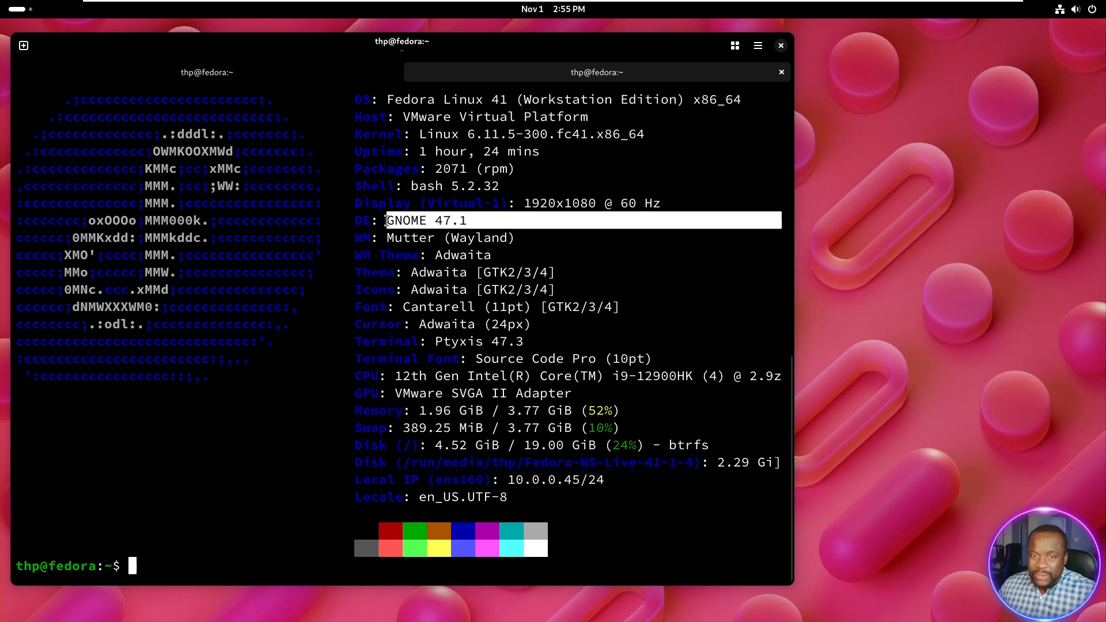
mouse_move(537, 238)
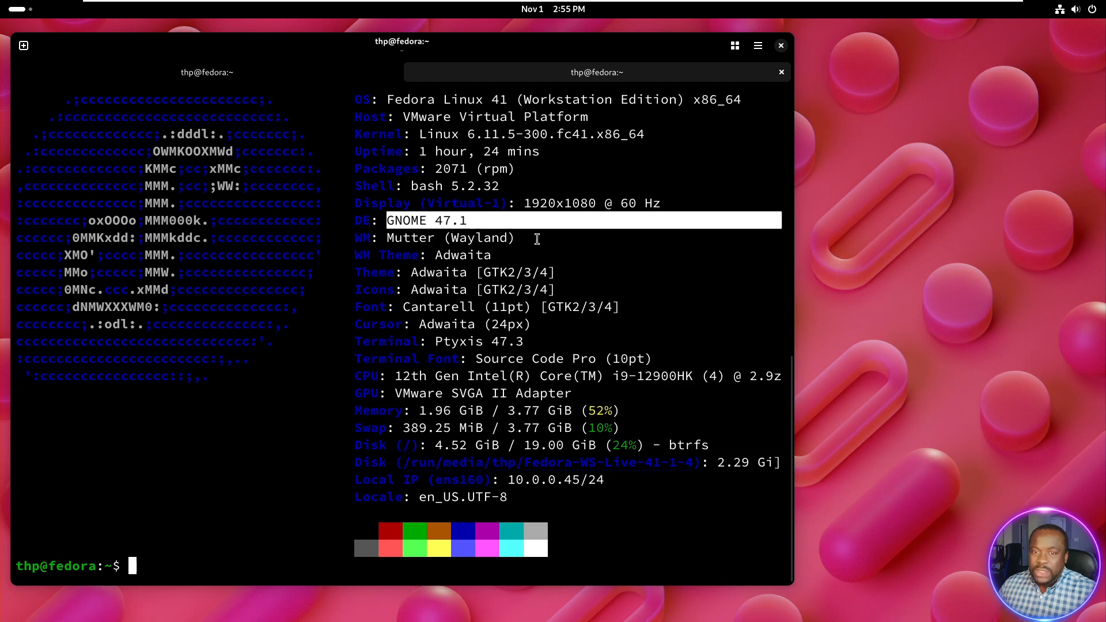
mouse_move(407, 238)
text(f)
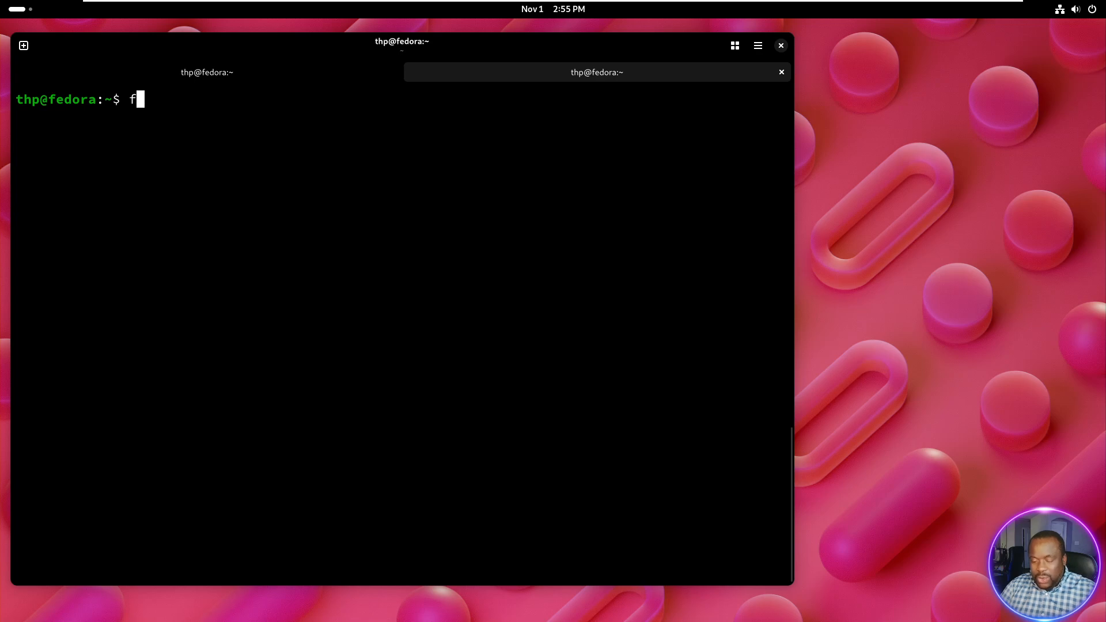
Run free -h, highlight 738Mi free memory and 389Mi used swap, then start htop
text(ree -h)
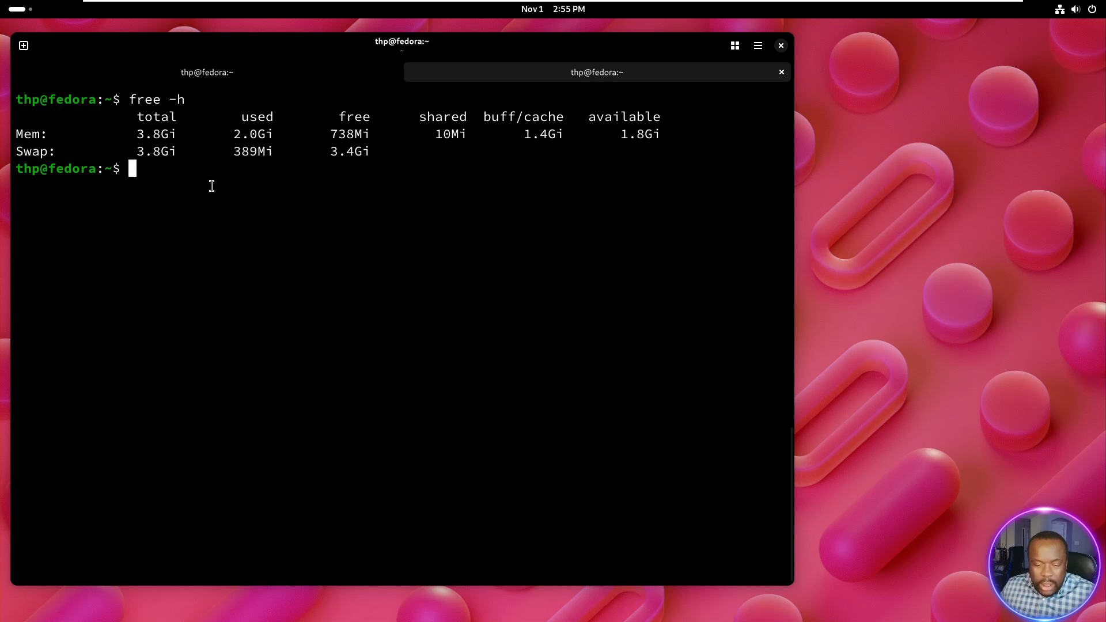
double_click(154, 135)
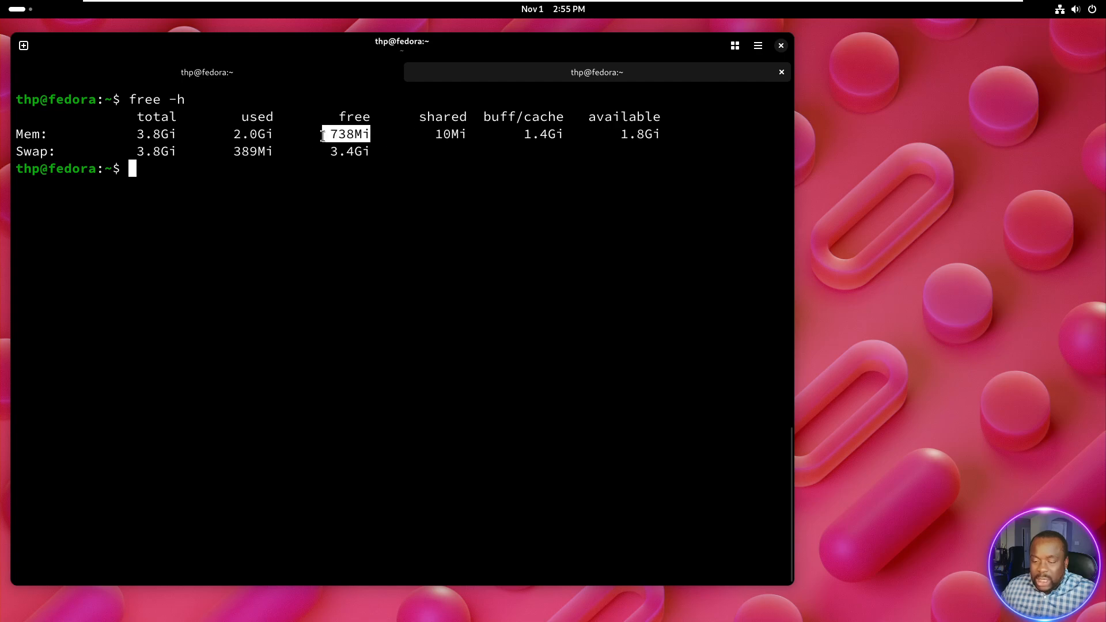
double_click(639, 134)
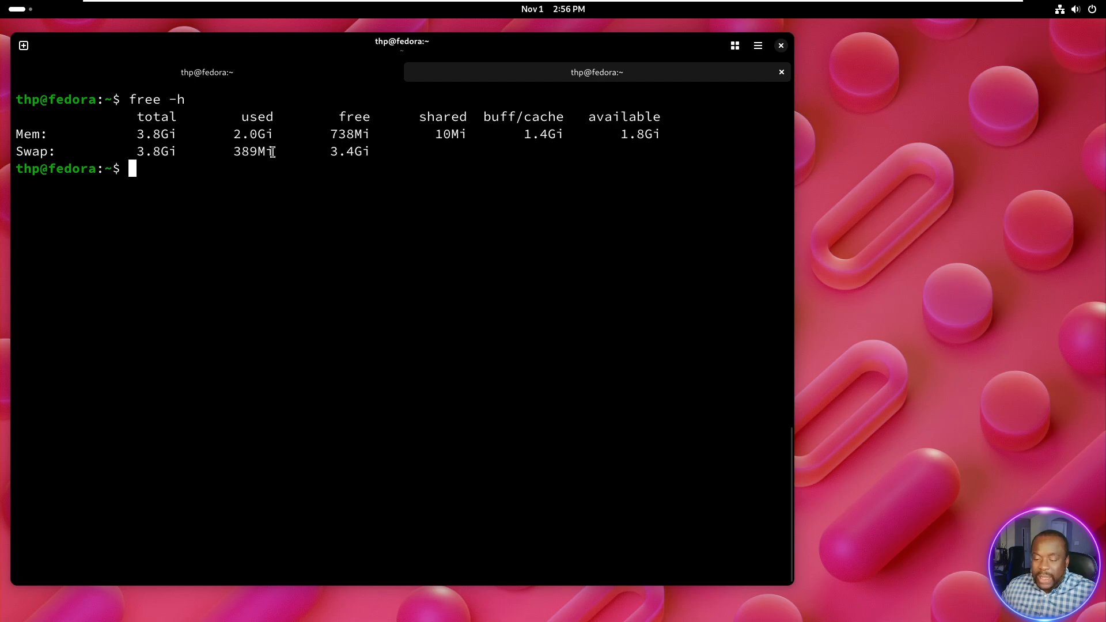
double_click(256, 151)
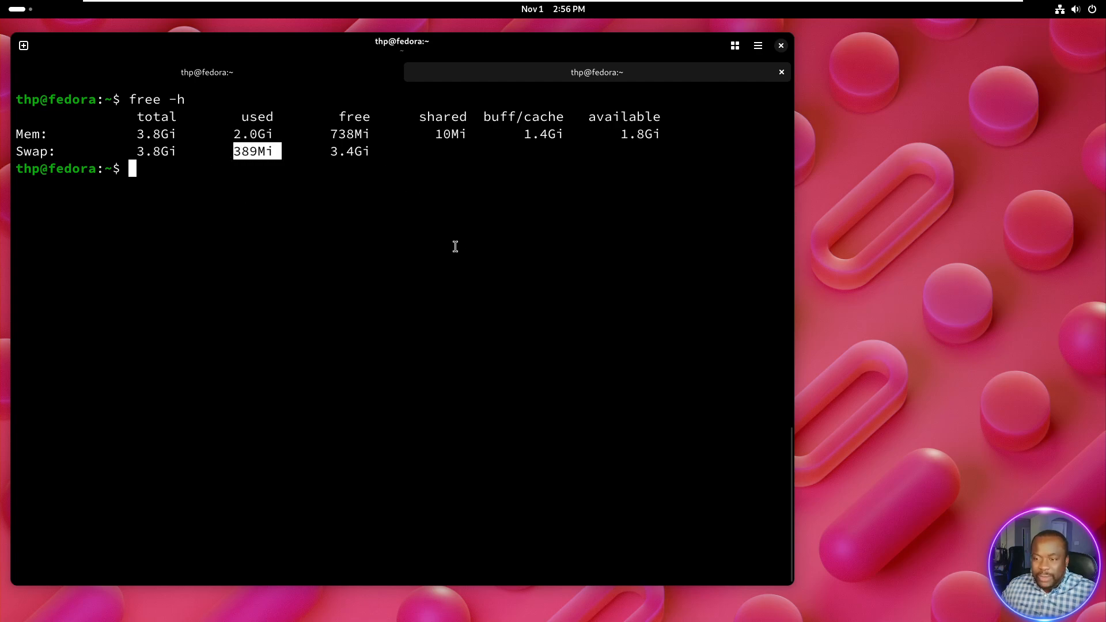
mouse_move(462, 315)
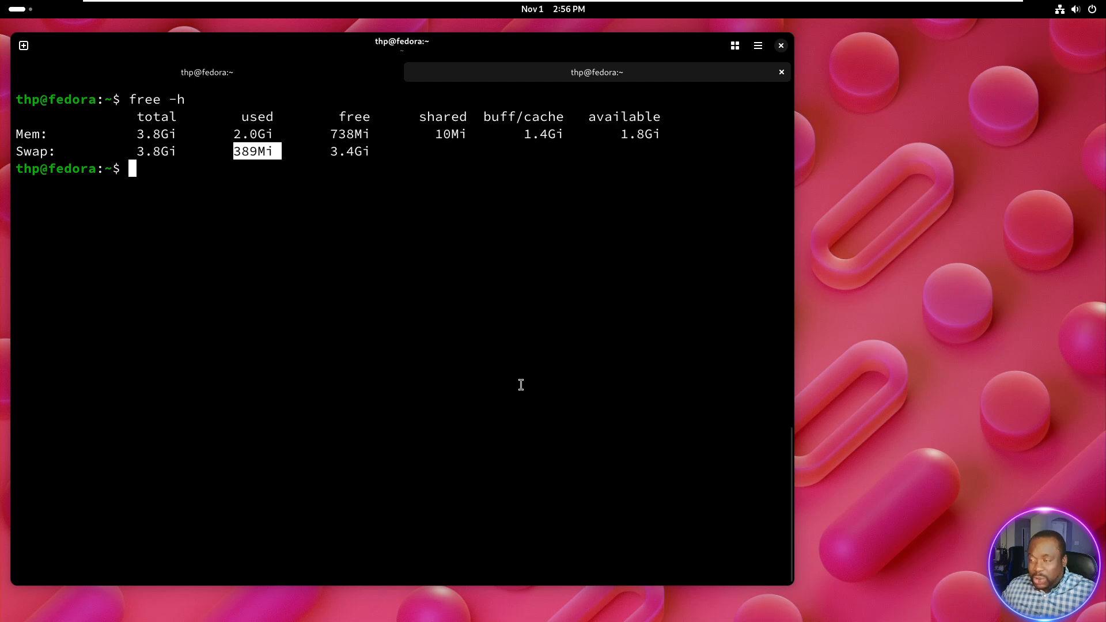
mouse_move(521, 382)
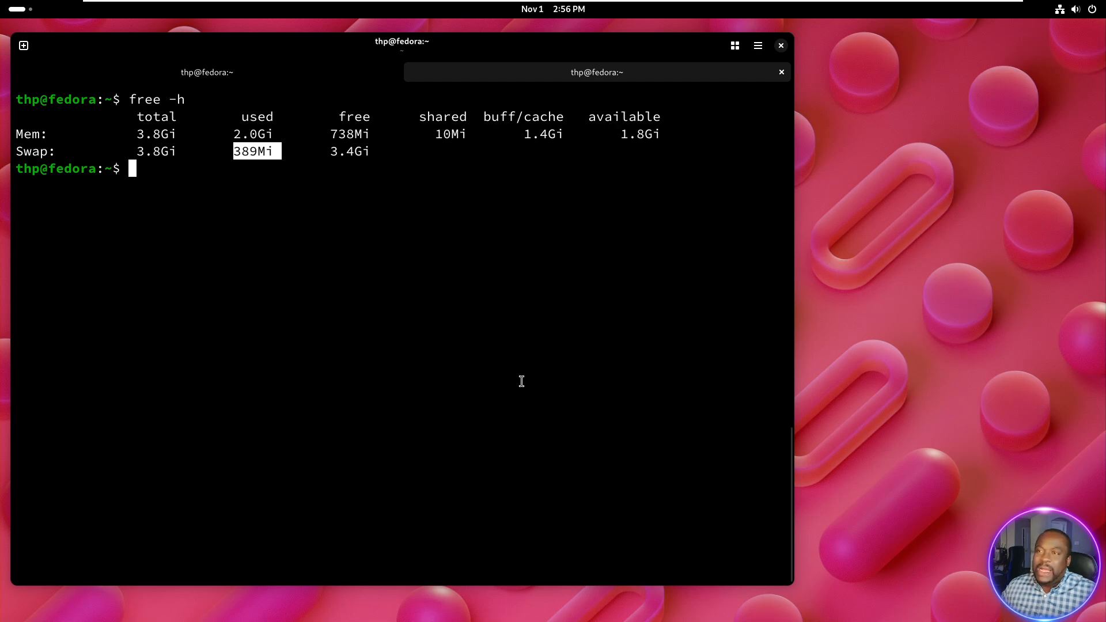
text(ht)
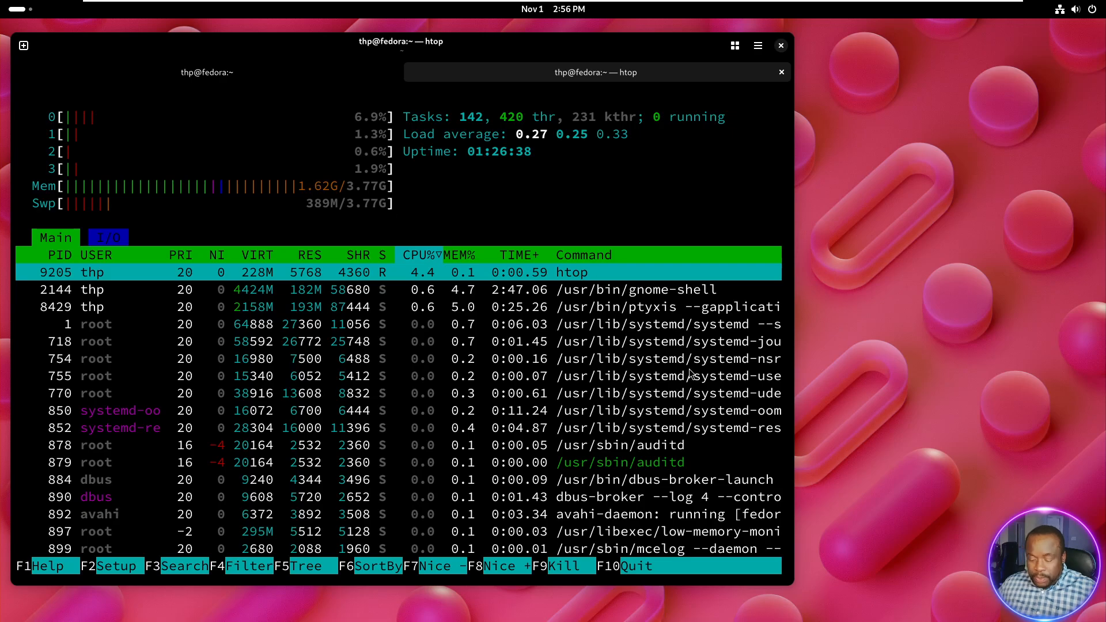
Quit htop, run sudo dnf install htop (already installed), then relaunch and quit htop
key(q)
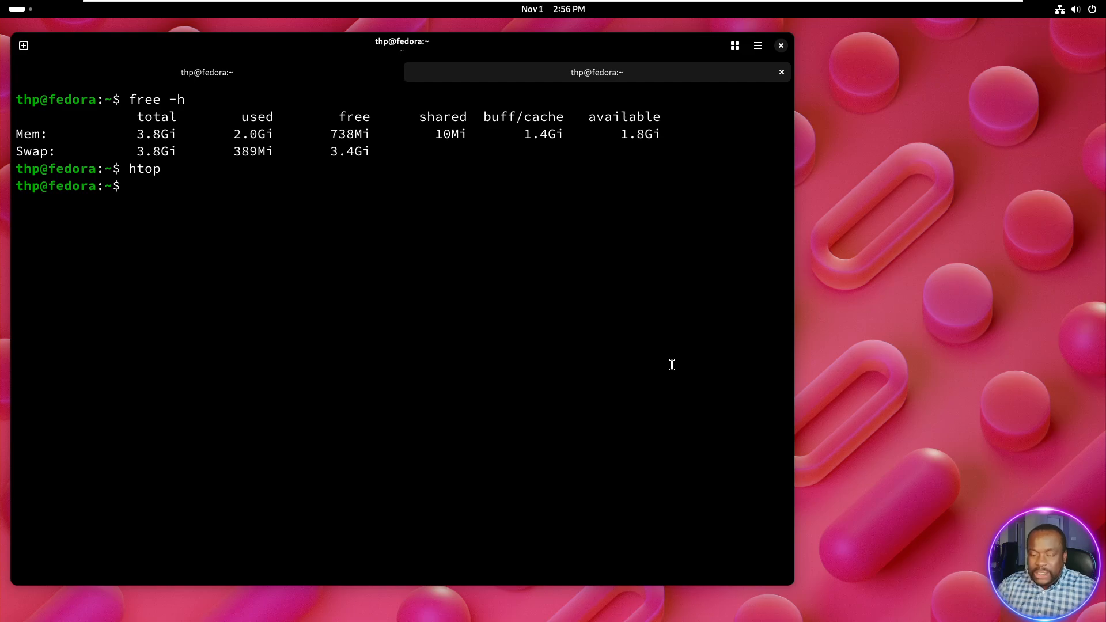
text(dnf)
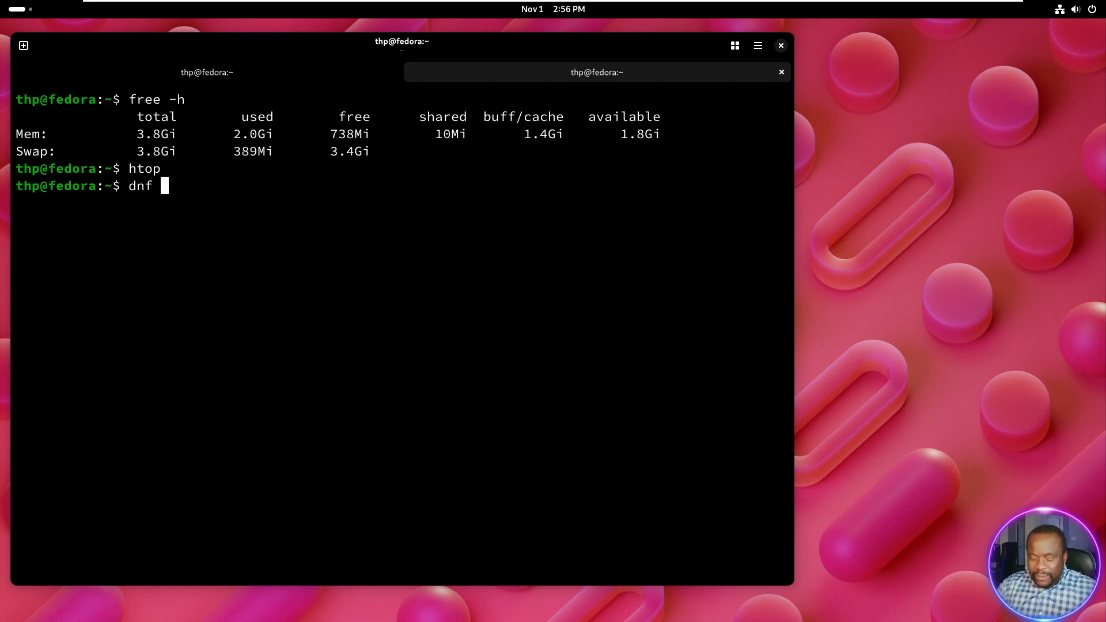
text(install)
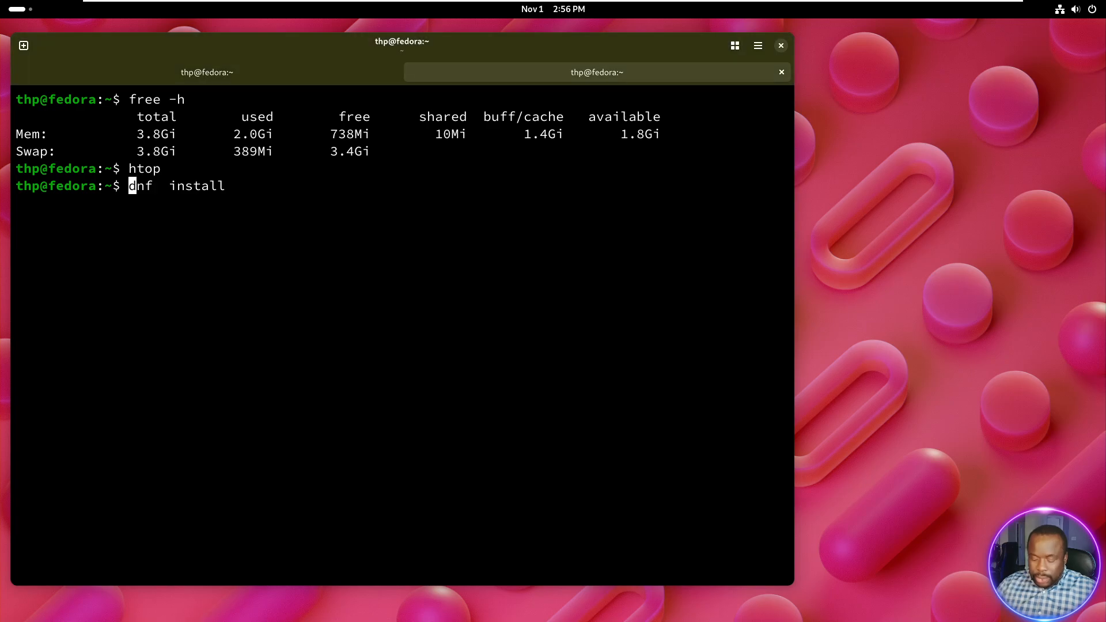
text(sudo)
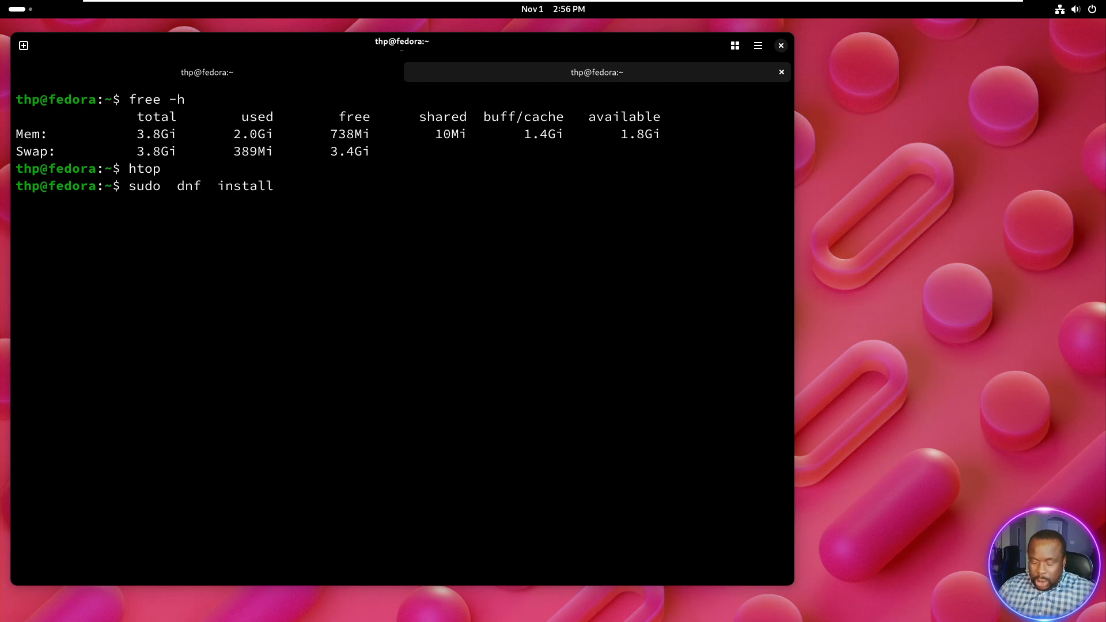
text(htop)
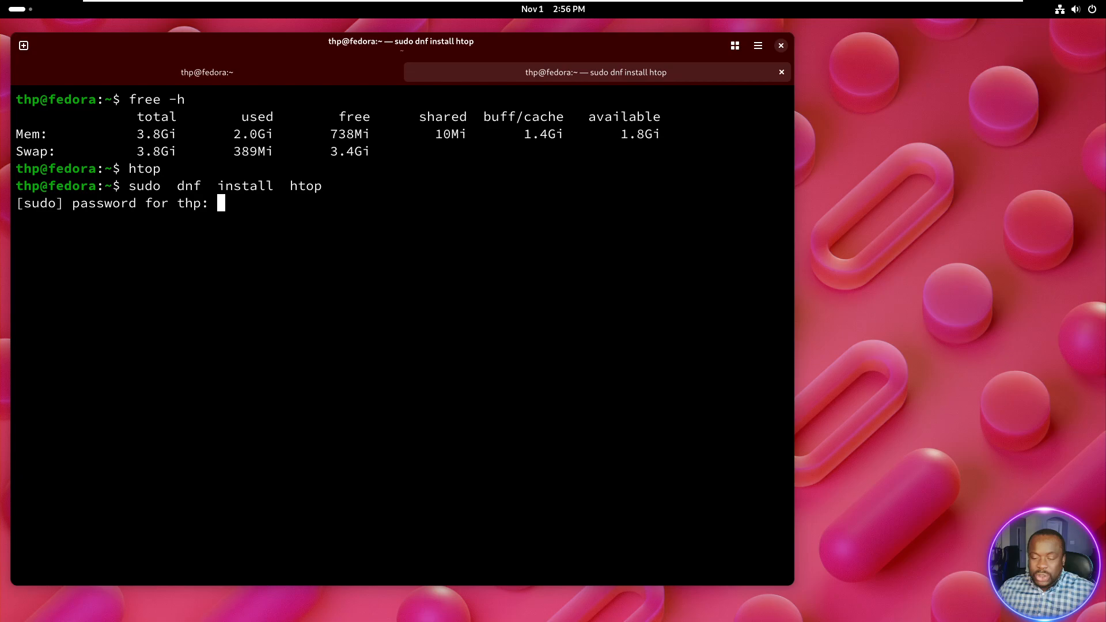
key(Return)
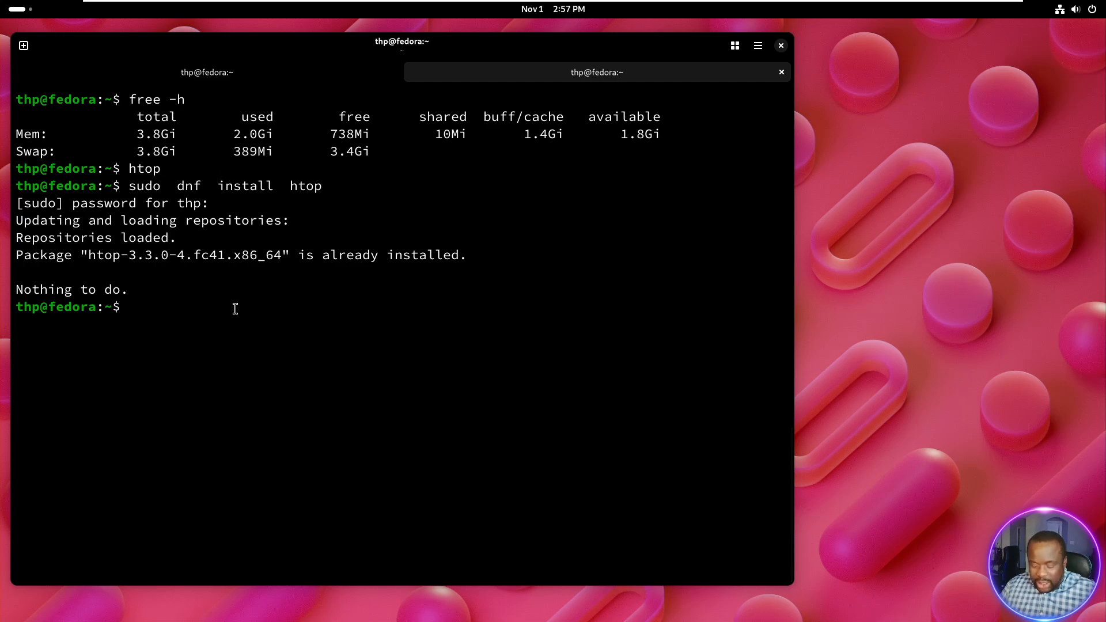
text(htop)
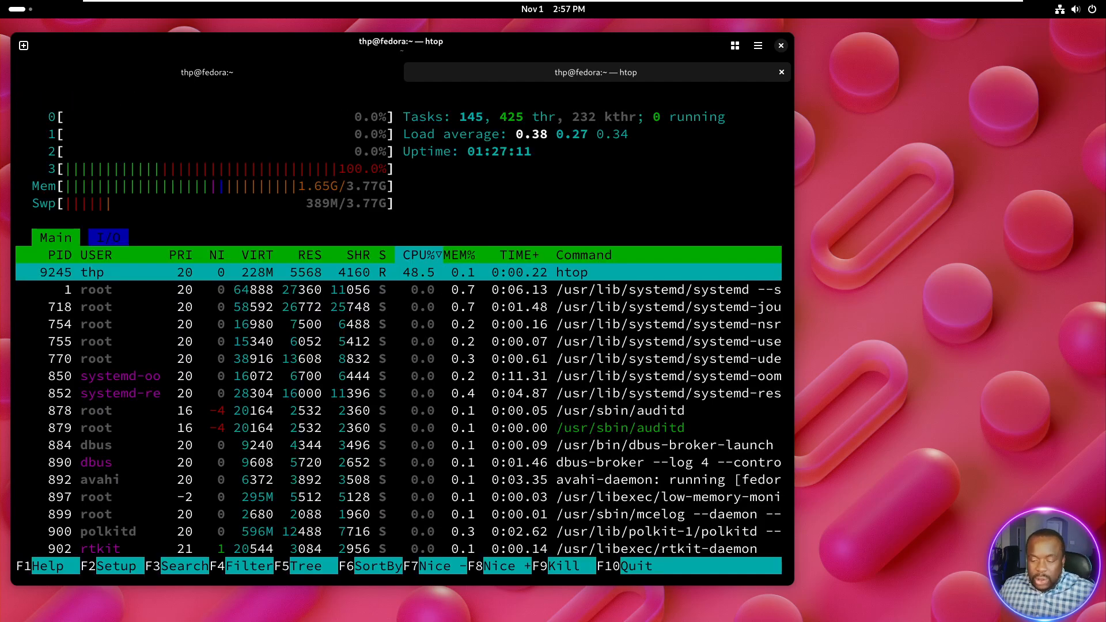
key(q)
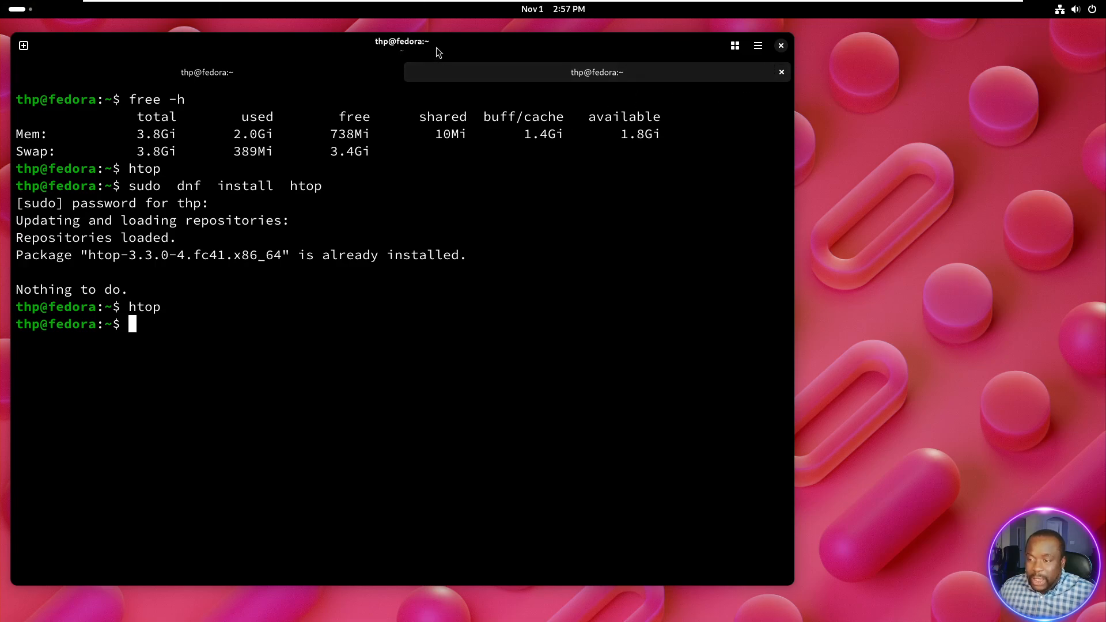
mouse_move(544, 49)
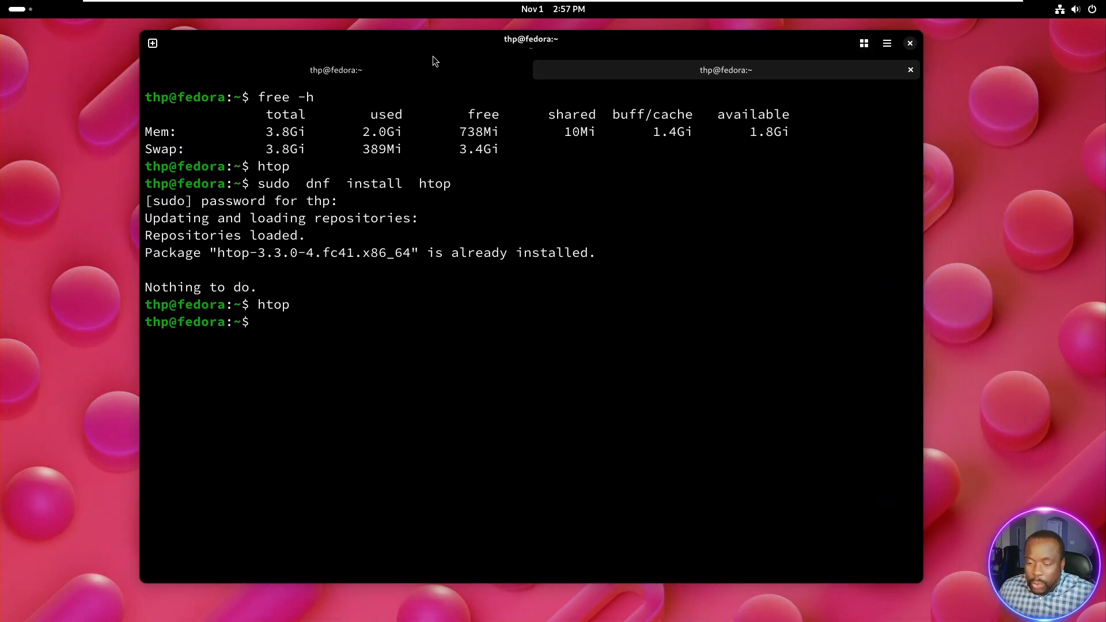
Run fastfetch in the first tab, preview both tabs in the overview, and return to the second tab
click(337, 70)
text(fa)
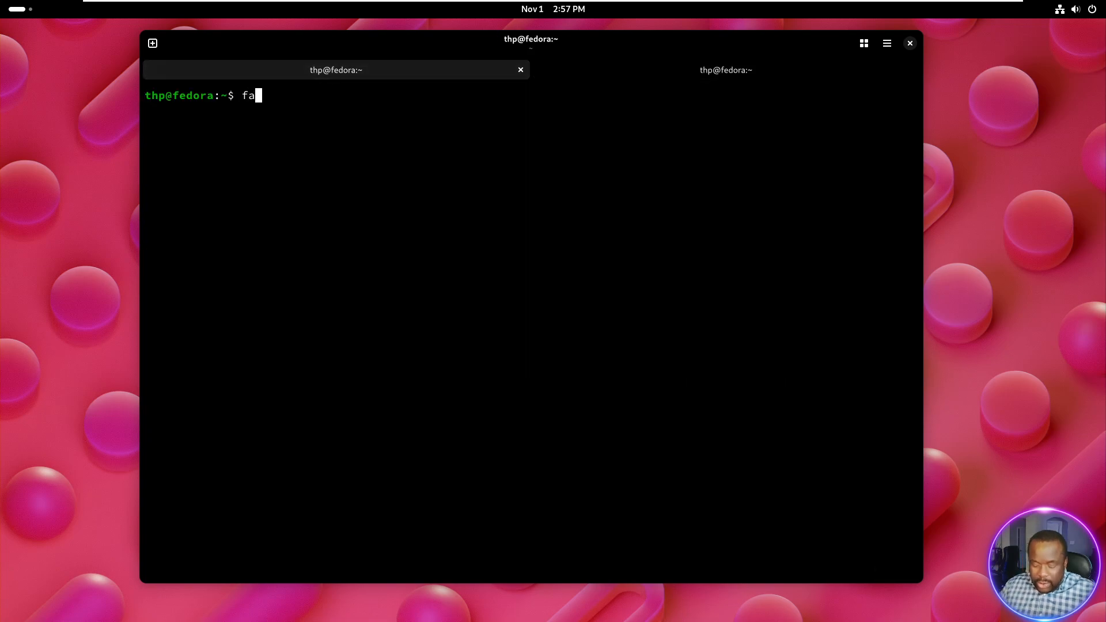
text(stfetch)
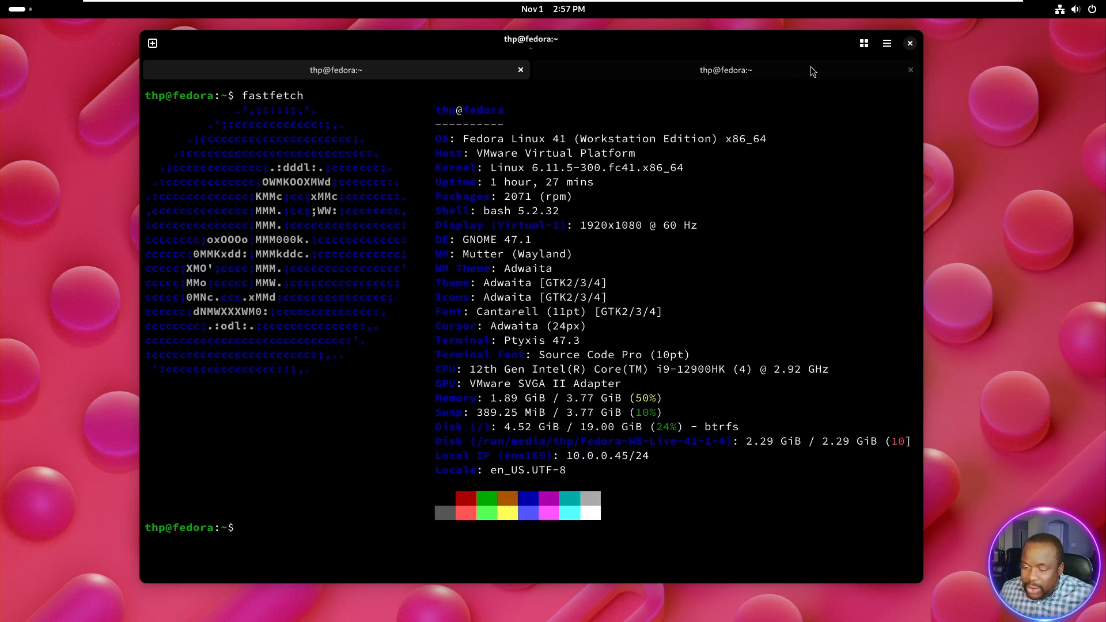
click(864, 44)
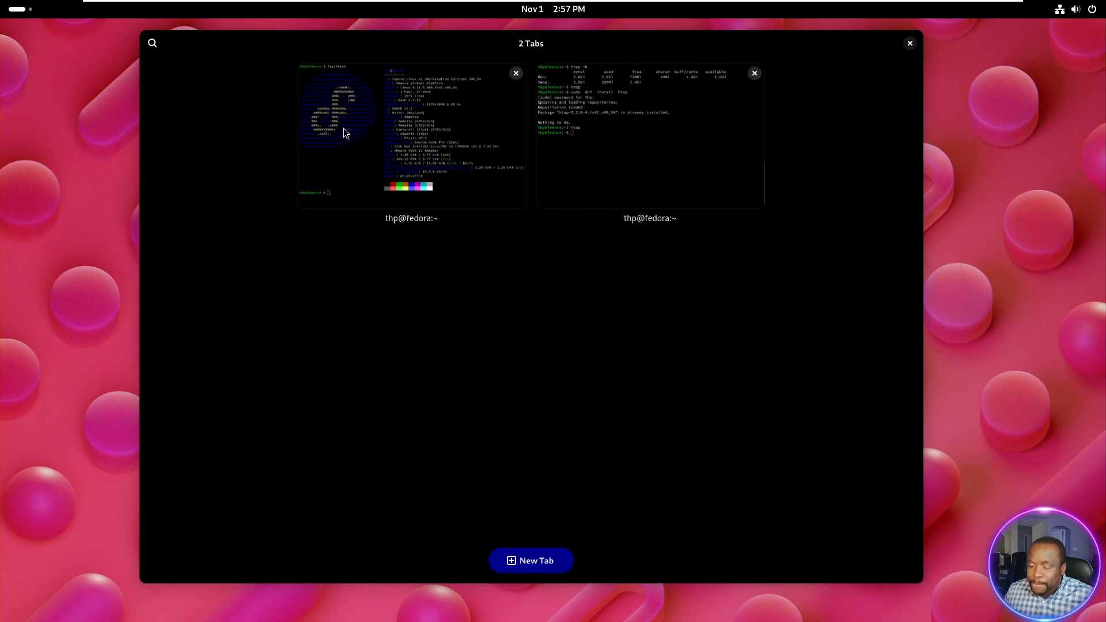
mouse_move(758, 360)
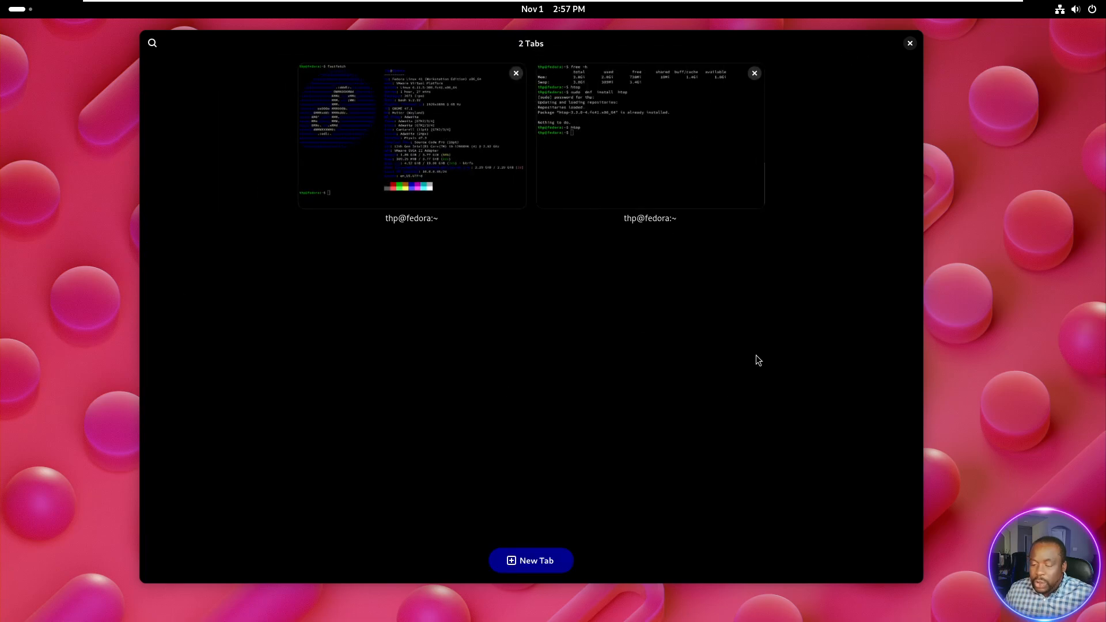
mouse_move(745, 182)
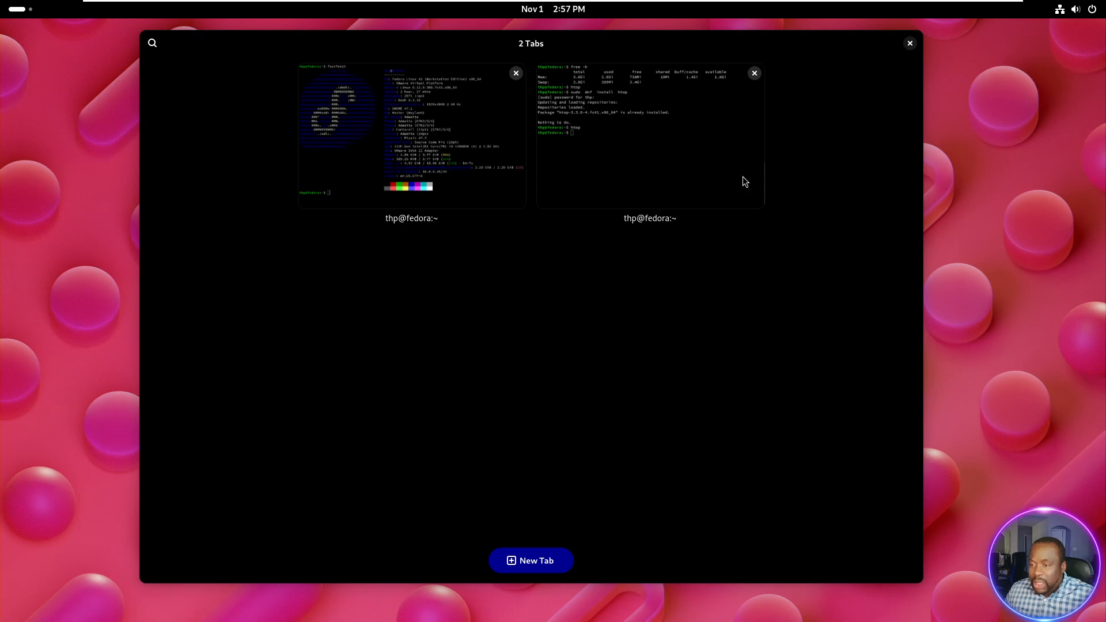
mouse_move(805, 189)
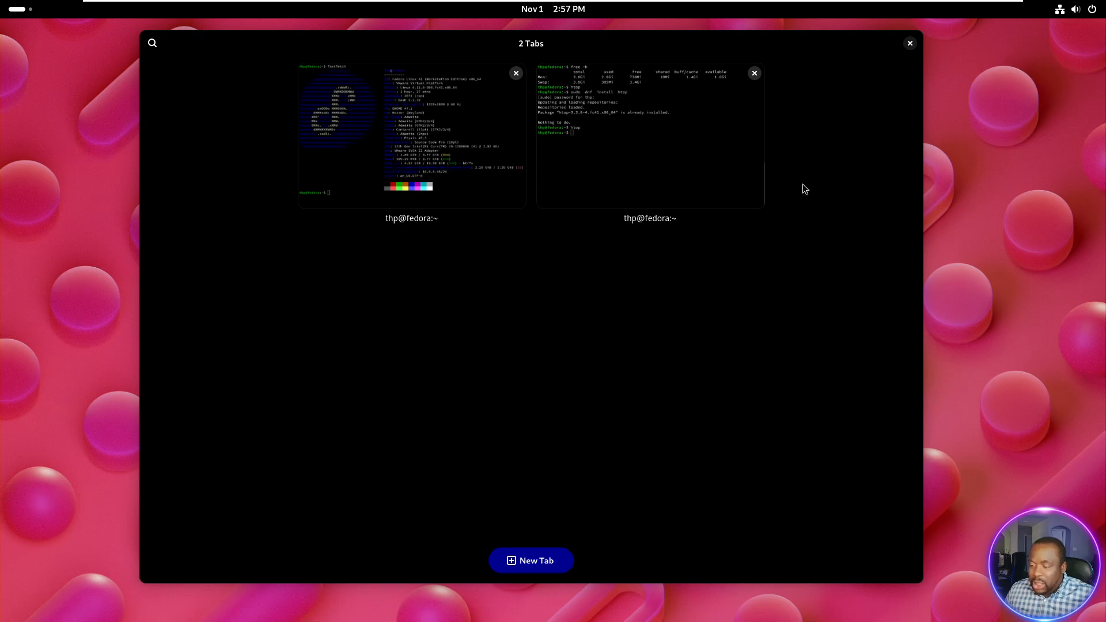
click(649, 133)
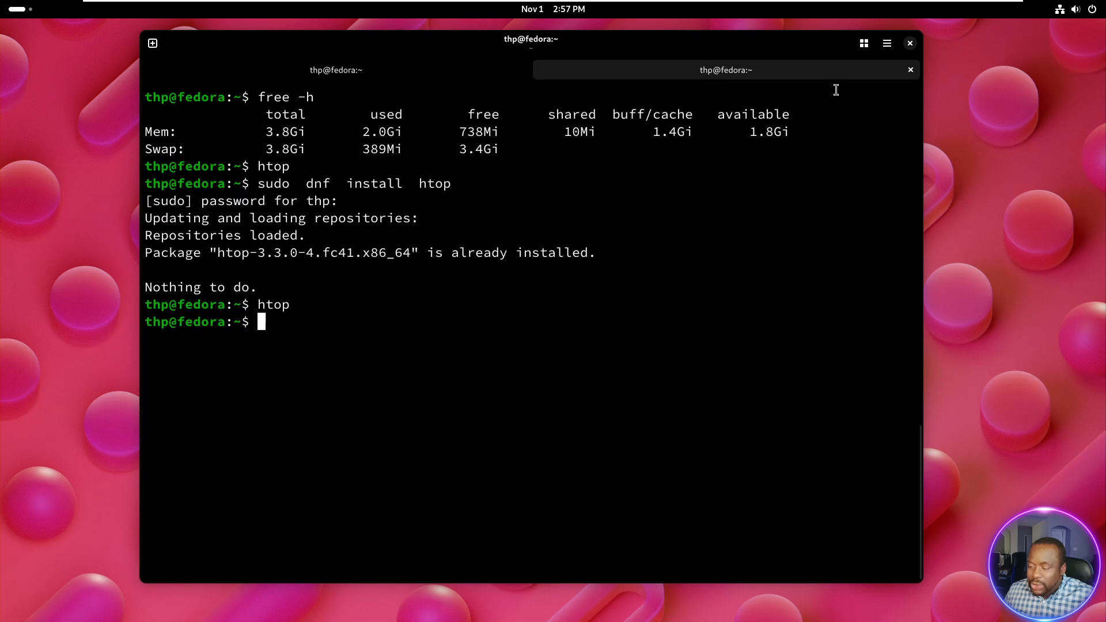
click(887, 43)
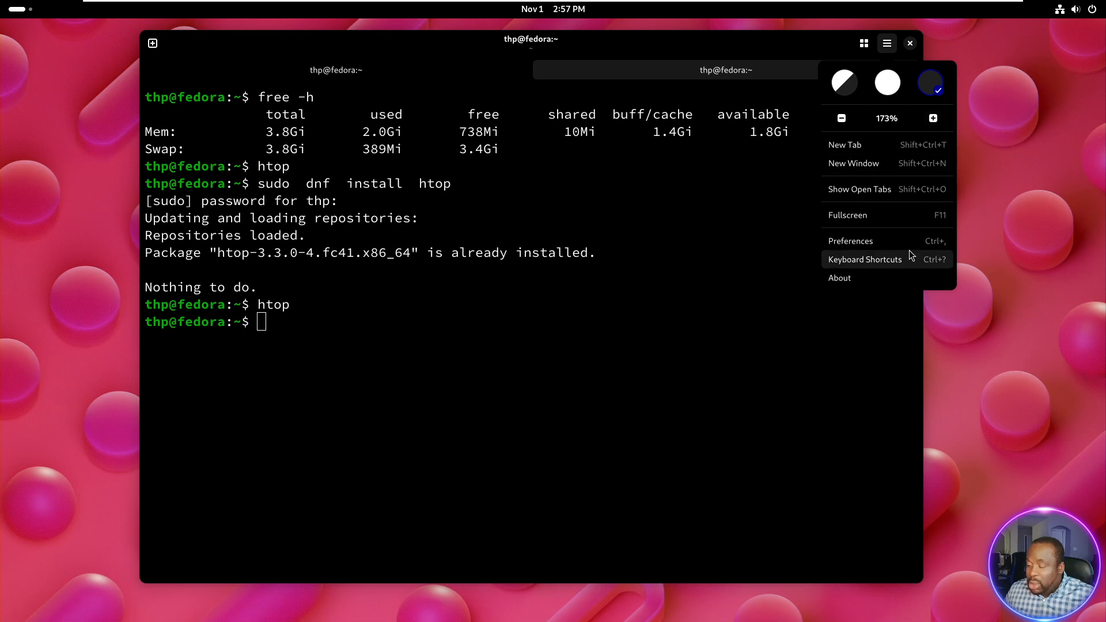
Try the grayish and muted dark palettes, apply the Linux palette, and close Preferences
click(851, 241)
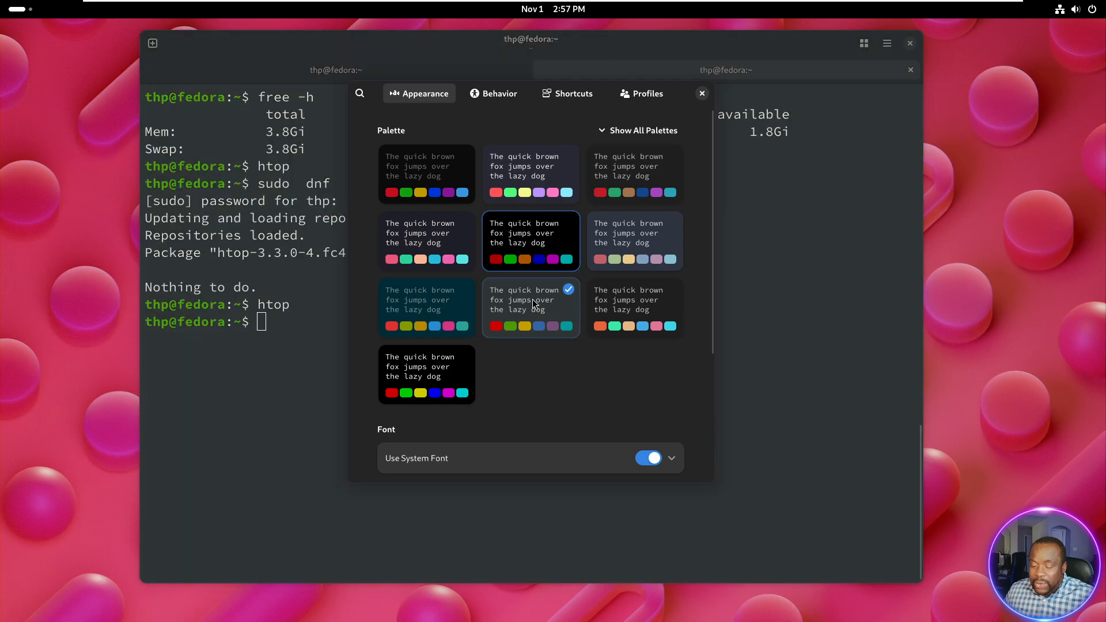
click(635, 173)
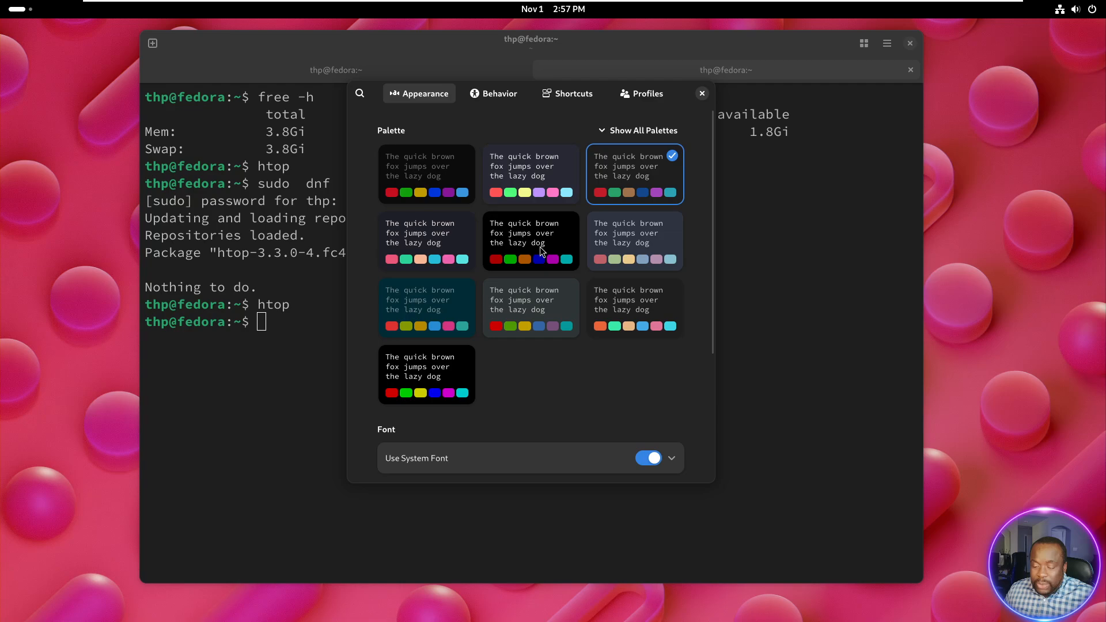
click(530, 240)
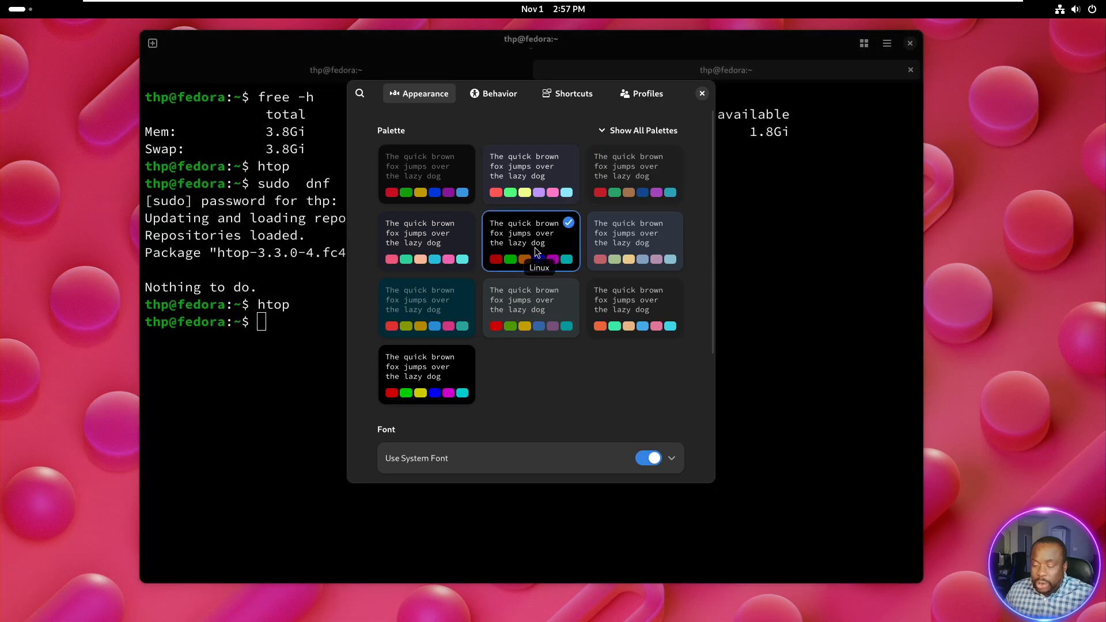
mouse_move(536, 254)
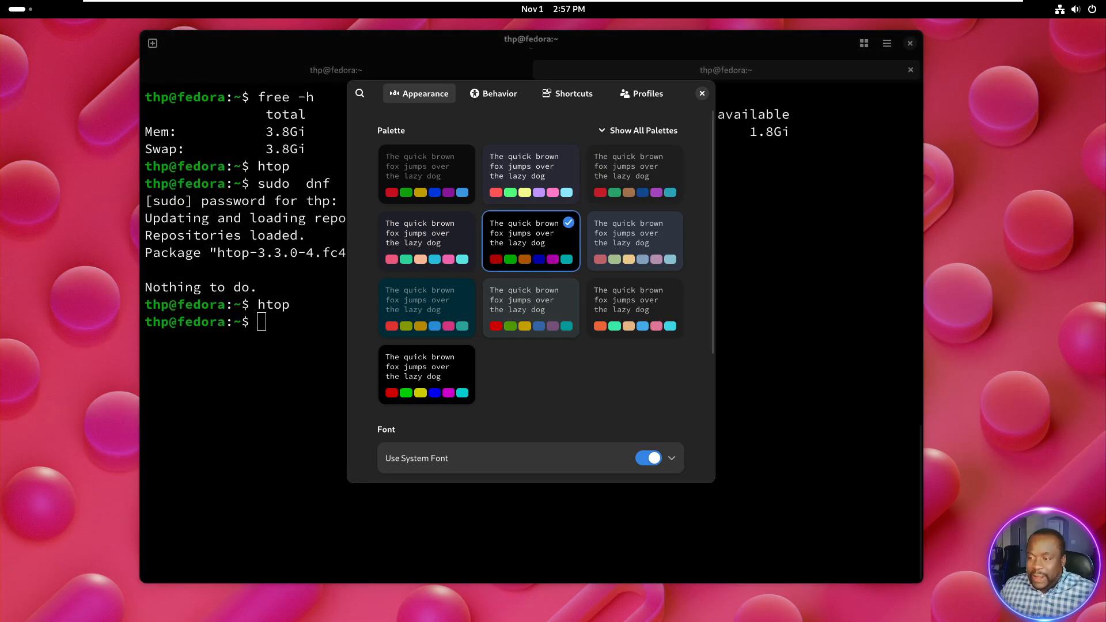
mouse_move(1099, 370)
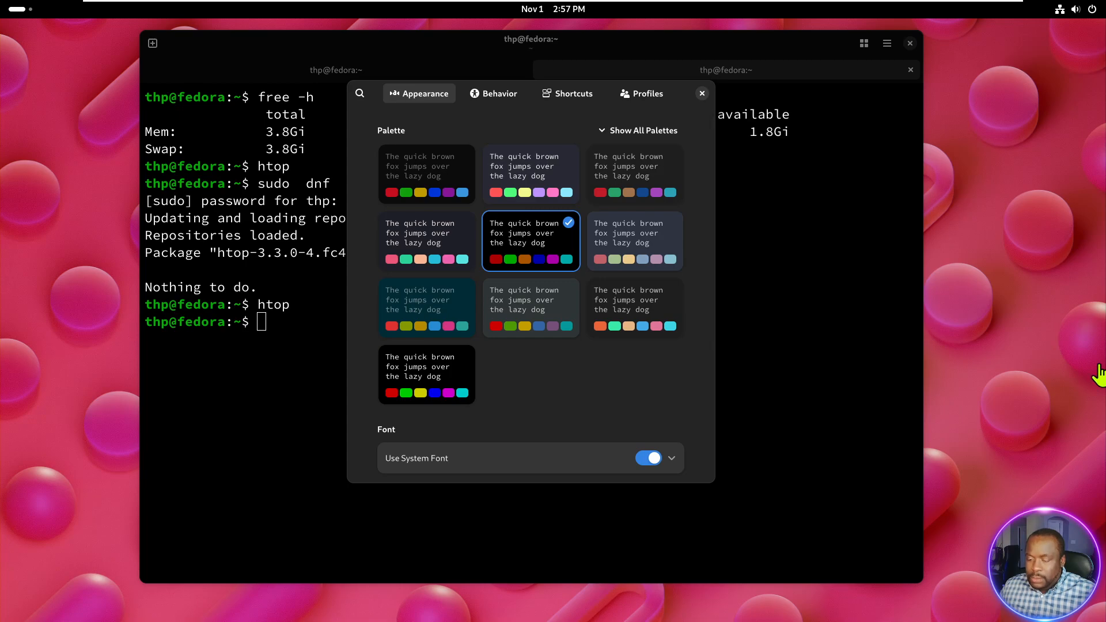
mouse_move(764, 131)
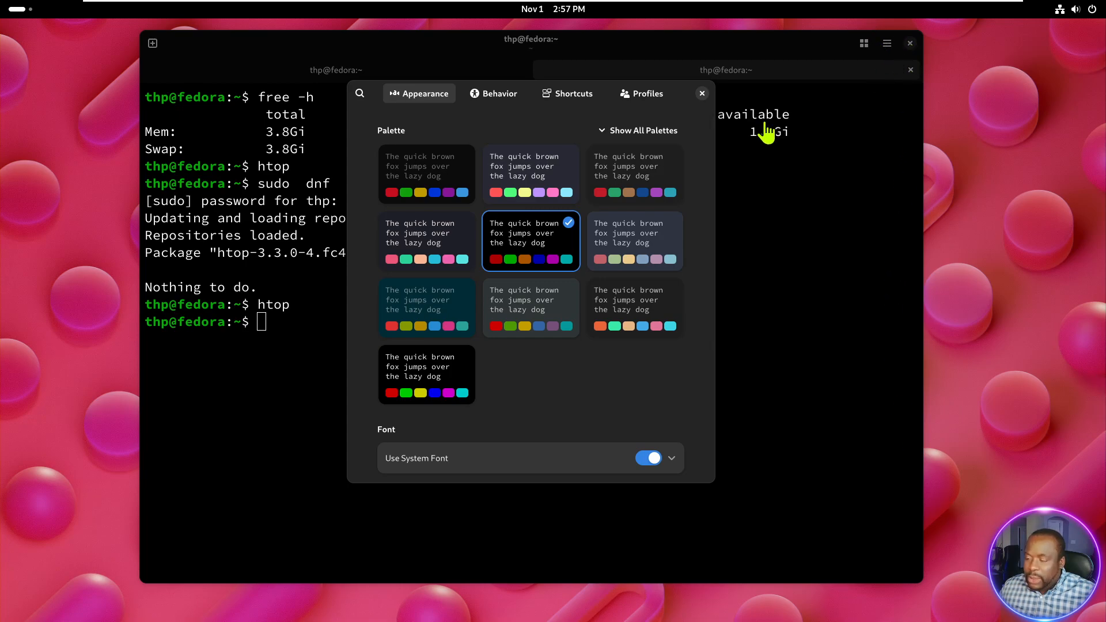
mouse_move(703, 94)
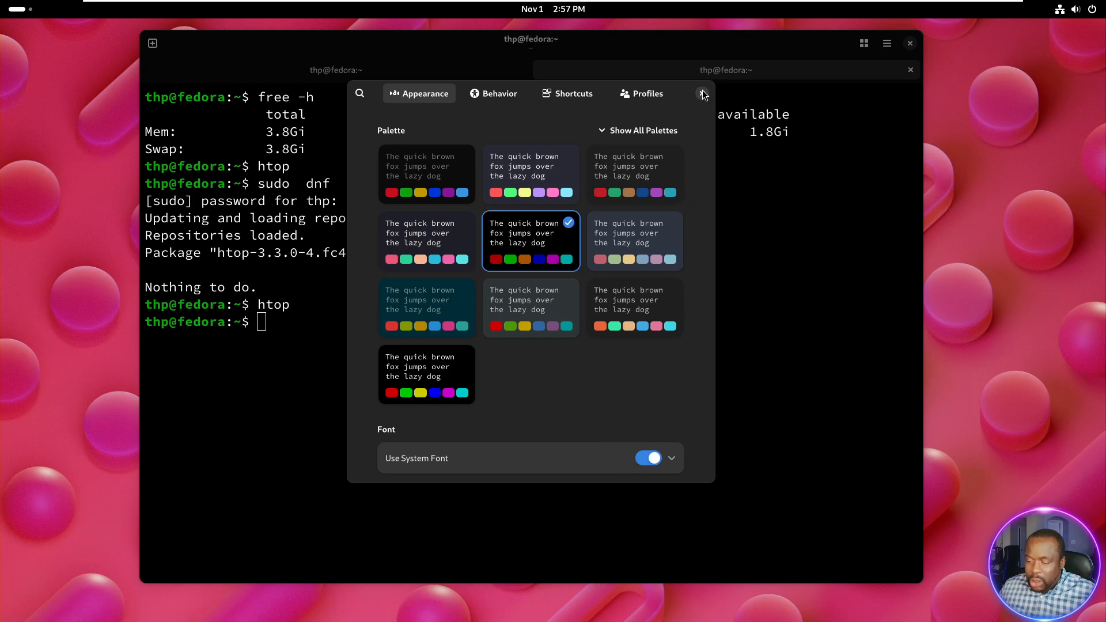
click(704, 94)
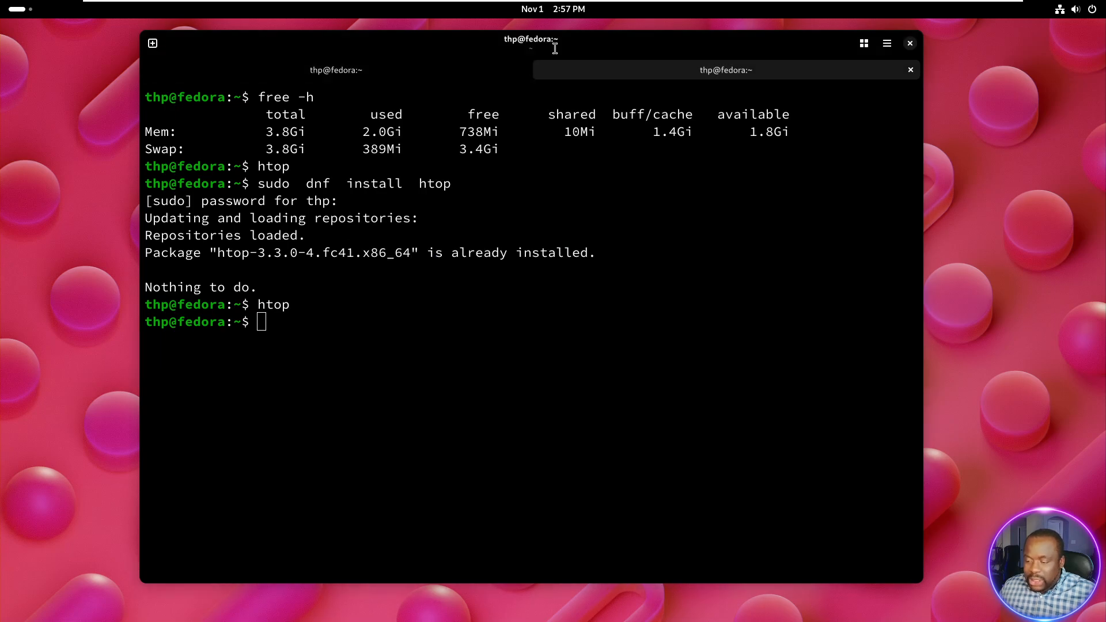
right_click(554, 46)
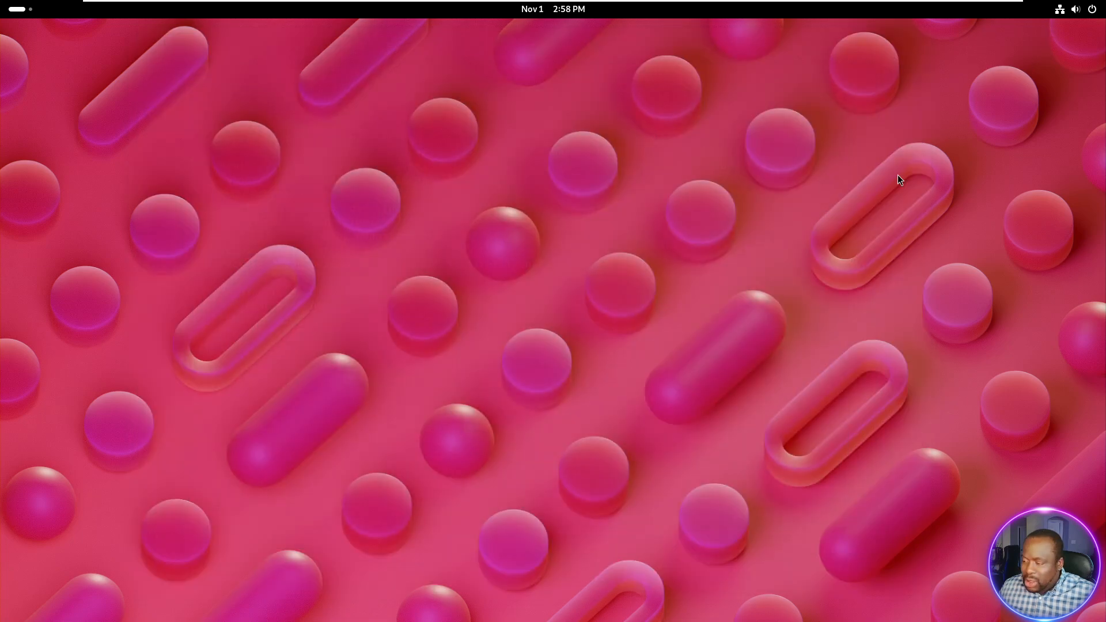
Set the blue hills-and-balloons wallpaper, then toggle light style and back to dark style
right_click(614, 190)
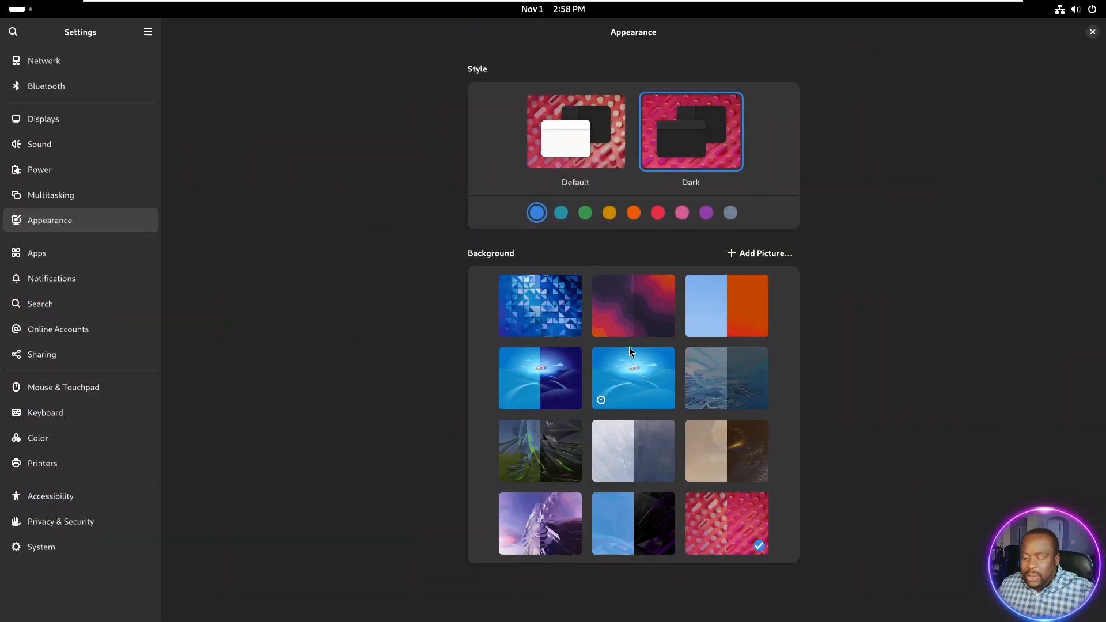
mouse_move(638, 398)
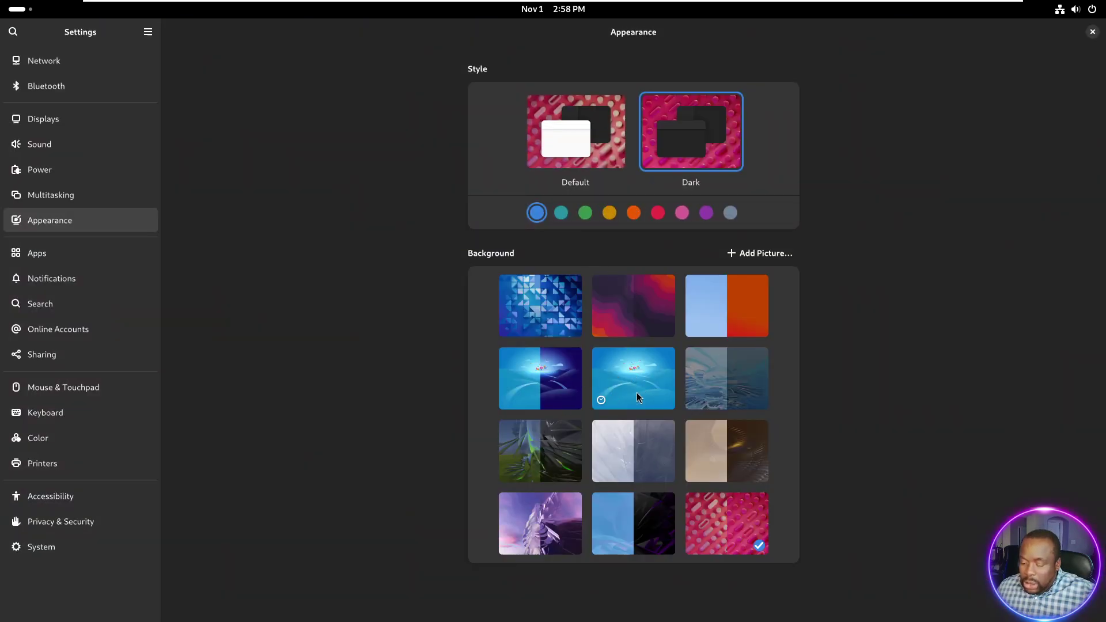
click(633, 378)
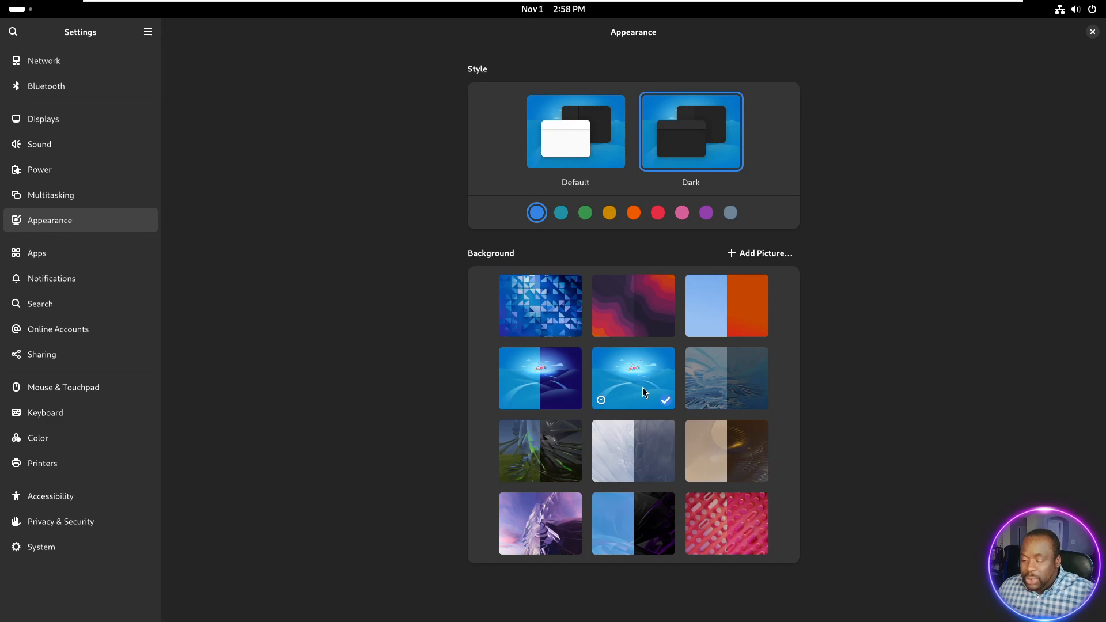
click(575, 133)
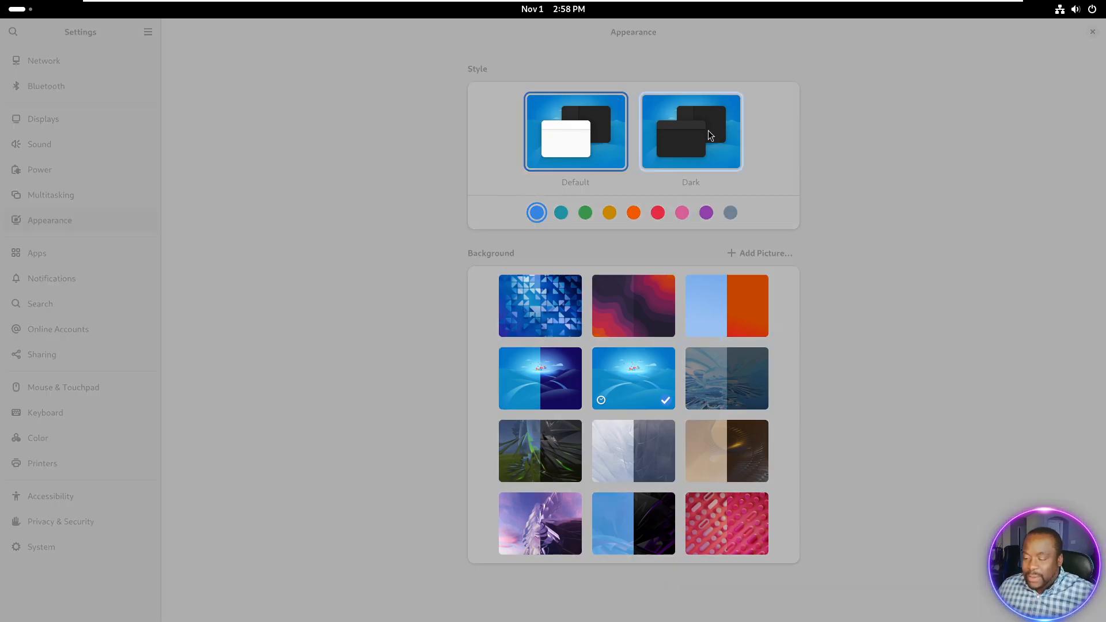
click(691, 131)
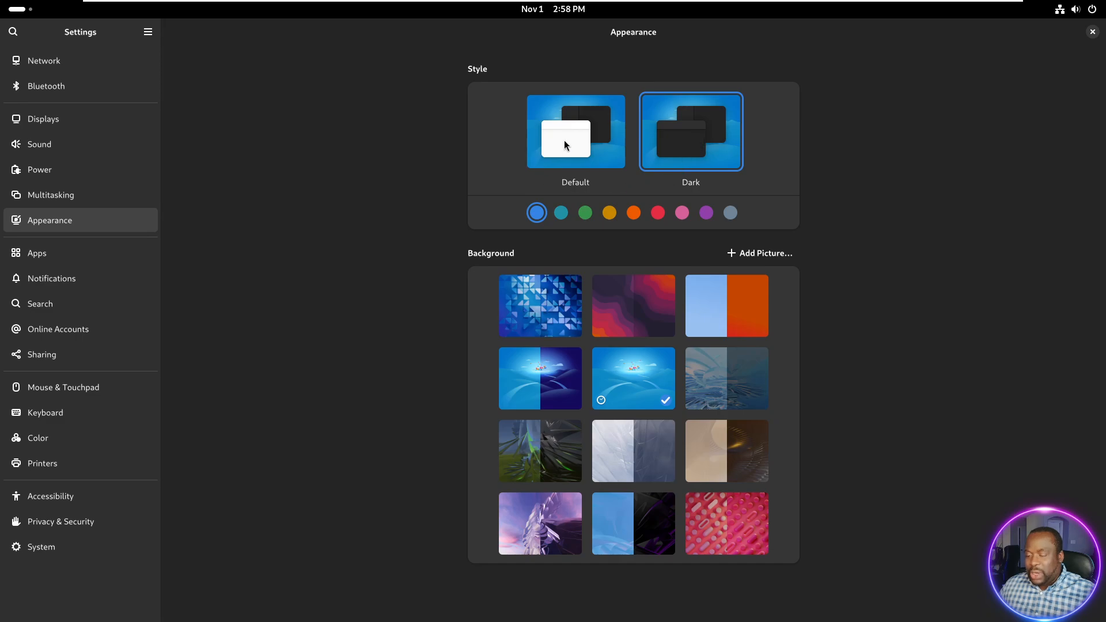
mouse_move(580, 143)
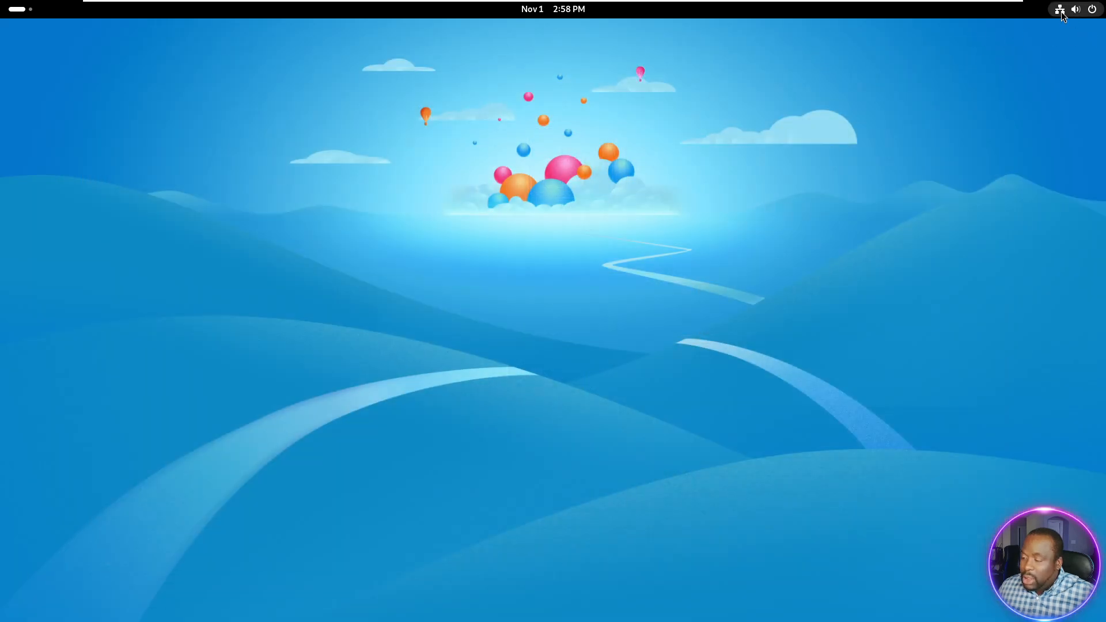
Check Dark Style in Quick Settings, close the panel, and right-click the desktop
click(1060, 9)
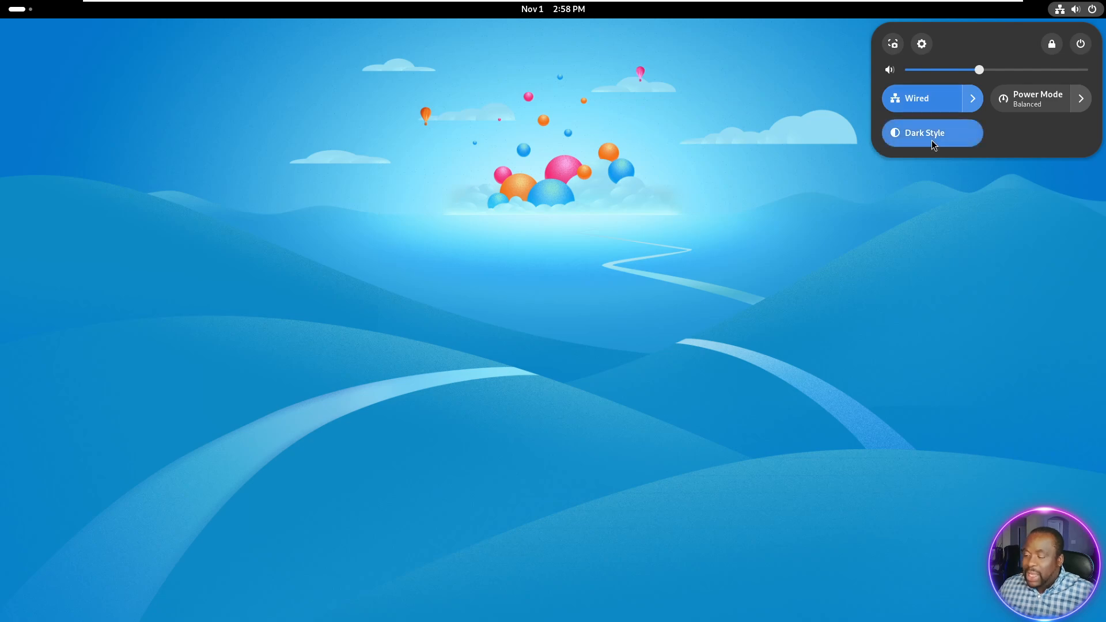
mouse_move(897, 414)
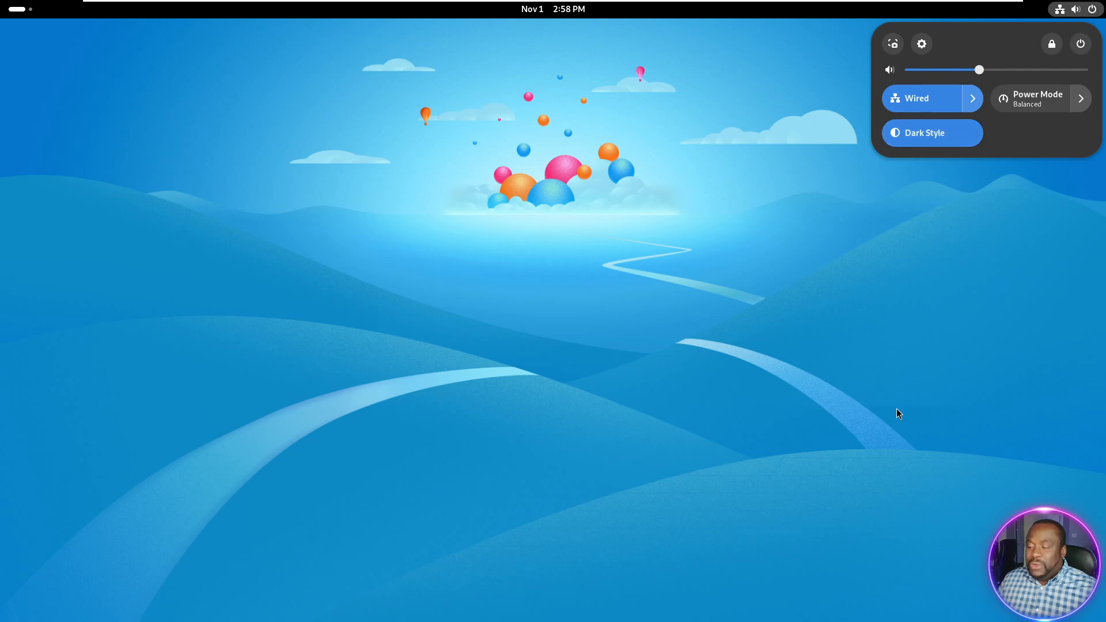
click(1060, 9)
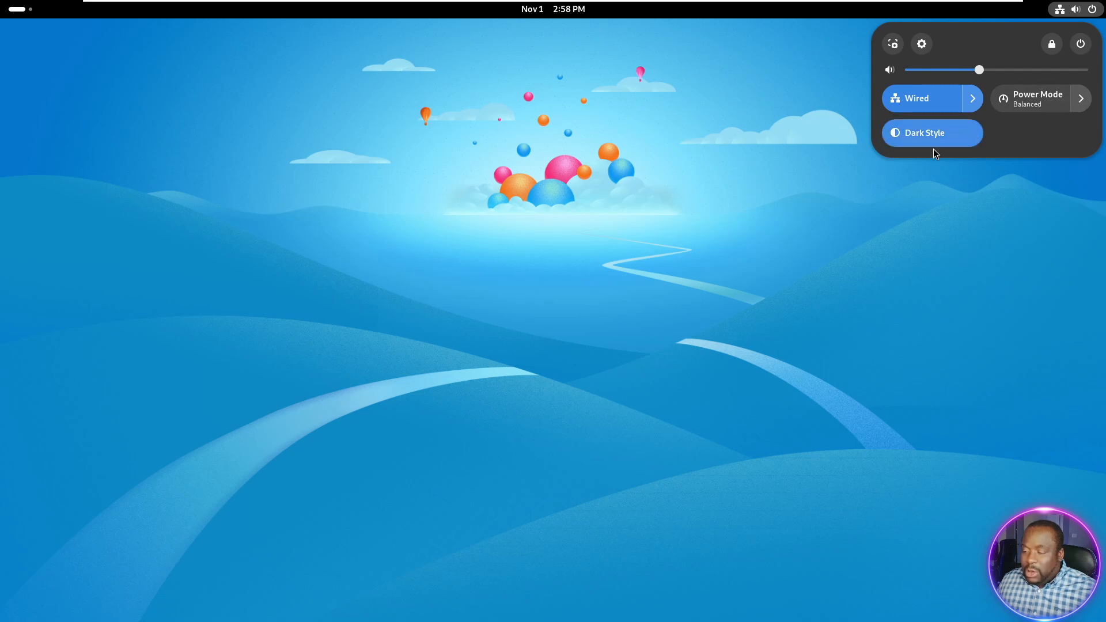
right_click(563, 421)
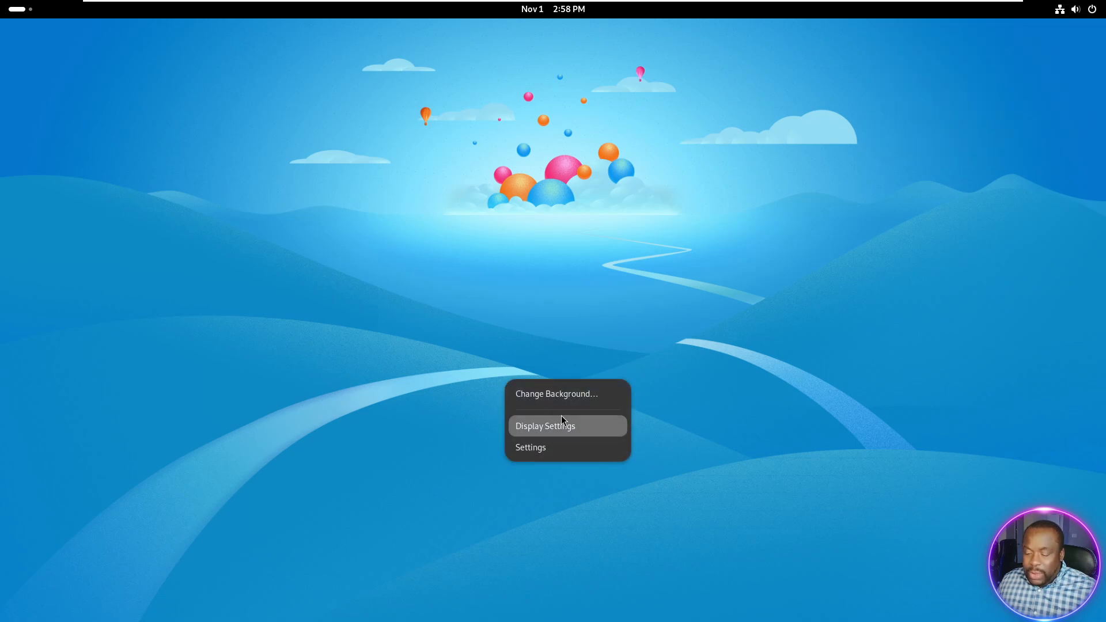
mouse_move(578, 405)
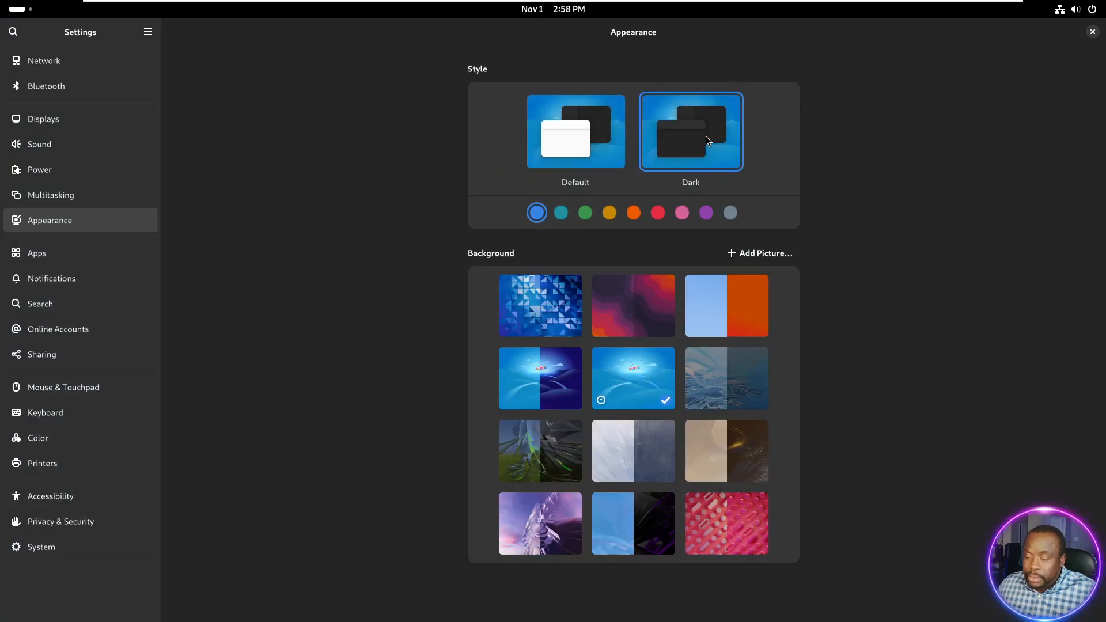
mouse_move(941, 226)
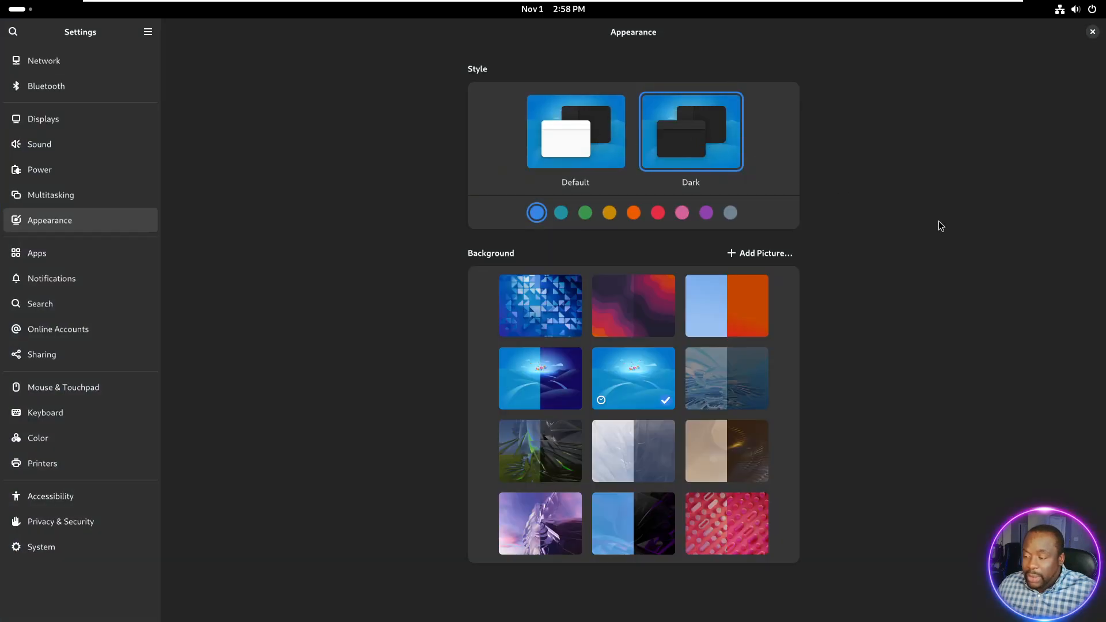
Apply the split day-and-night hills wallpaper and close the Settings window
click(1093, 31)
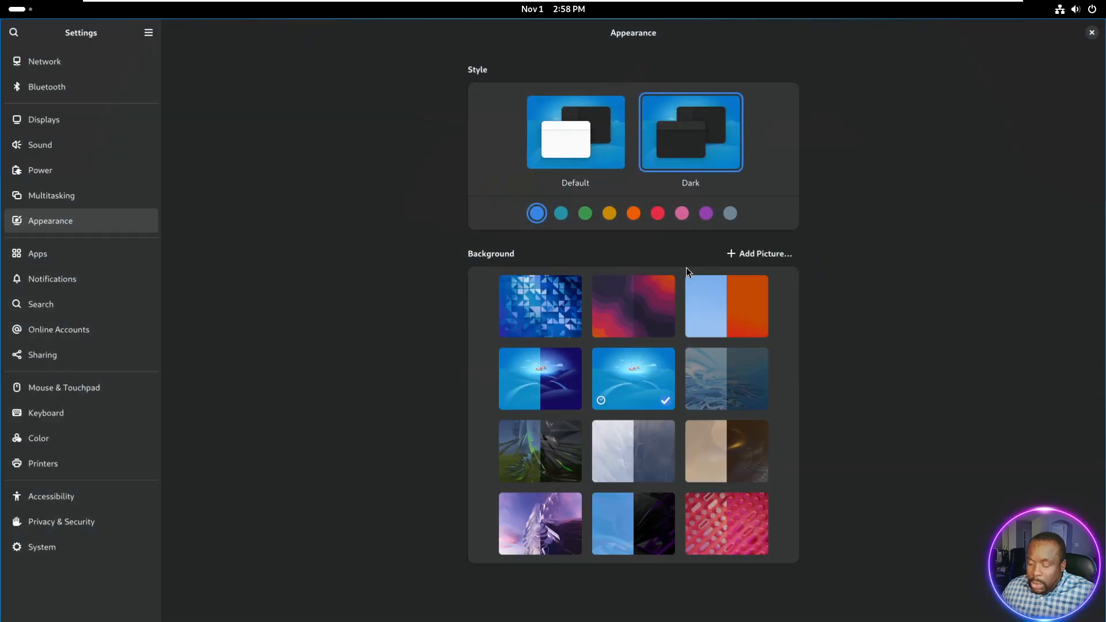
mouse_move(534, 382)
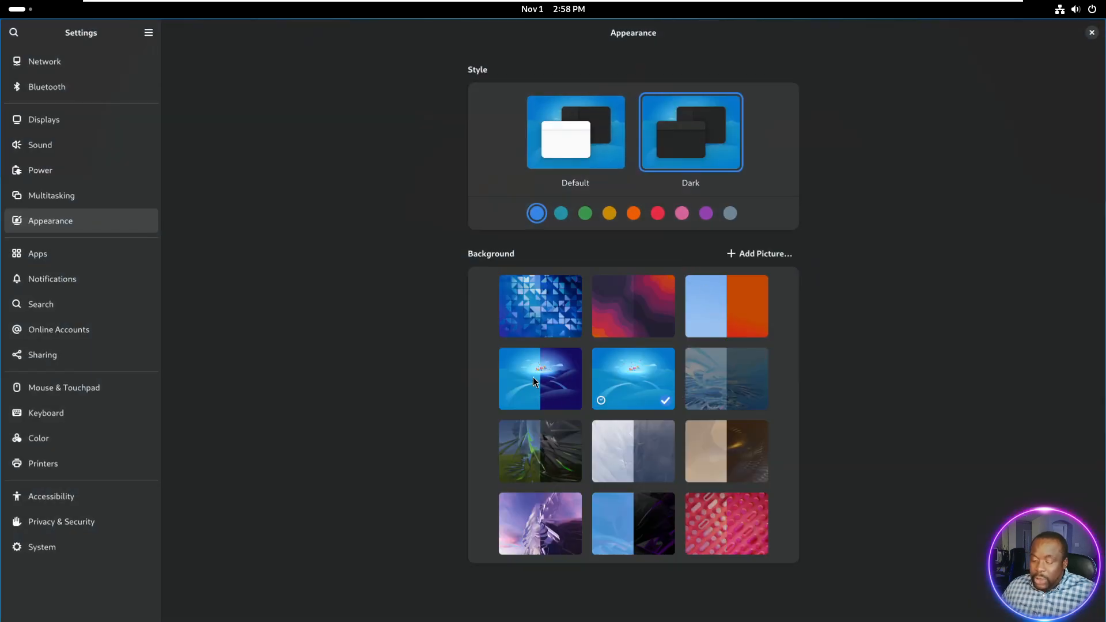
click(540, 378)
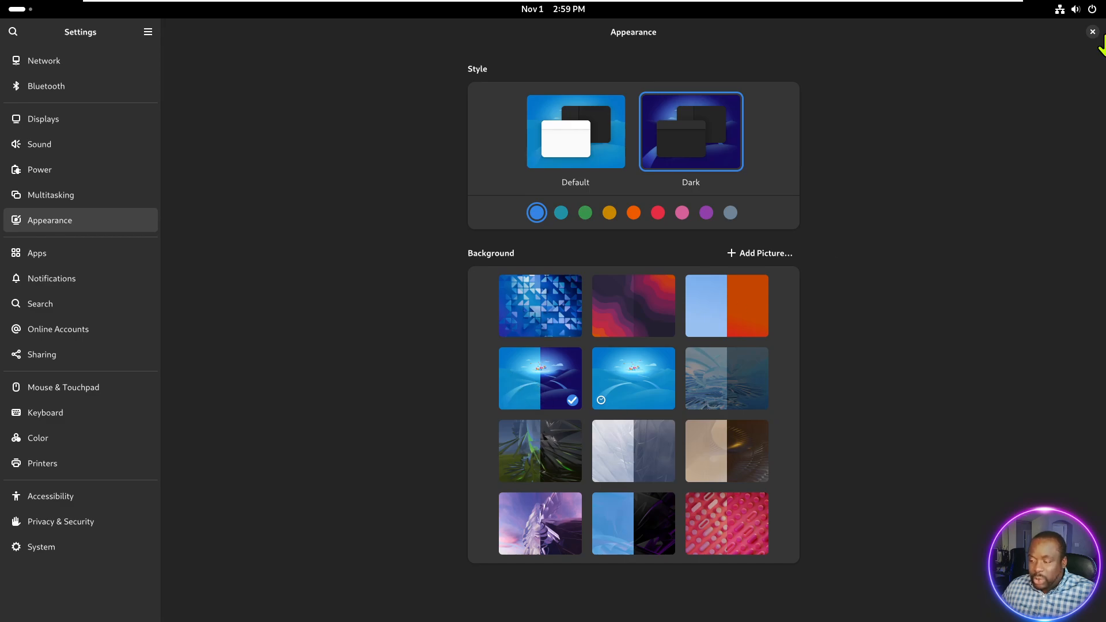
click(1092, 31)
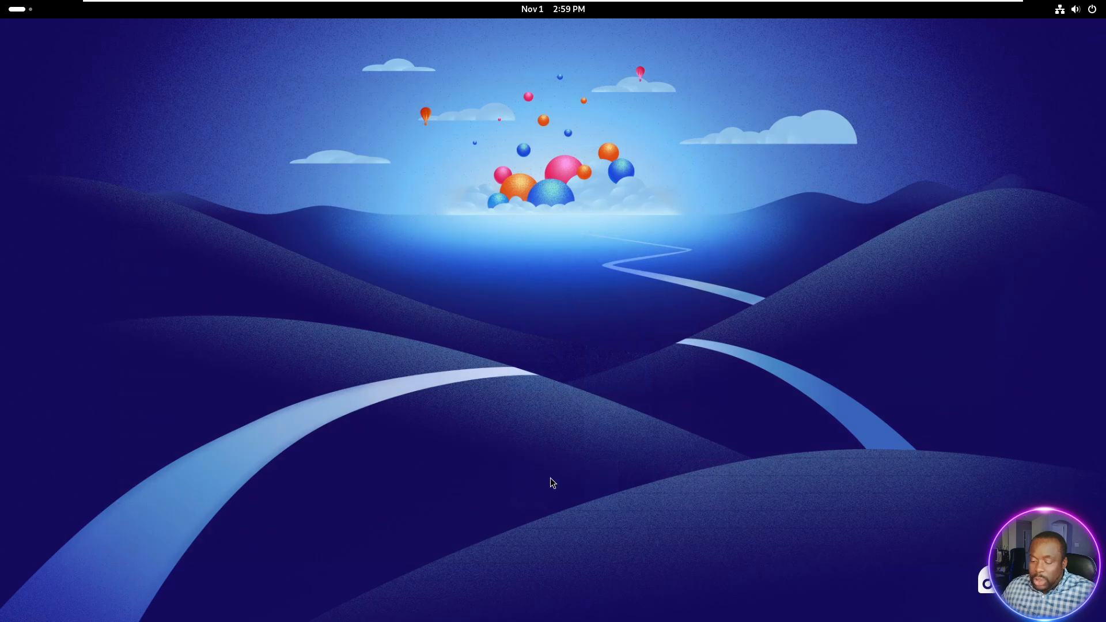
click(1060, 10)
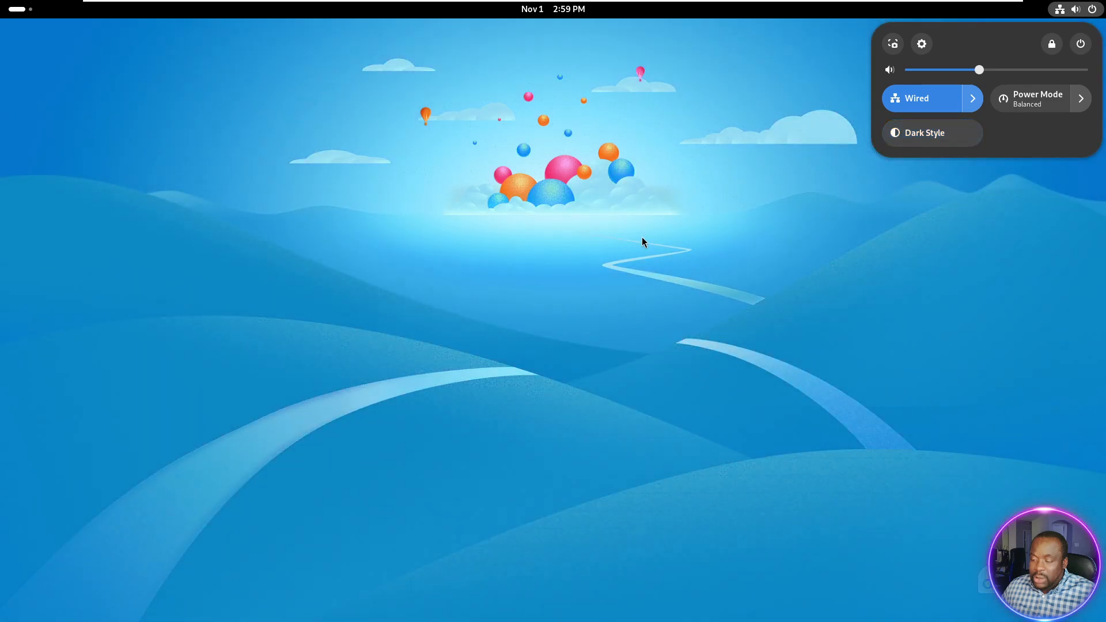
mouse_move(659, 323)
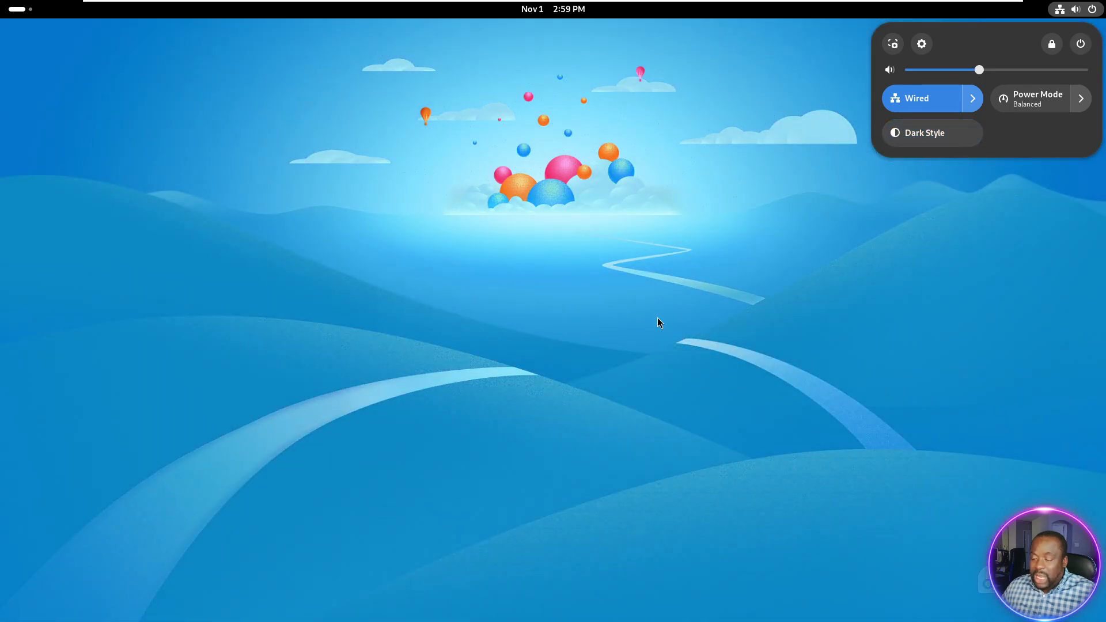
Turn Dark Style on in Quick Settings, switching the hills wallpaper to night
click(932, 134)
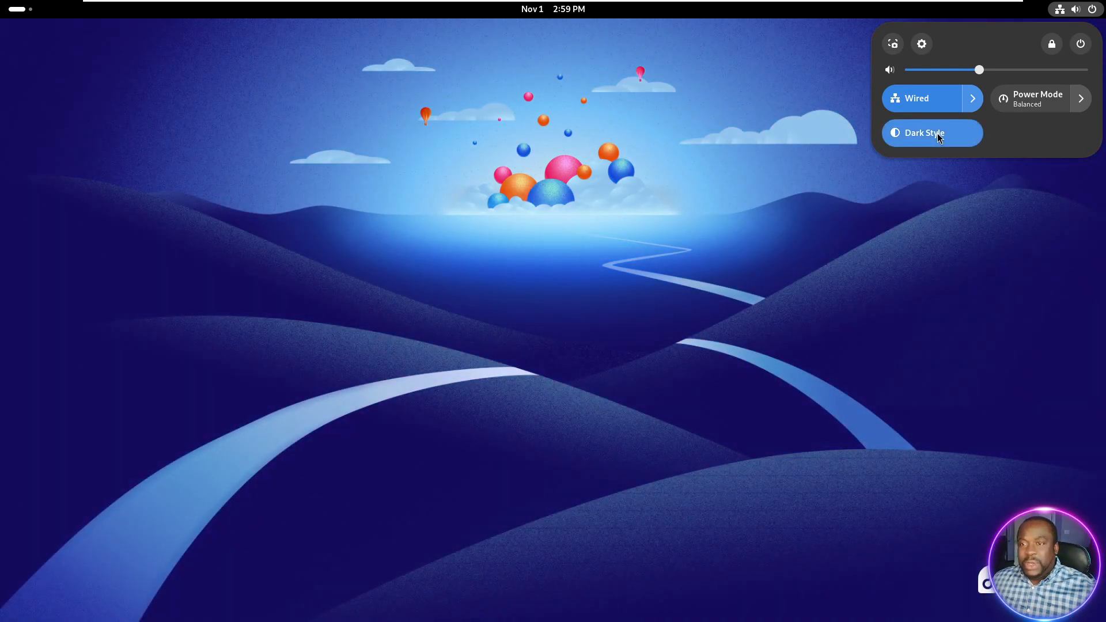
click(932, 133)
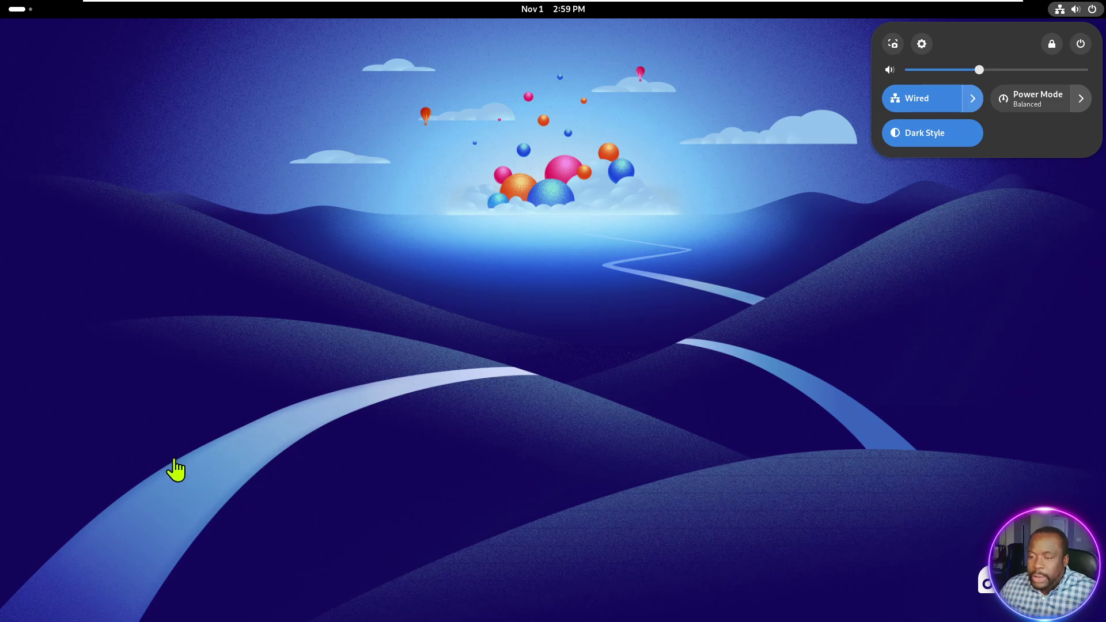
mouse_move(543, 130)
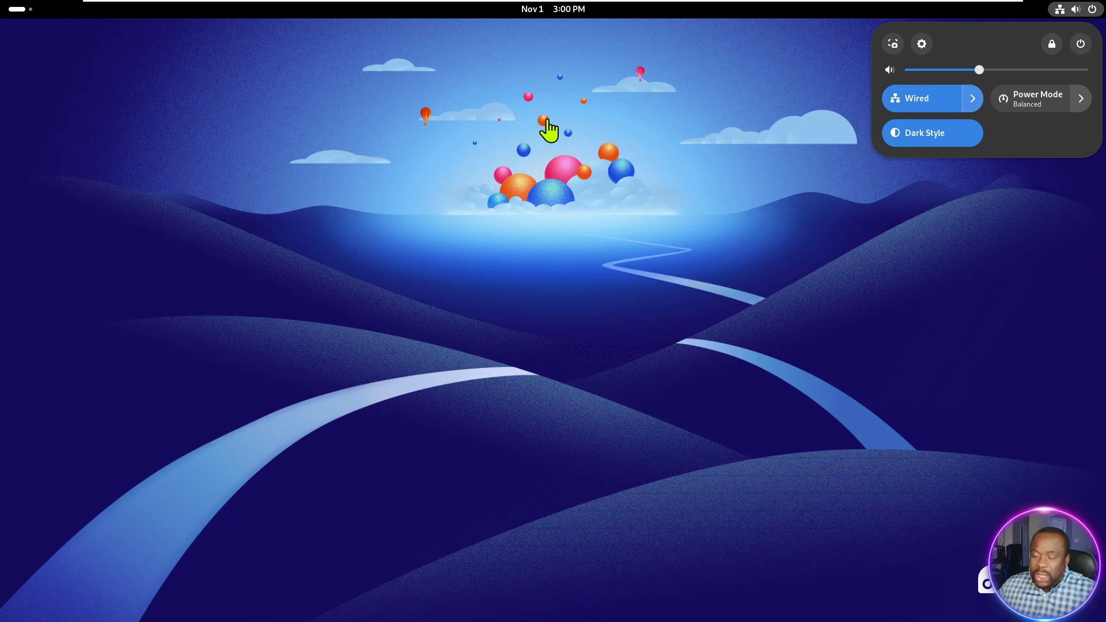
mouse_move(605, 202)
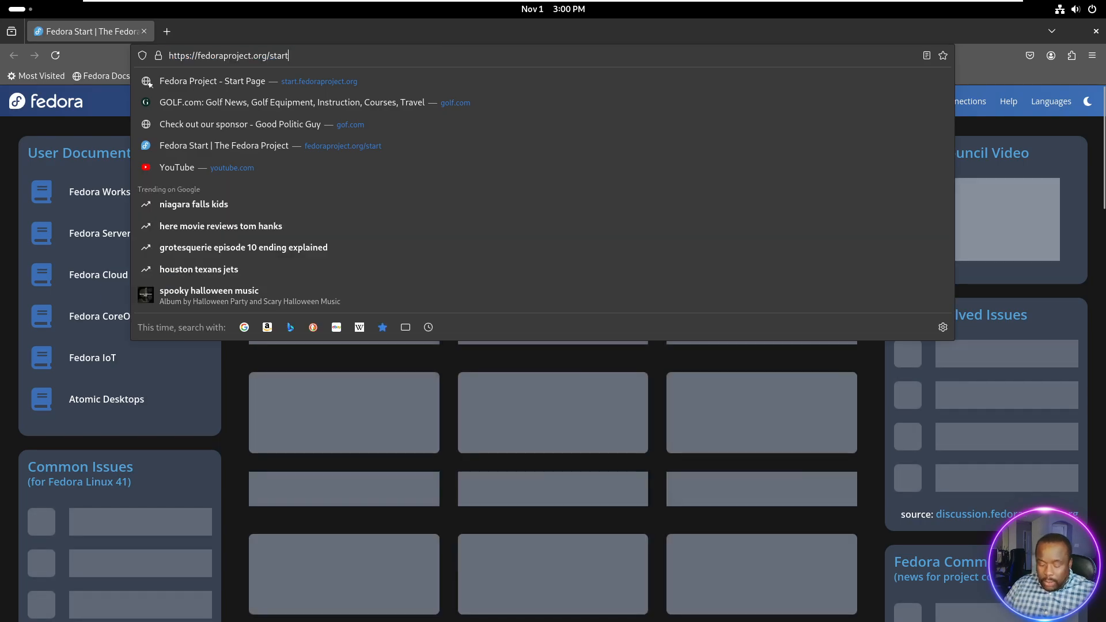
Load golf.com from the Firefox address bar and scroll down the page
text(golf)
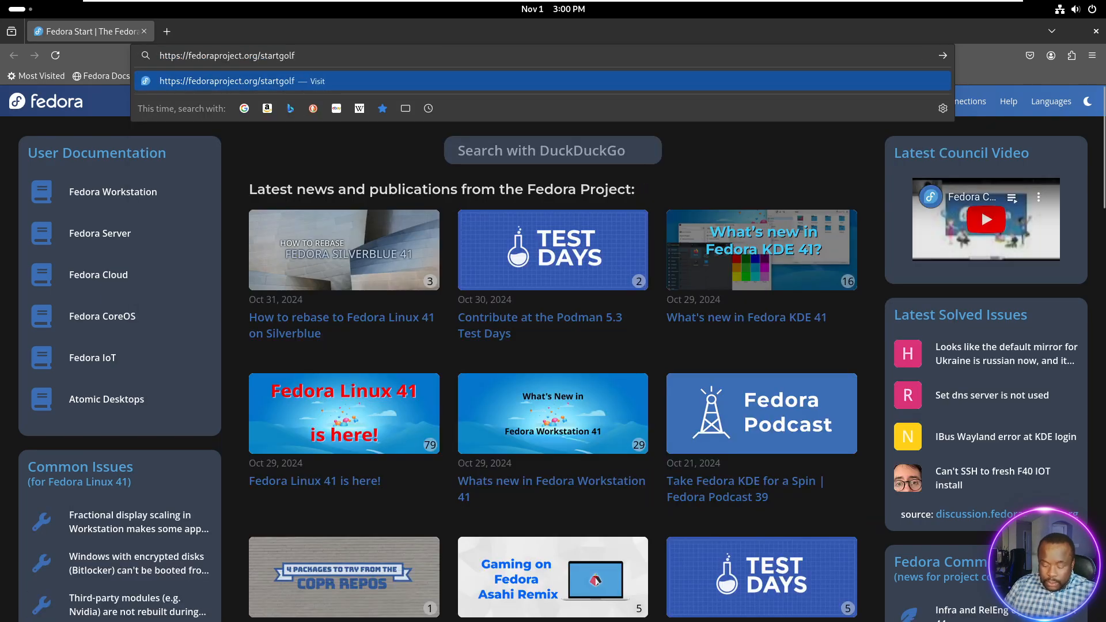
text(golf.com)
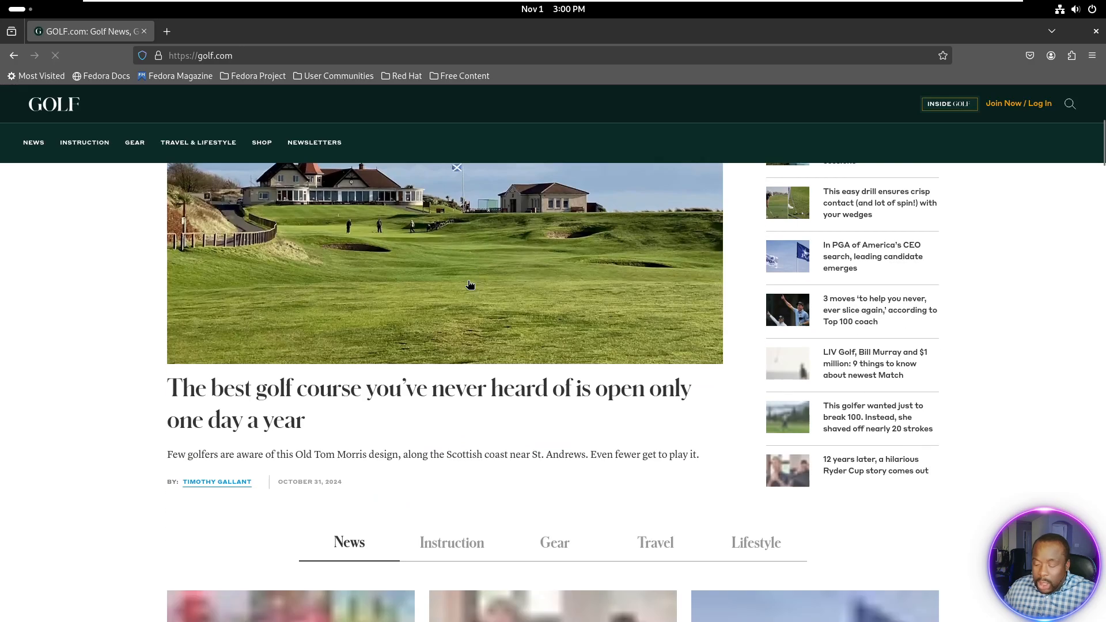
scroll(down, 3)
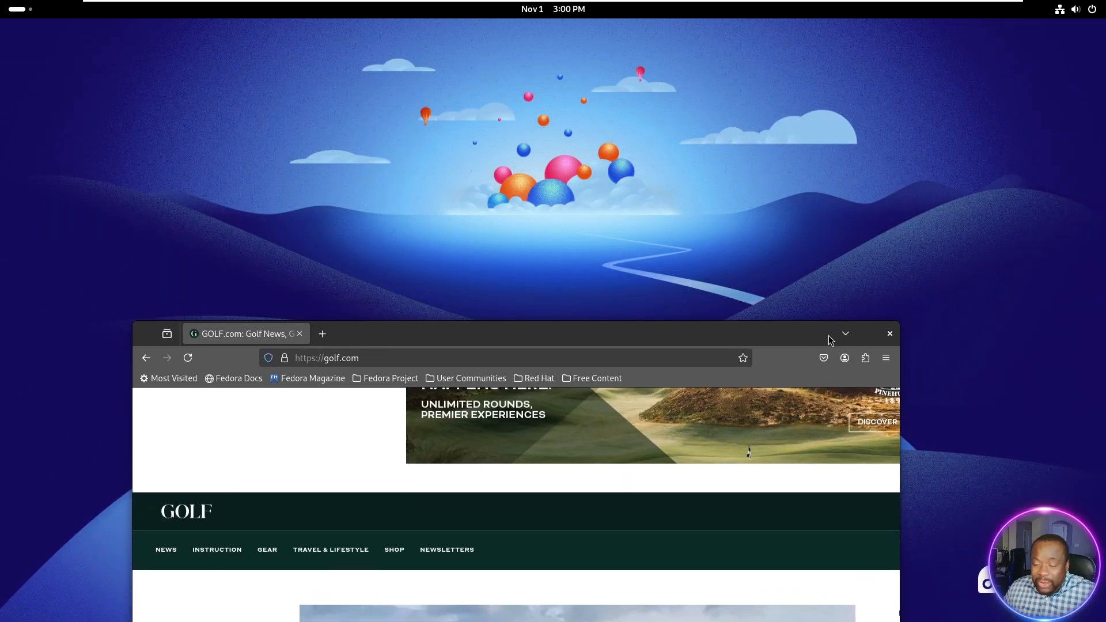
right_click(604, 102)
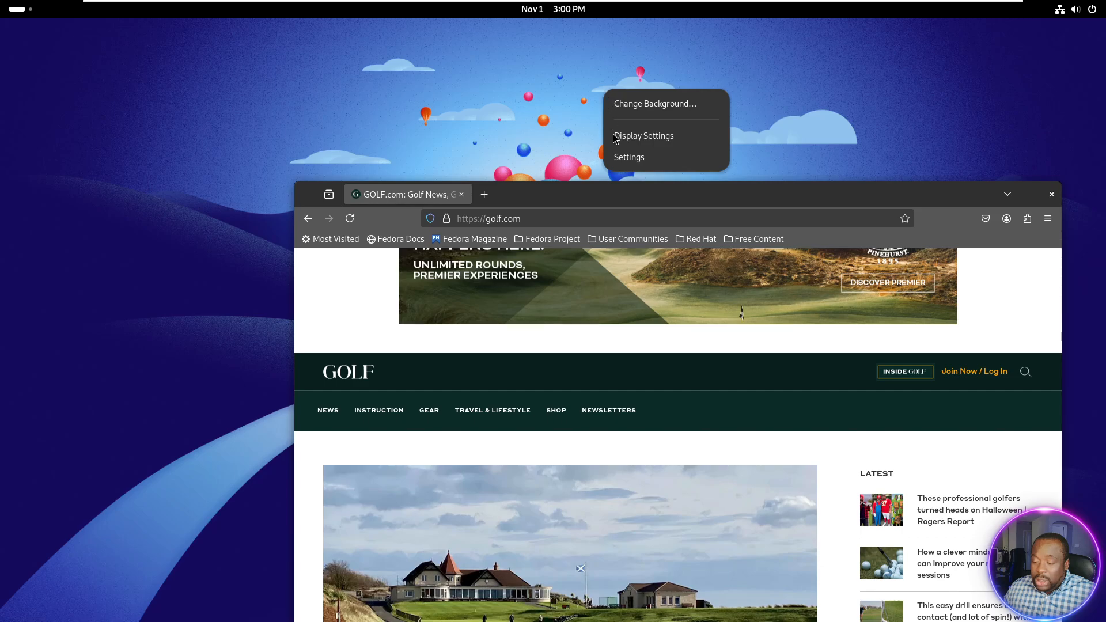
Open Settings from the desktop menu, search 'd', and choose Displays
click(642, 162)
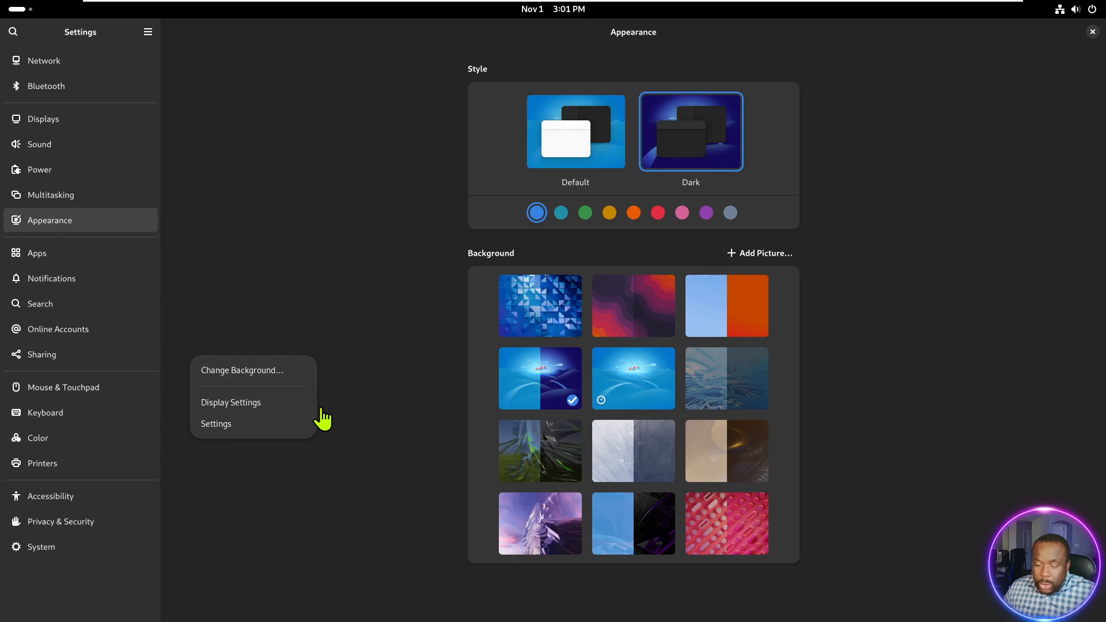
mouse_move(327, 326)
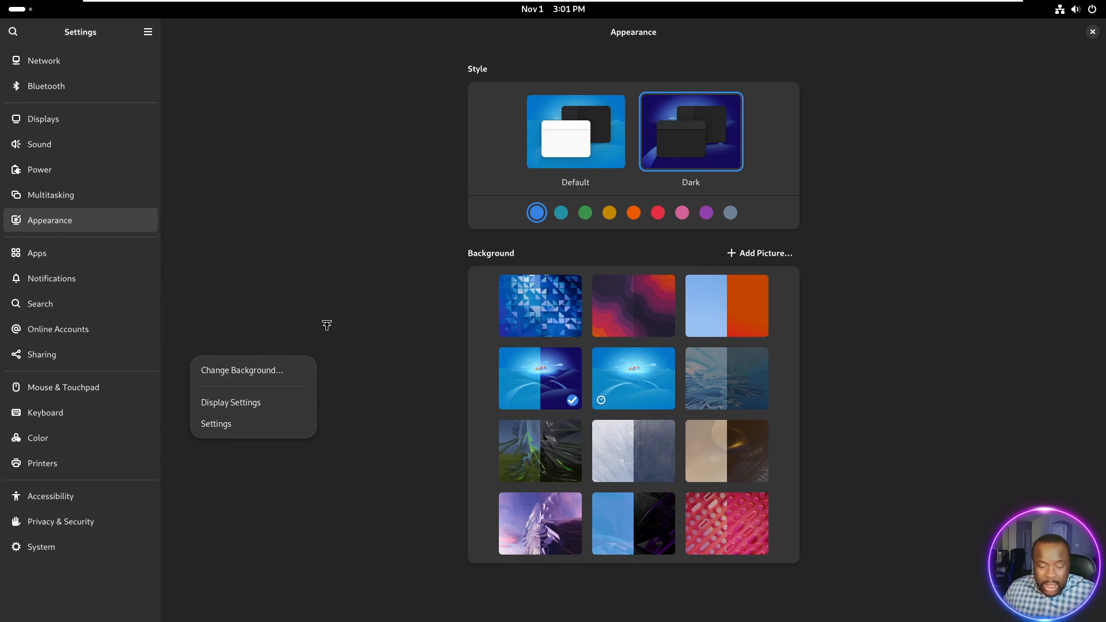
click(863, 386)
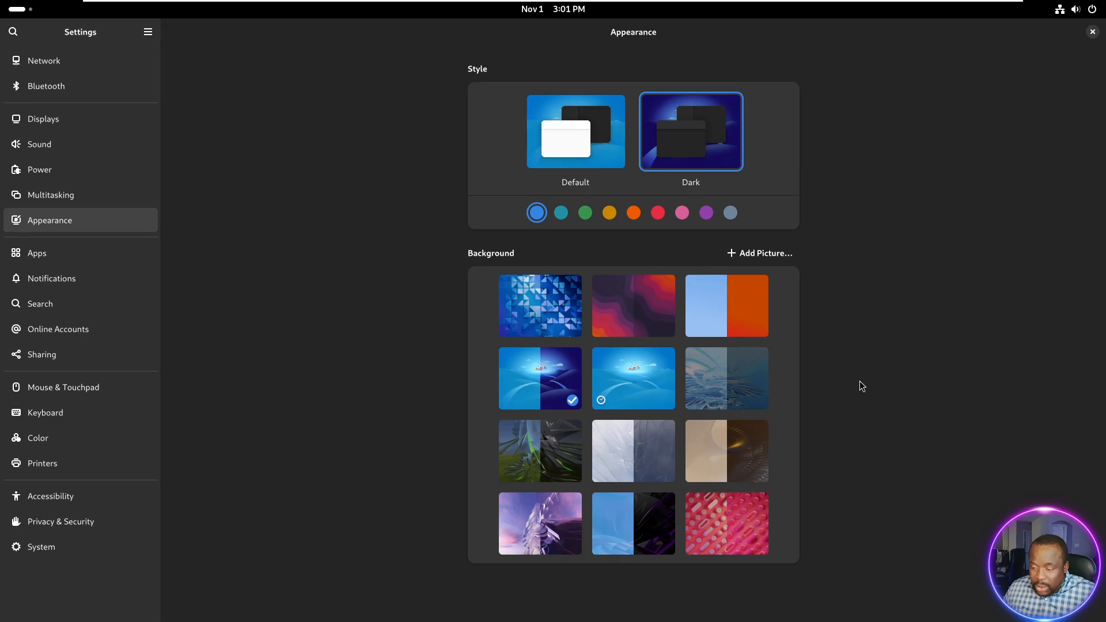
mouse_move(33, 257)
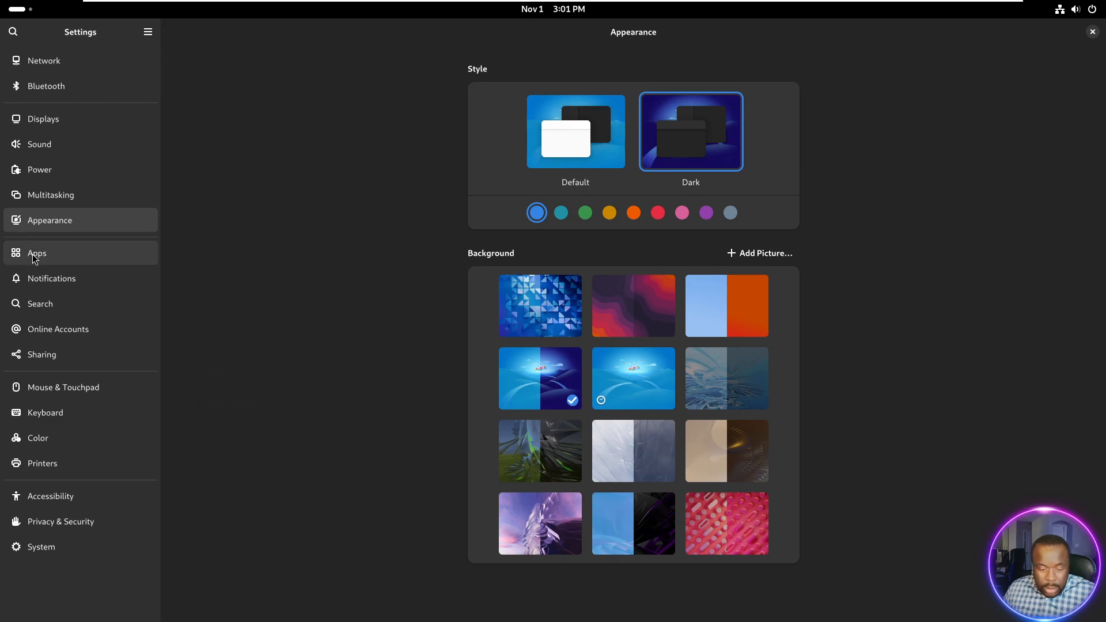
mouse_move(71, 396)
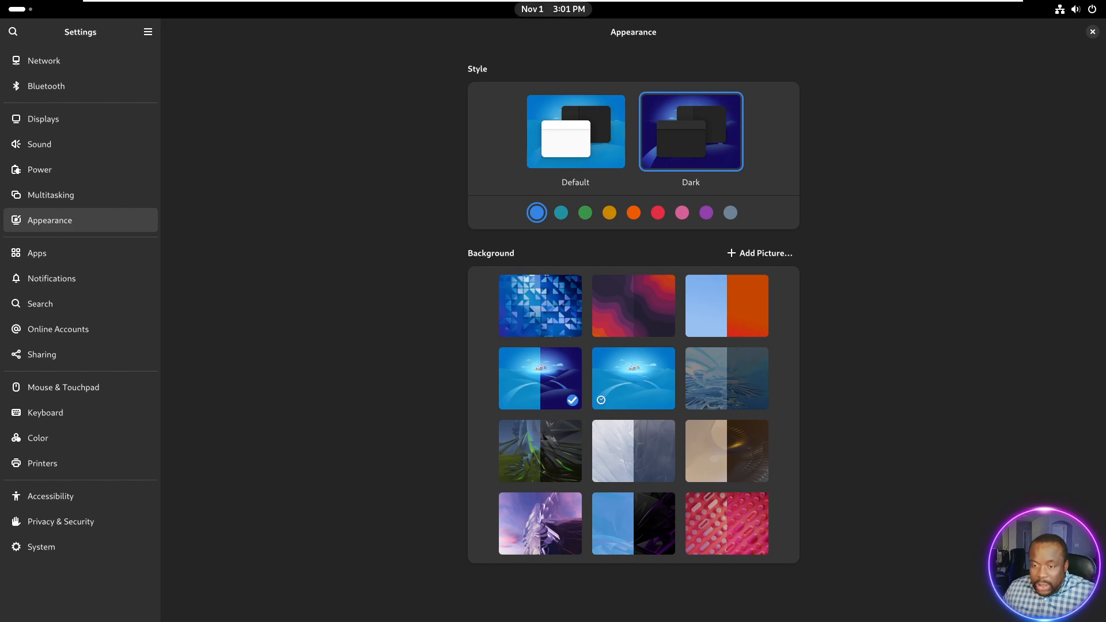
mouse_move(699, 112)
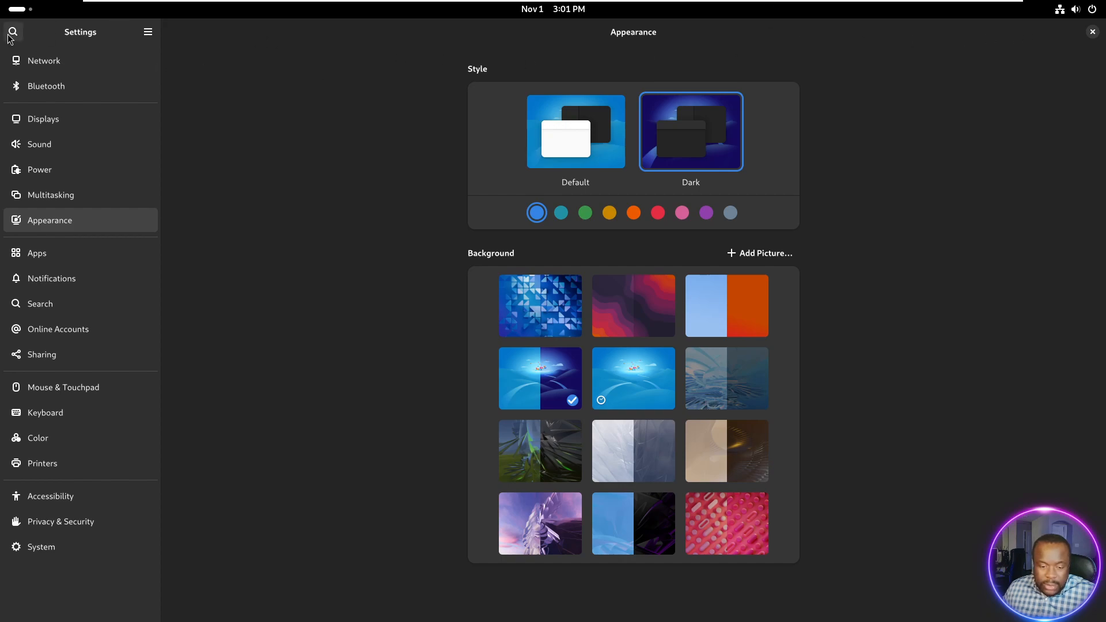
text(d)
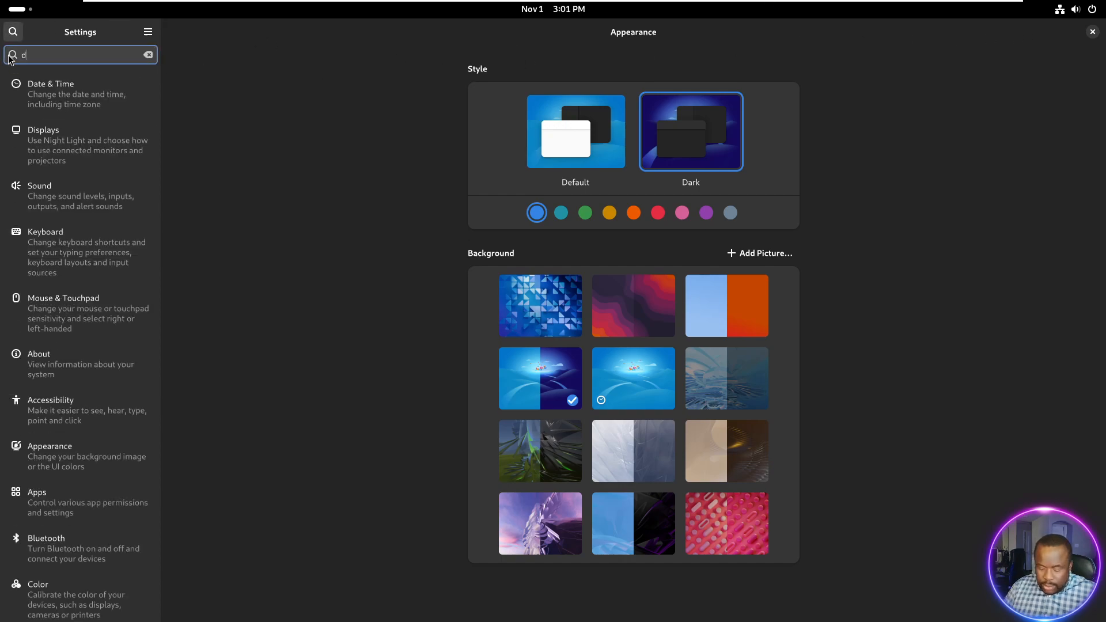
click(43, 130)
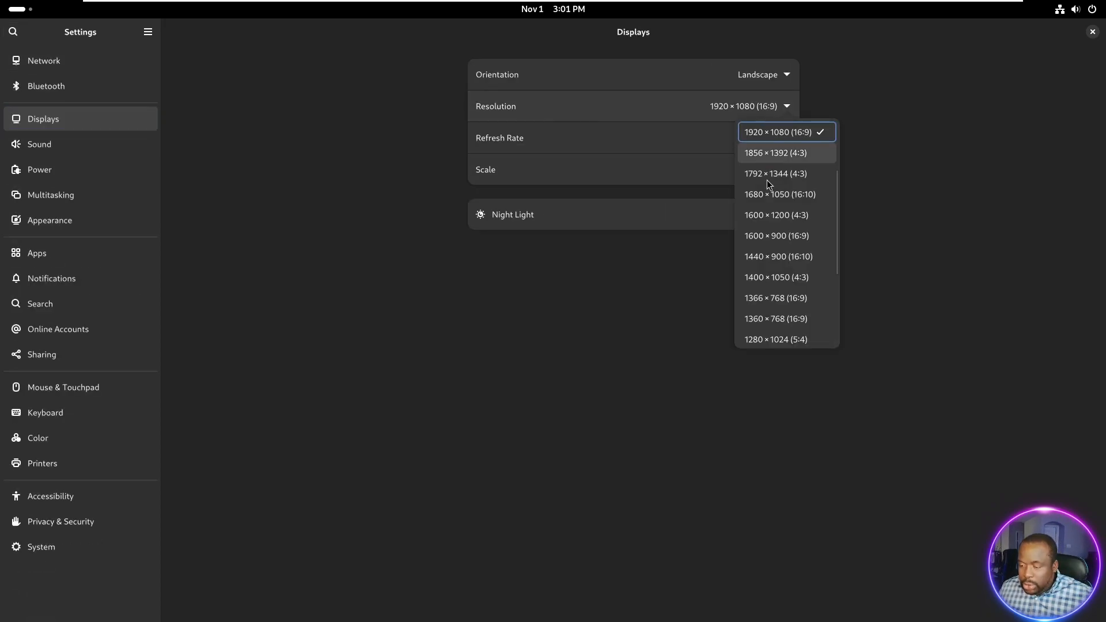
Pick 800 × 600 (4:3) from the resolution list and apply it
scroll(down, 3)
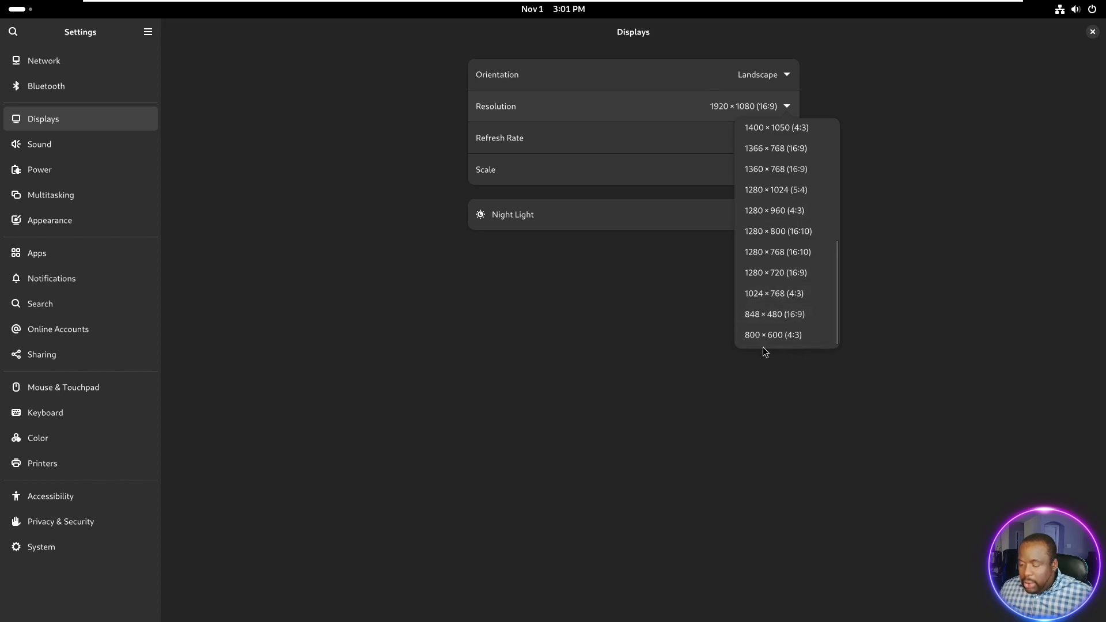
click(774, 335)
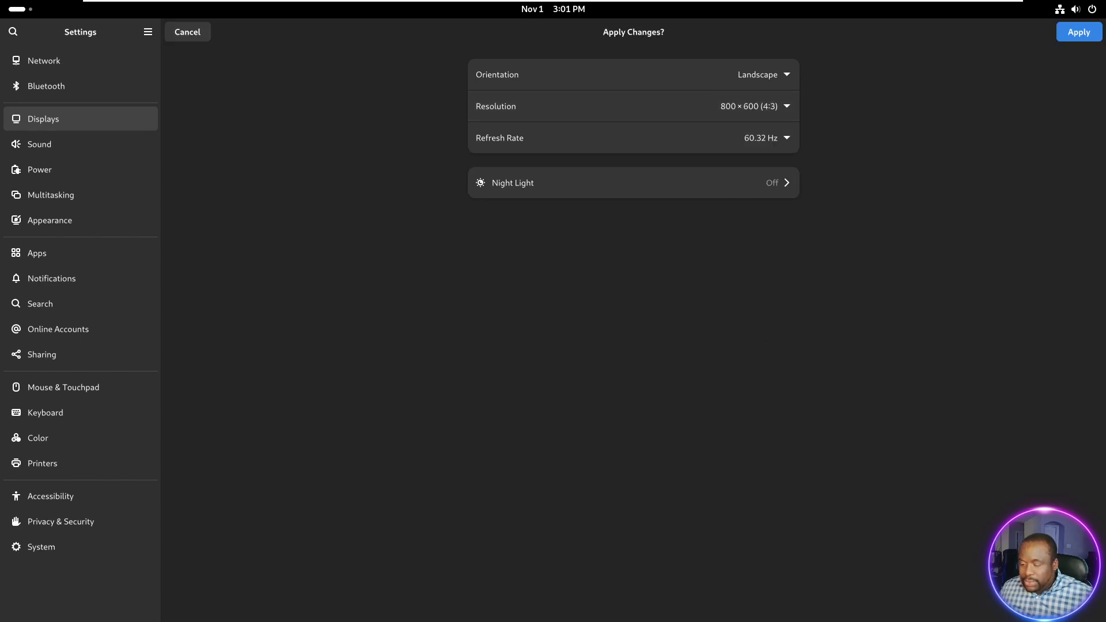
click(1079, 32)
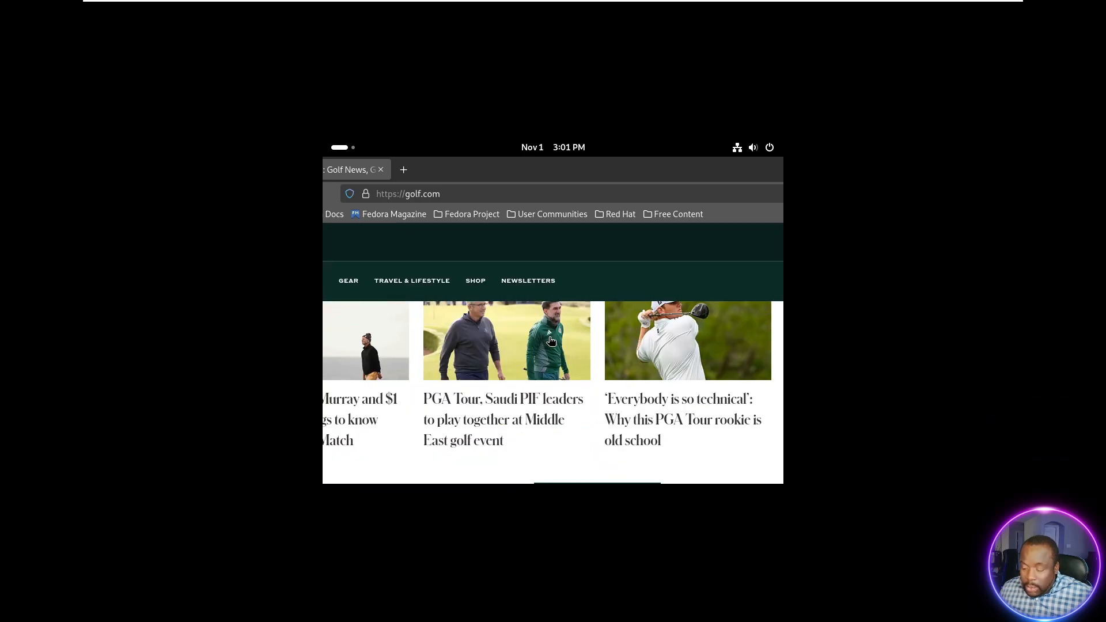
Scroll down through golf.com in Firefox at the 800 × 600 resolution
scroll(down, 3)
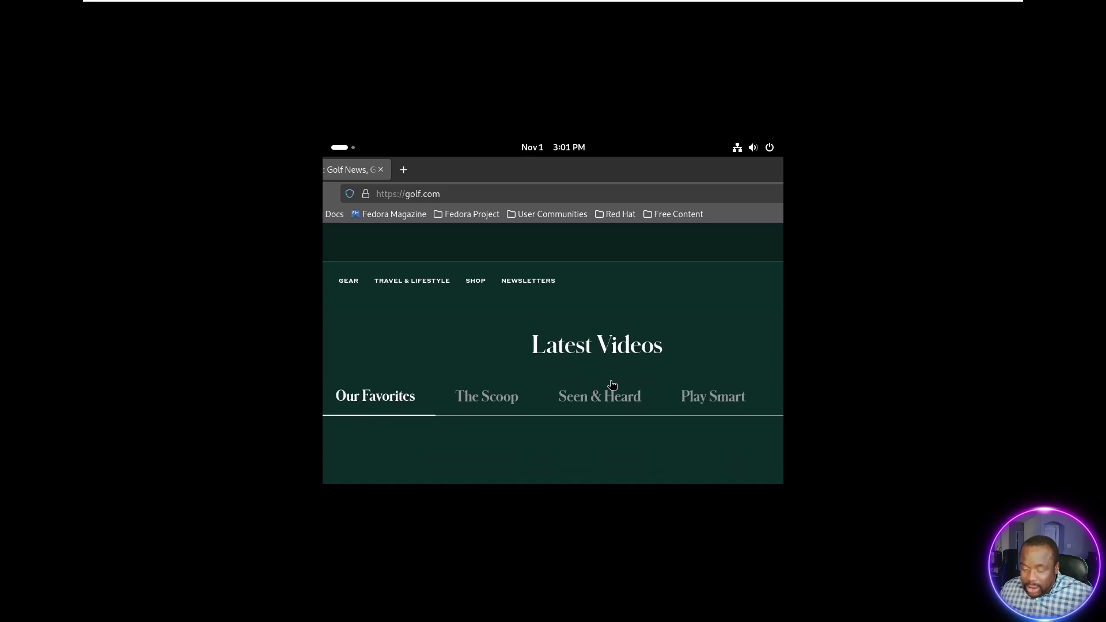
scroll(down, 3)
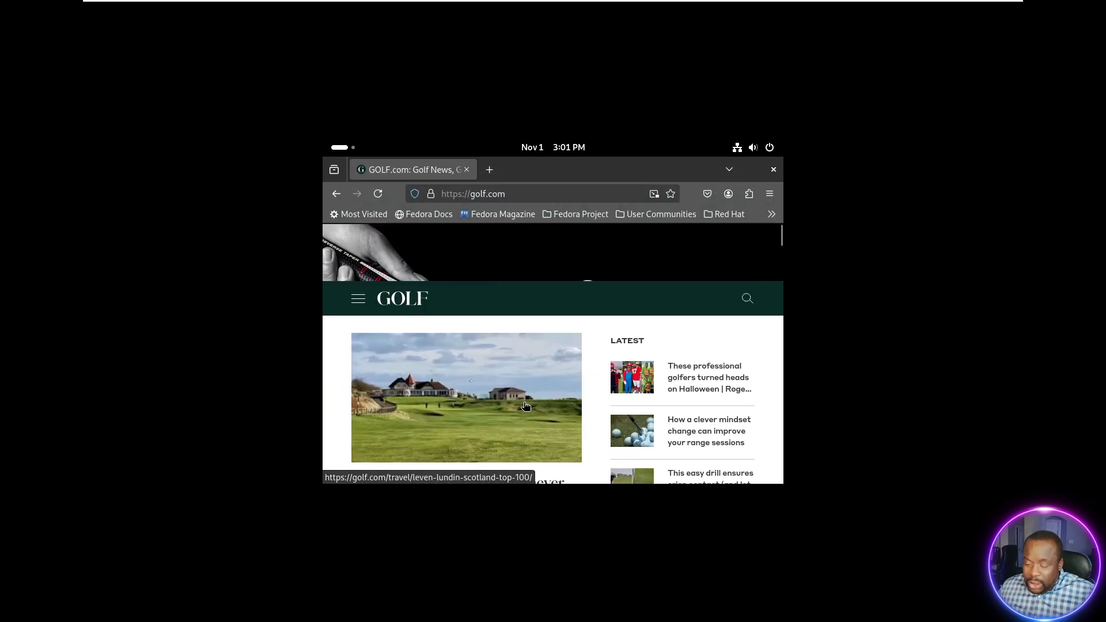
scroll(down, 3)
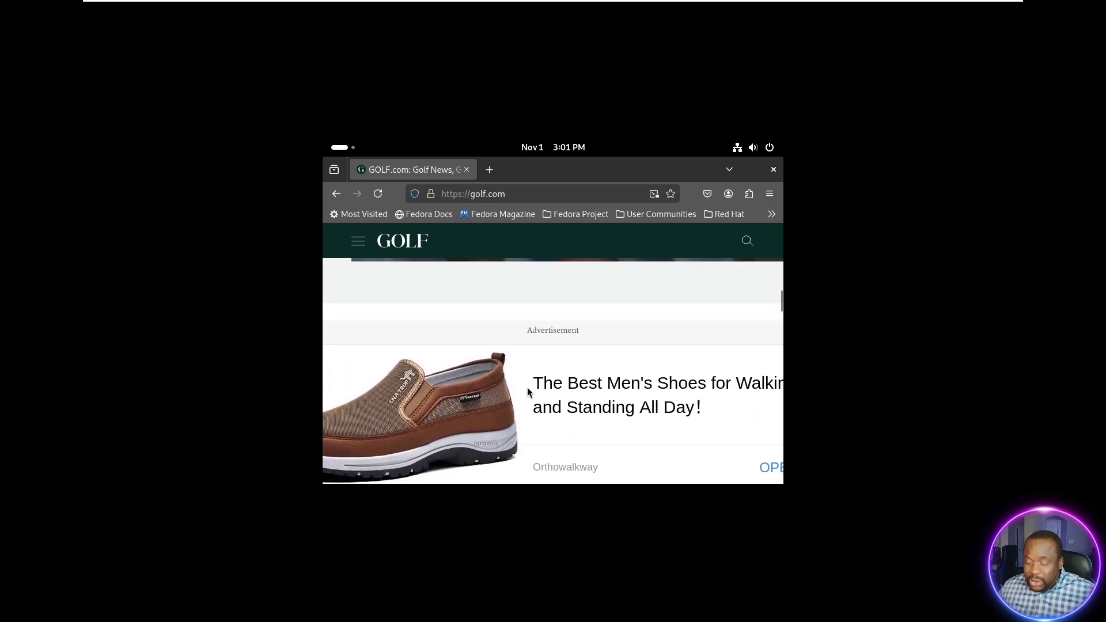
scroll(down, 3)
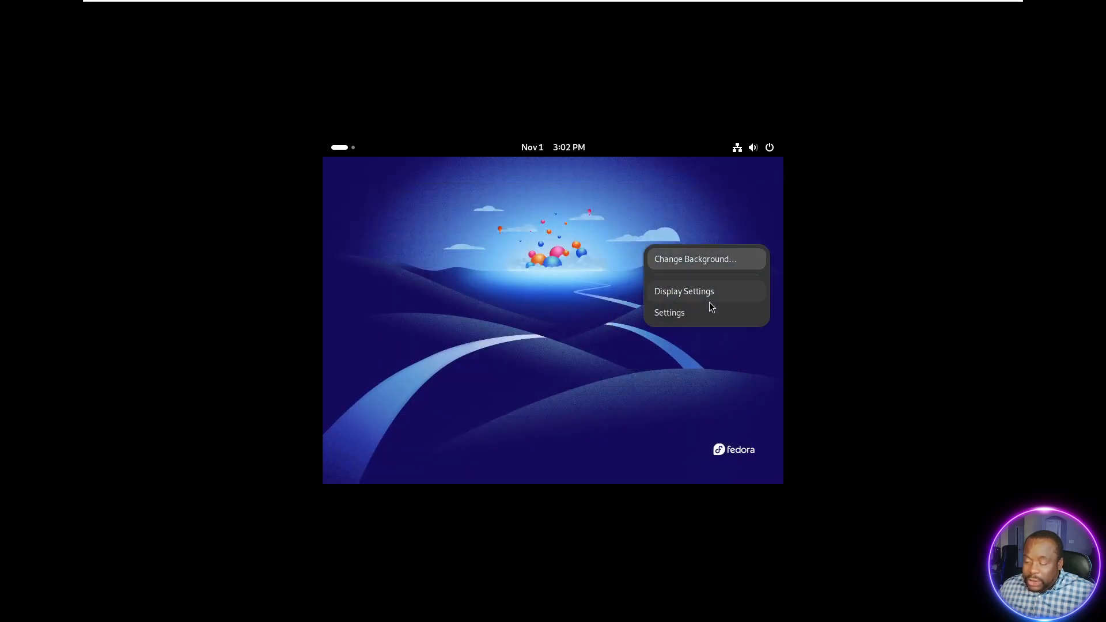
Restore the display resolution to 1920 × 1080, keep the change, and close Settings
click(684, 291)
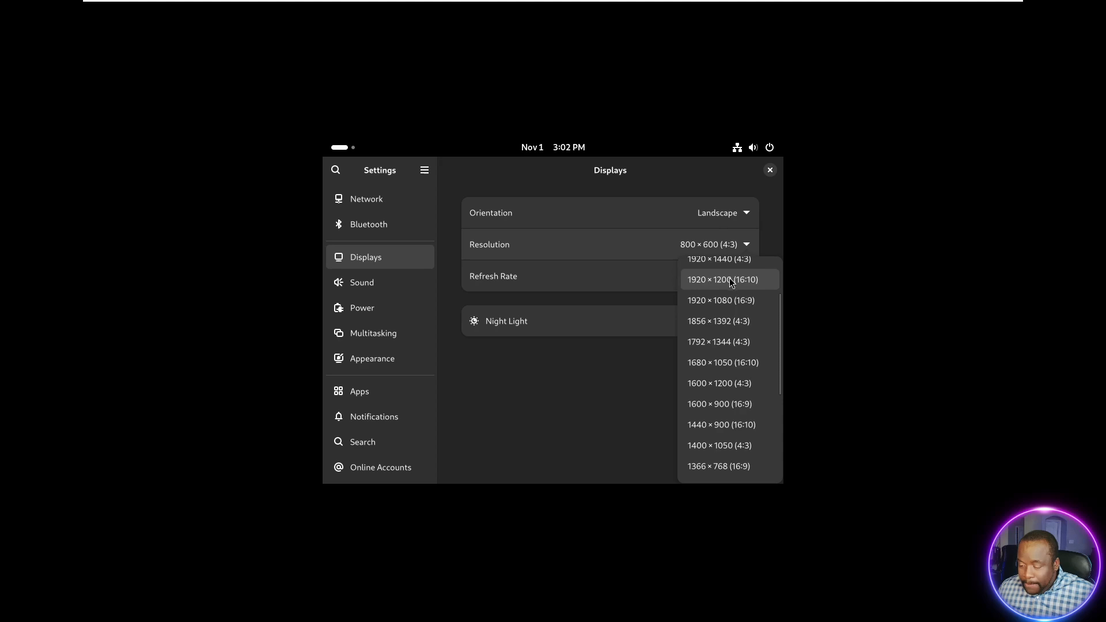
click(719, 300)
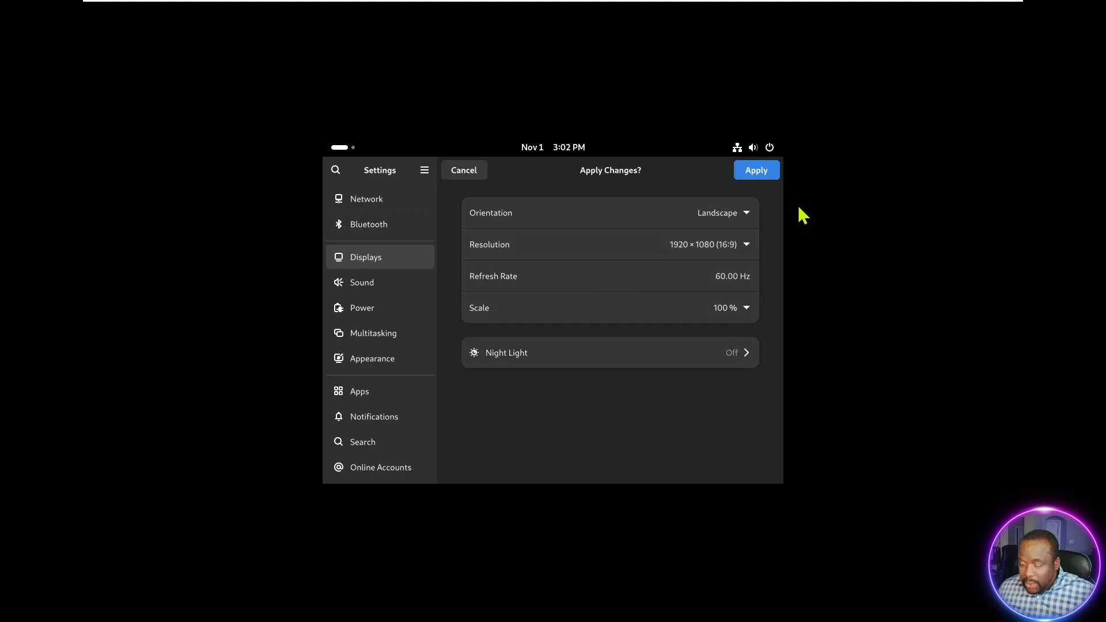
click(757, 170)
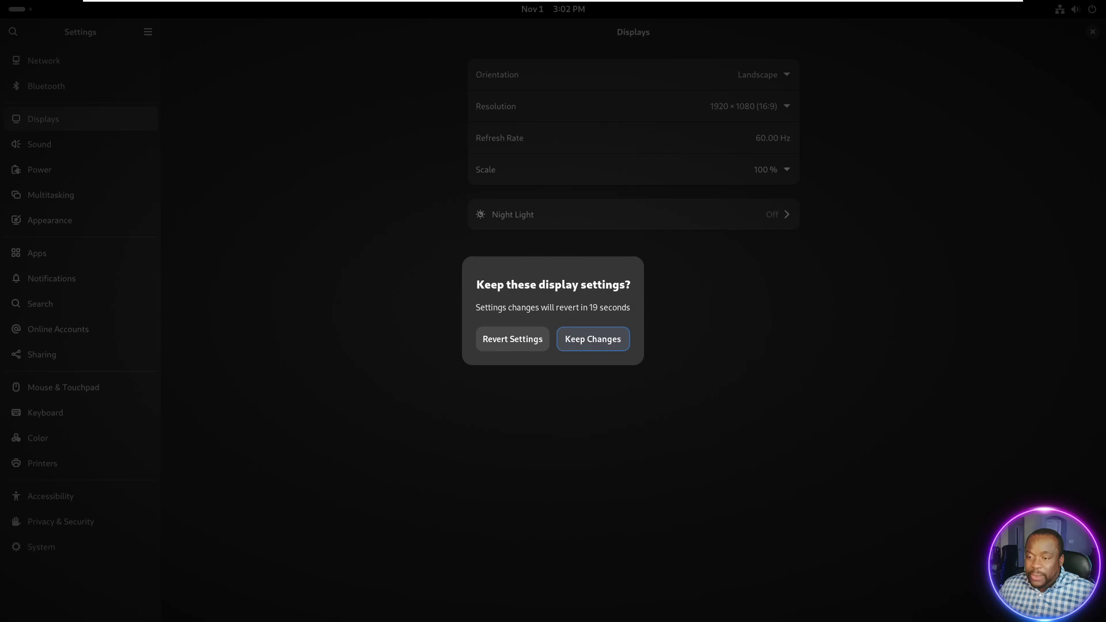
click(593, 339)
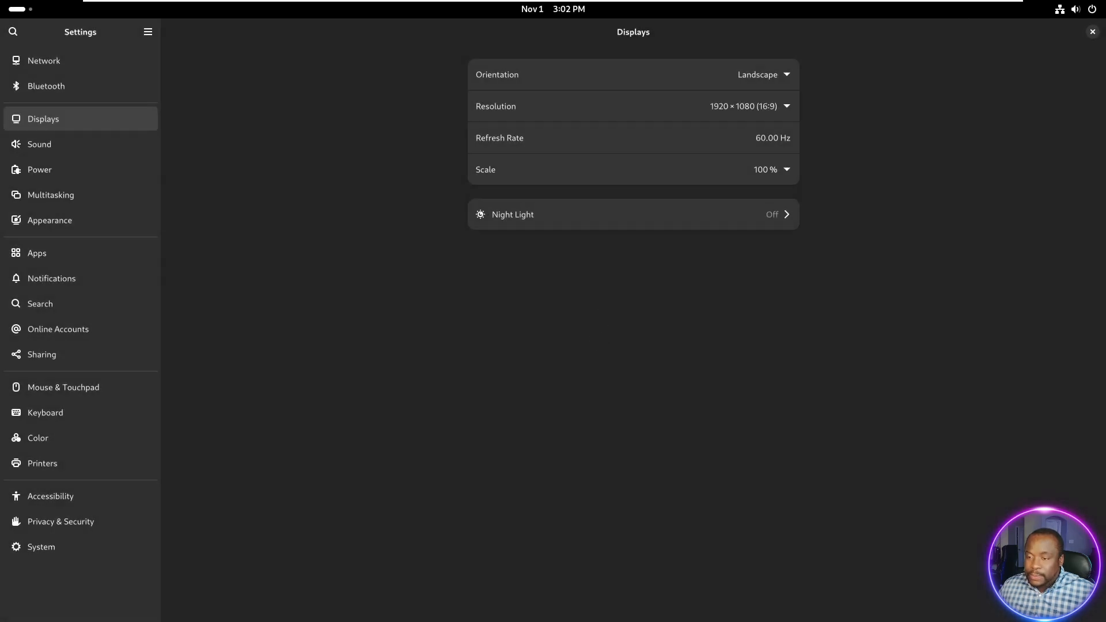
click(1093, 32)
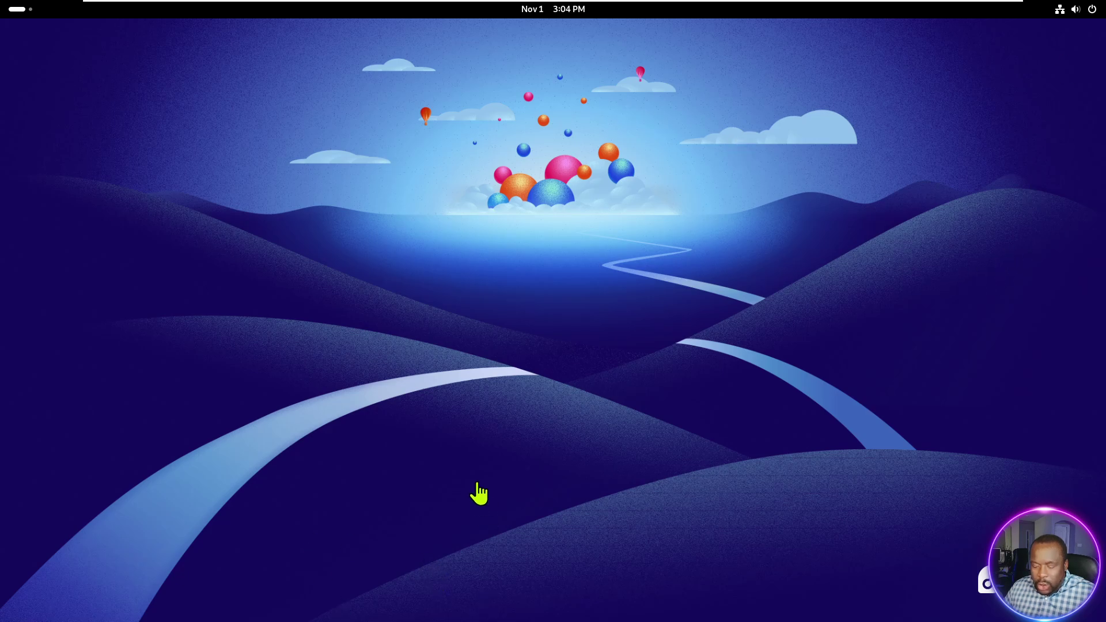
click(19, 9)
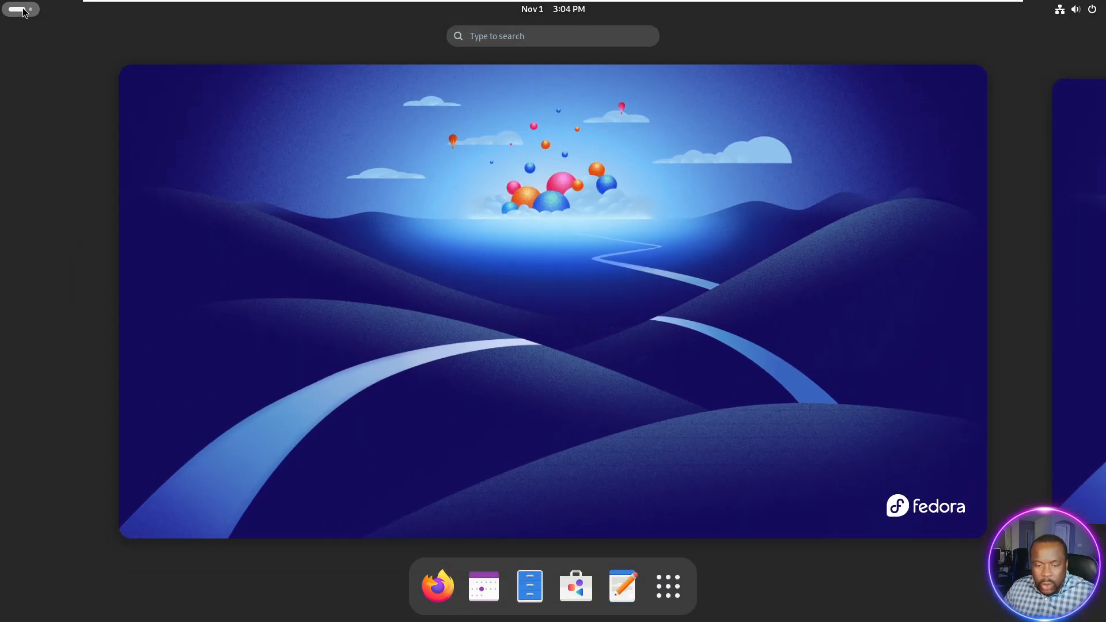
mouse_move(581, 596)
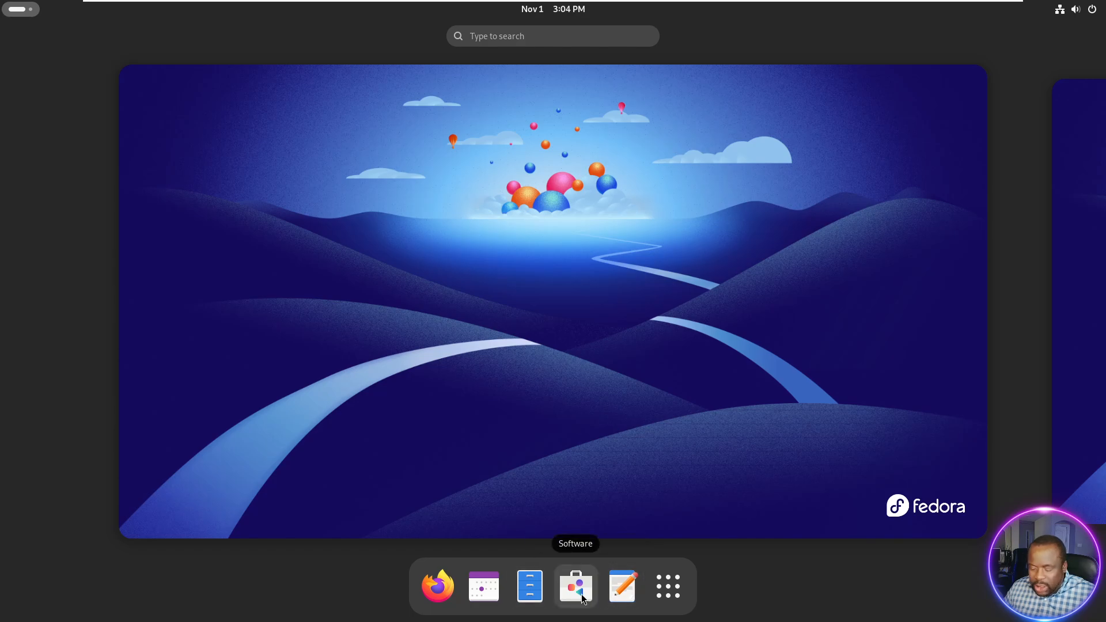
click(576, 586)
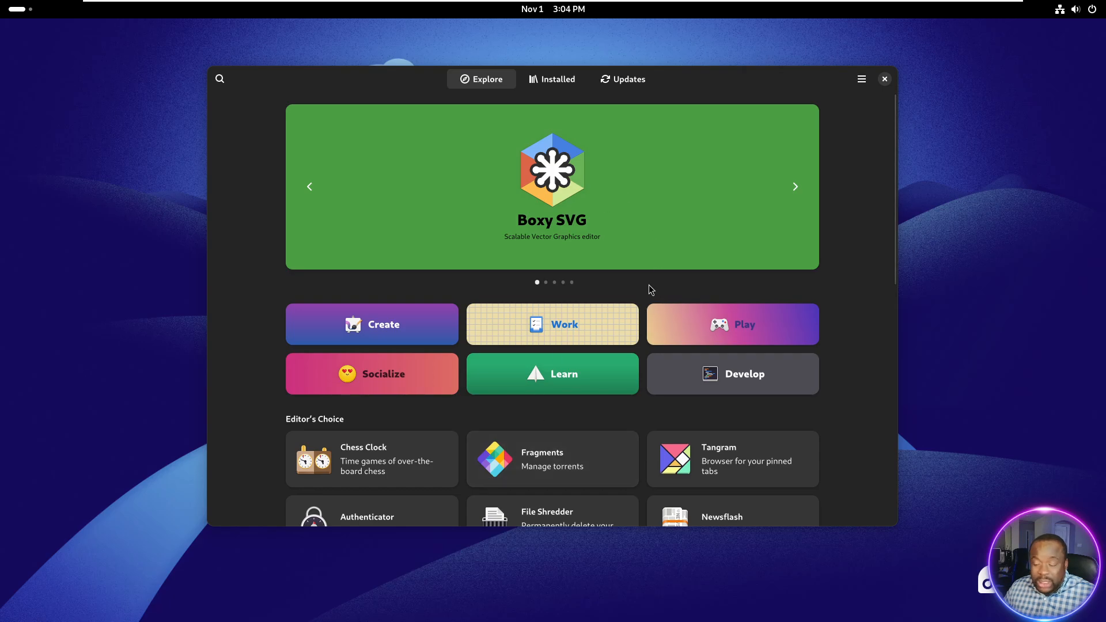
scroll(down, 3)
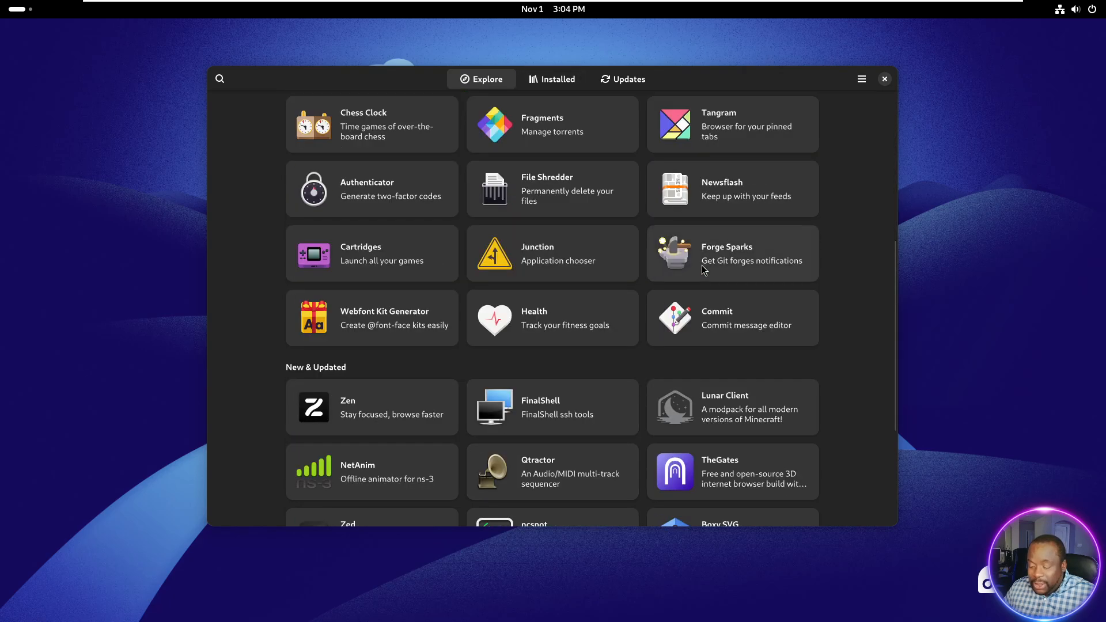
scroll(down, 3)
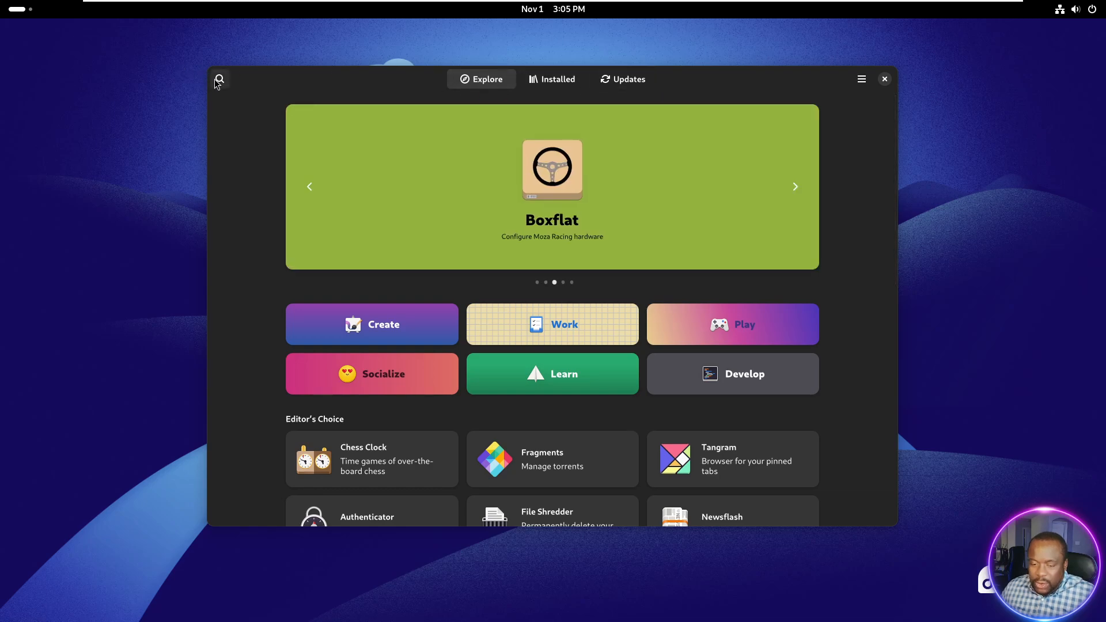
click(220, 79)
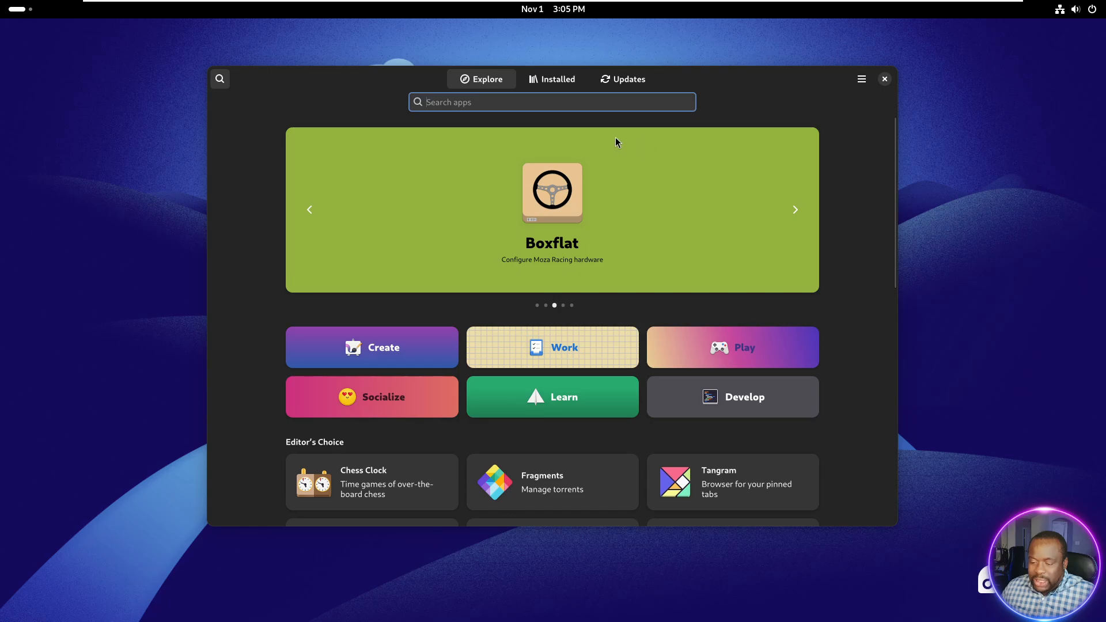
scroll(down, 3)
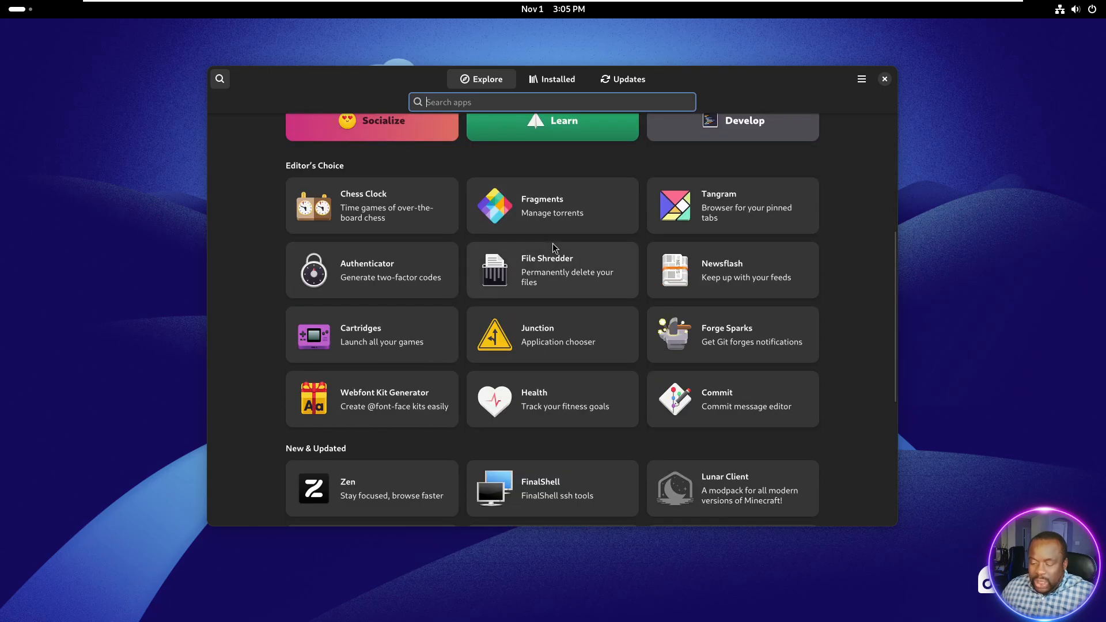
scroll(down, 3)
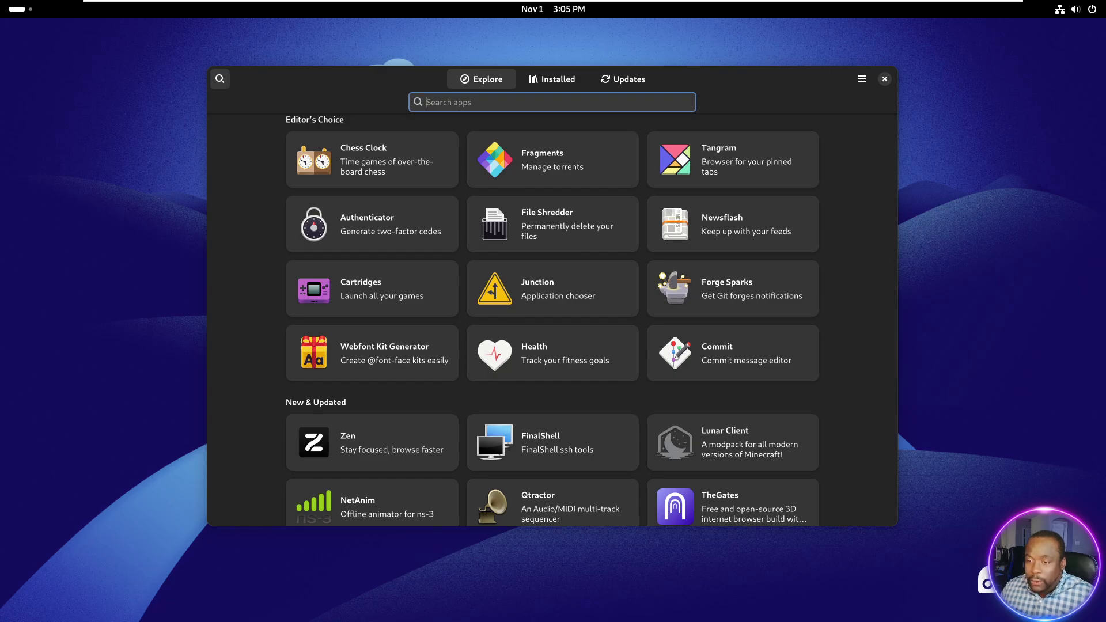
mouse_move(433, 300)
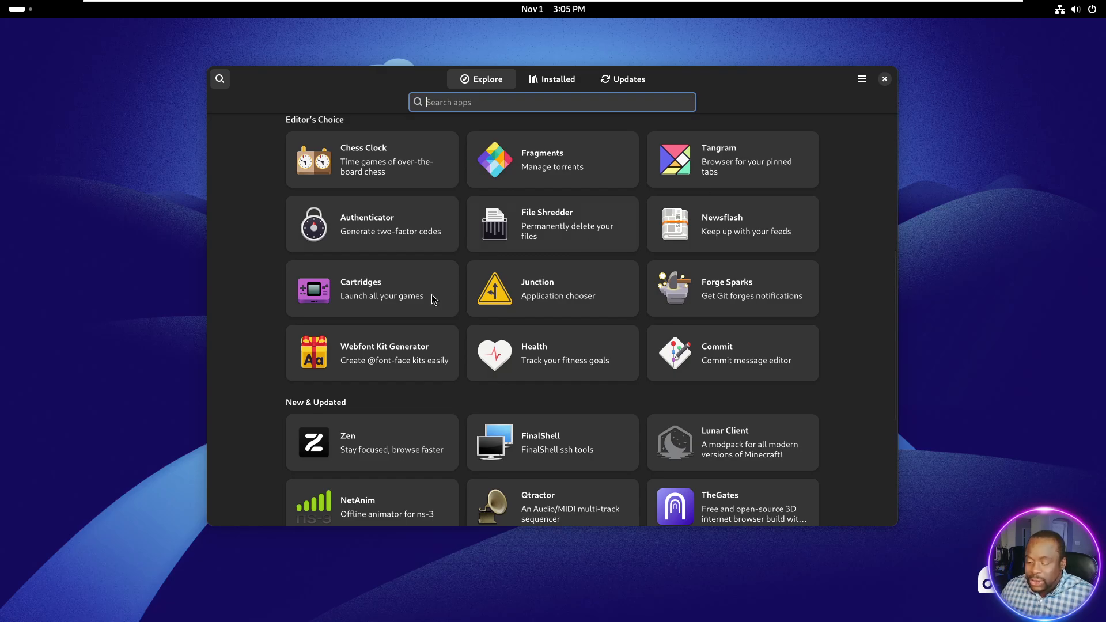
scroll(down, 3)
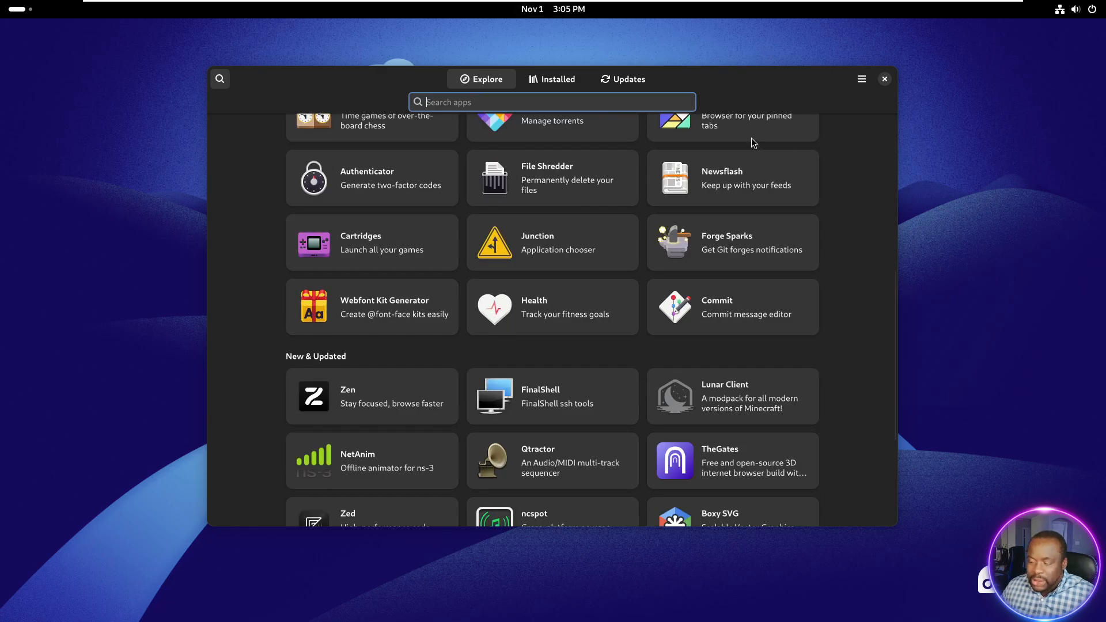
click(884, 79)
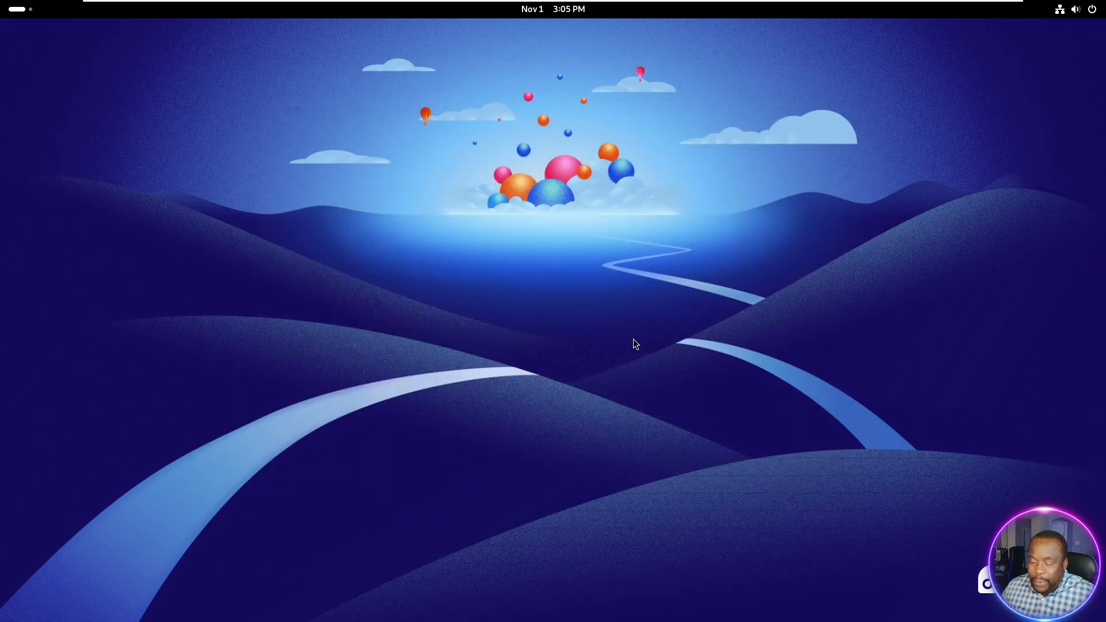
click(17, 9)
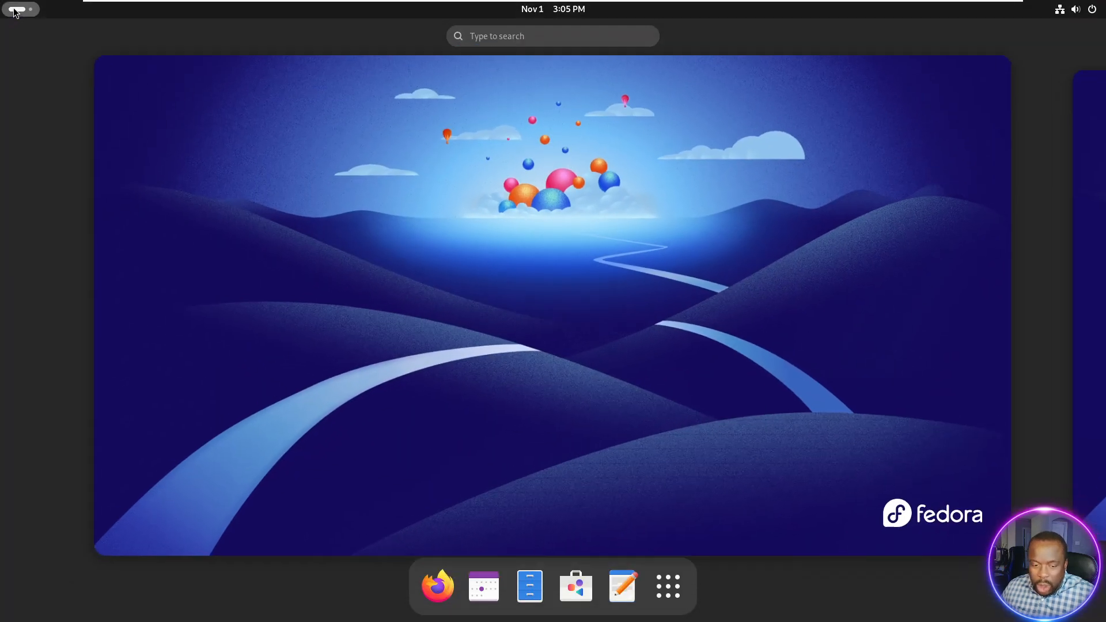
click(668, 586)
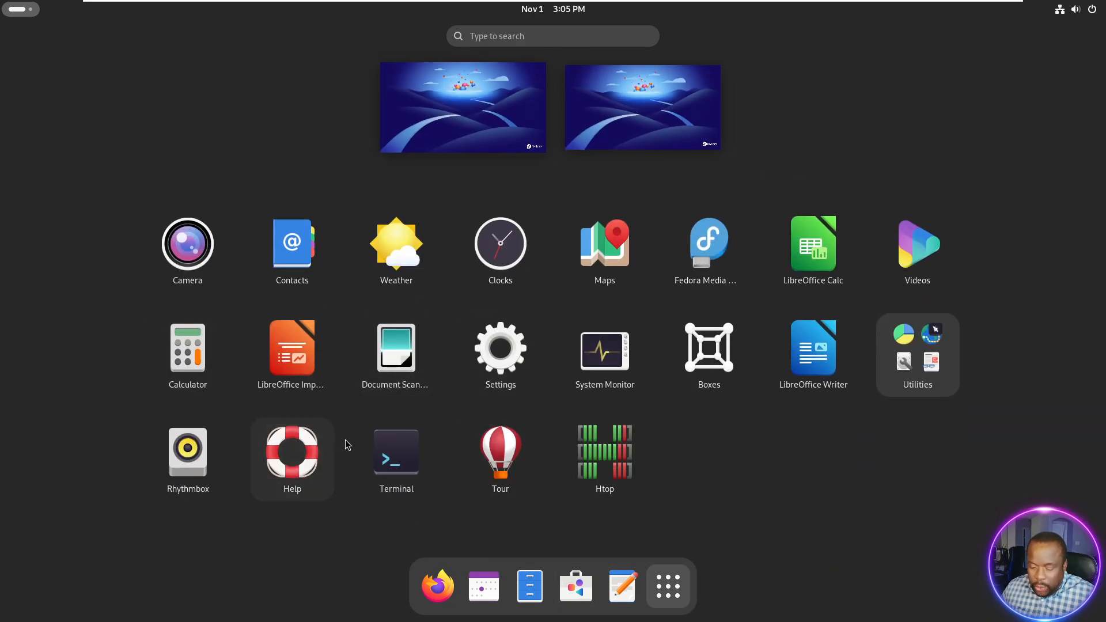
click(709, 348)
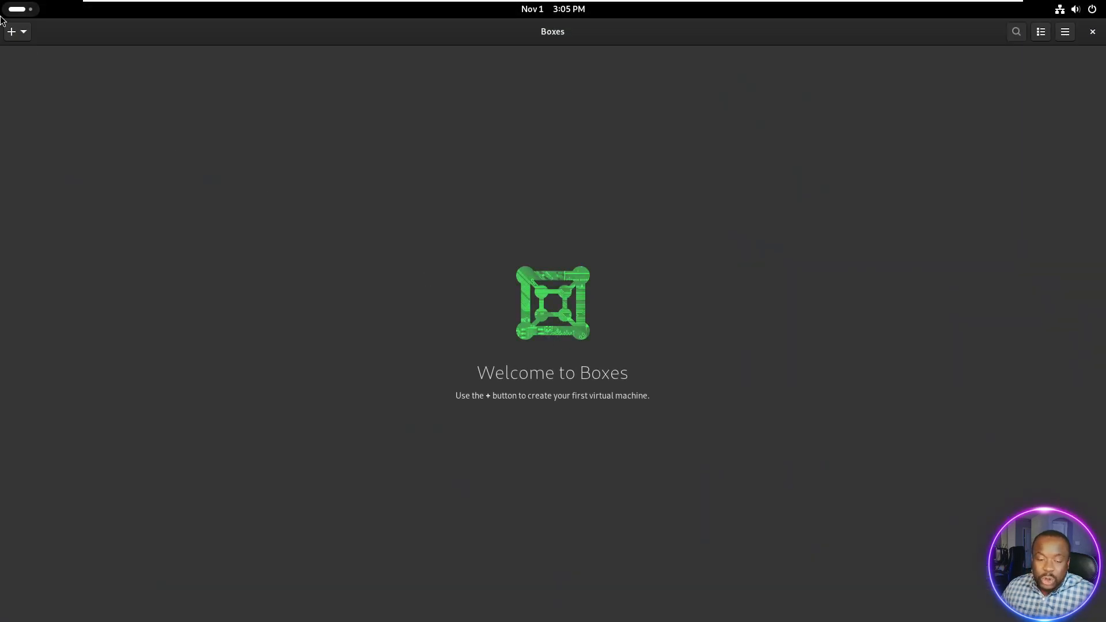
click(11, 31)
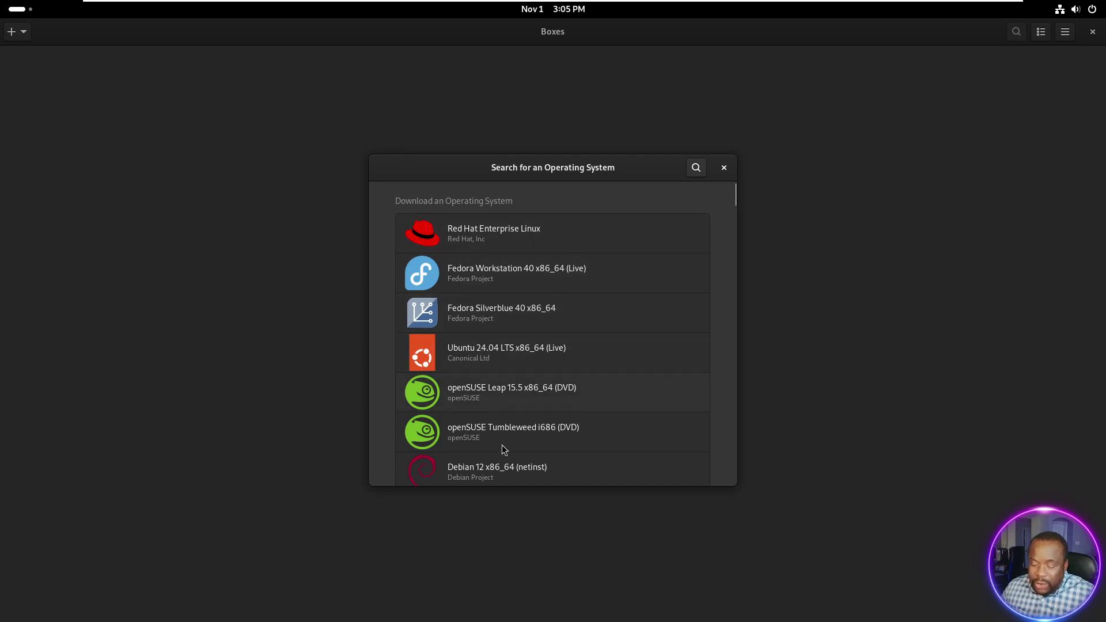
mouse_move(1006, 329)
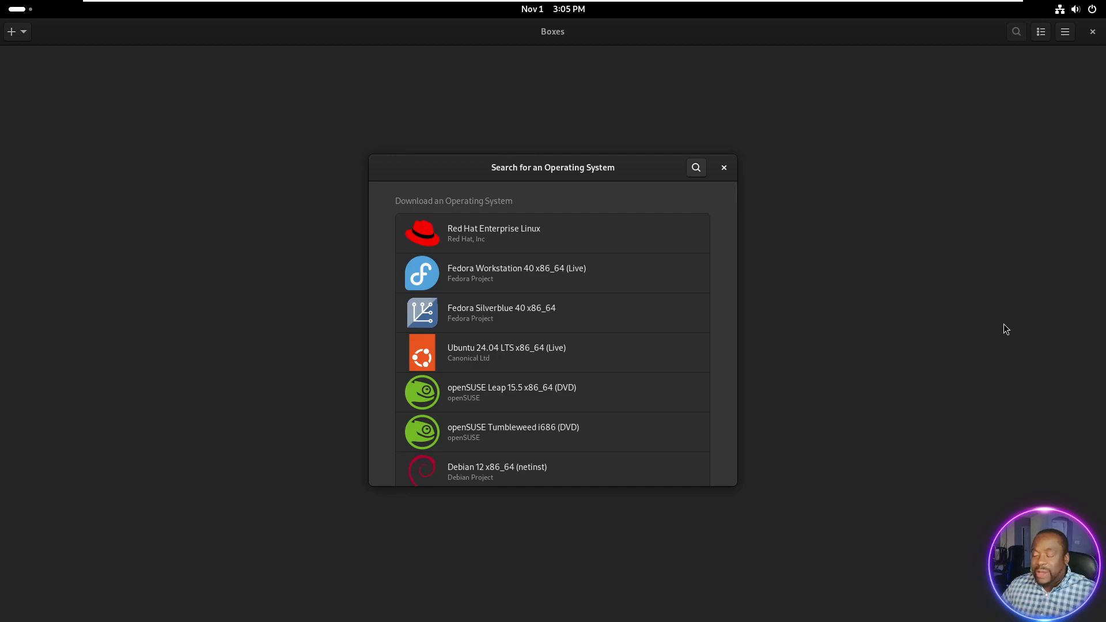
mouse_move(960, 191)
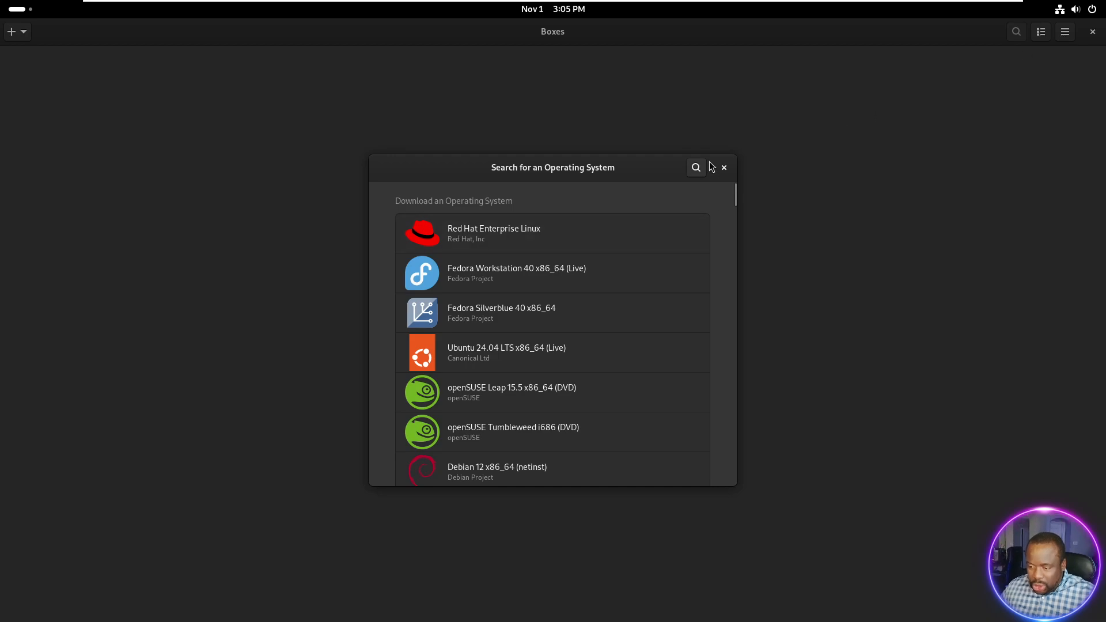
click(724, 167)
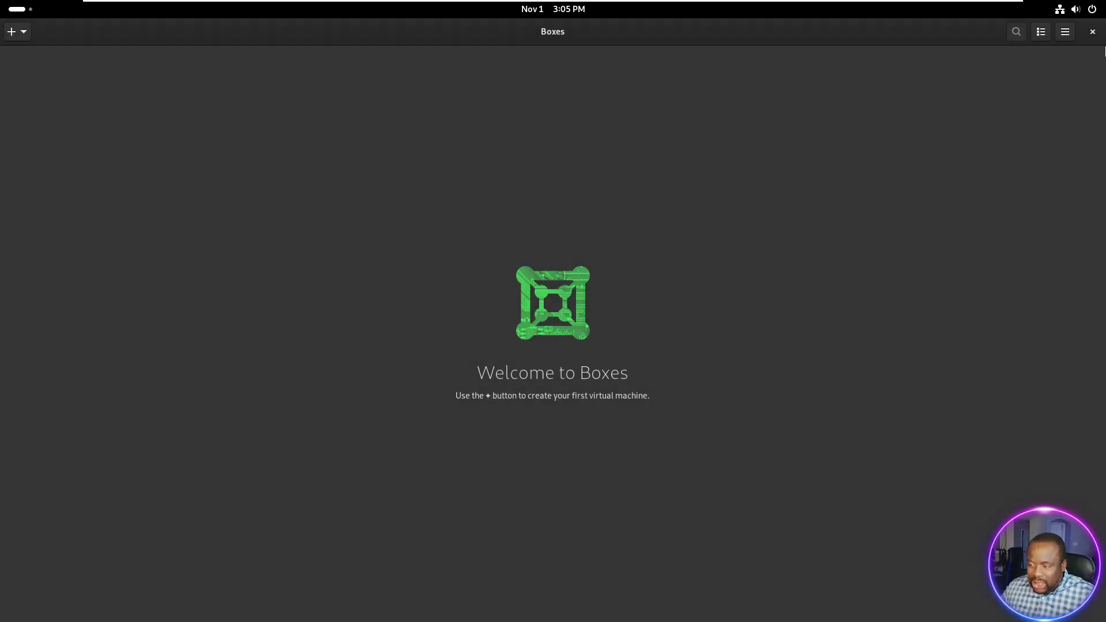
click(1092, 31)
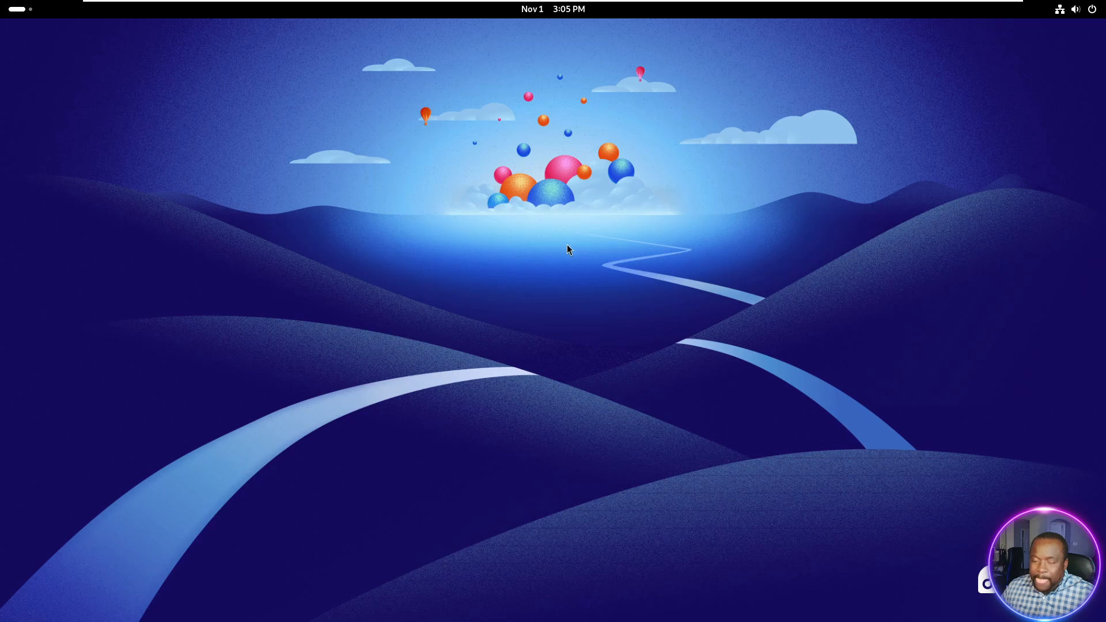
mouse_move(482, 179)
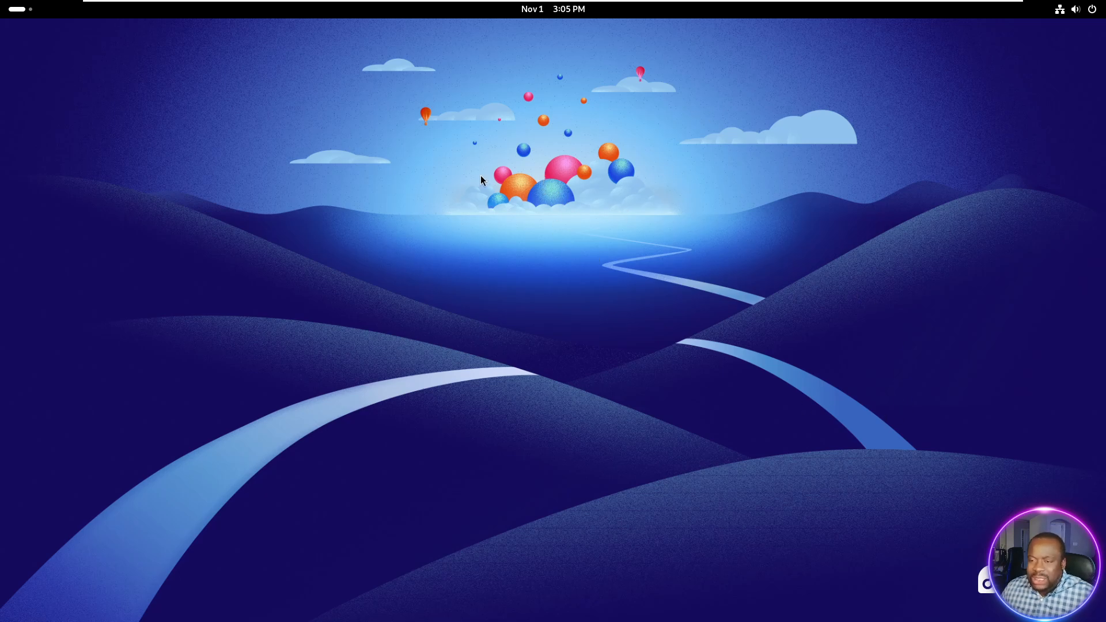
mouse_move(452, 172)
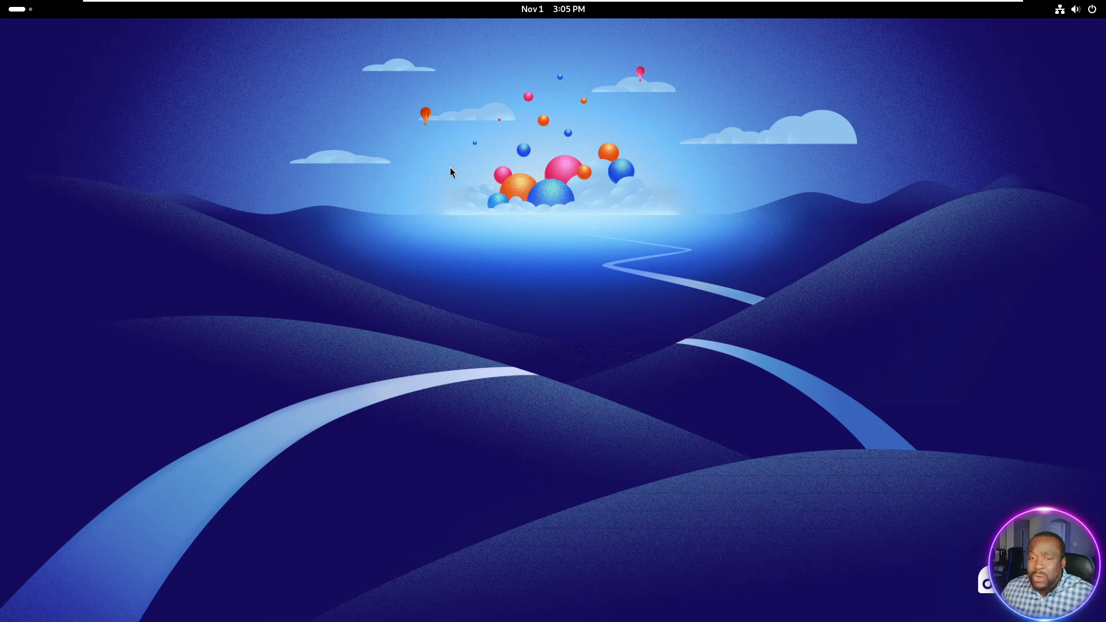
mouse_move(479, 199)
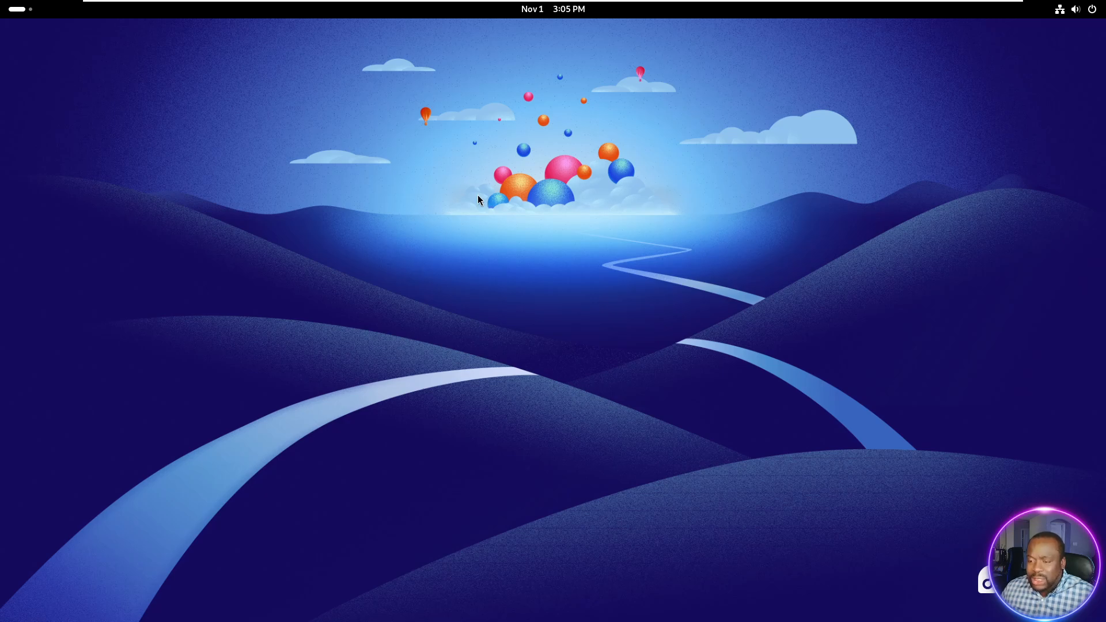
Set the pink pill-pattern picture as the background, then open the Activities overview
right_click(480, 199)
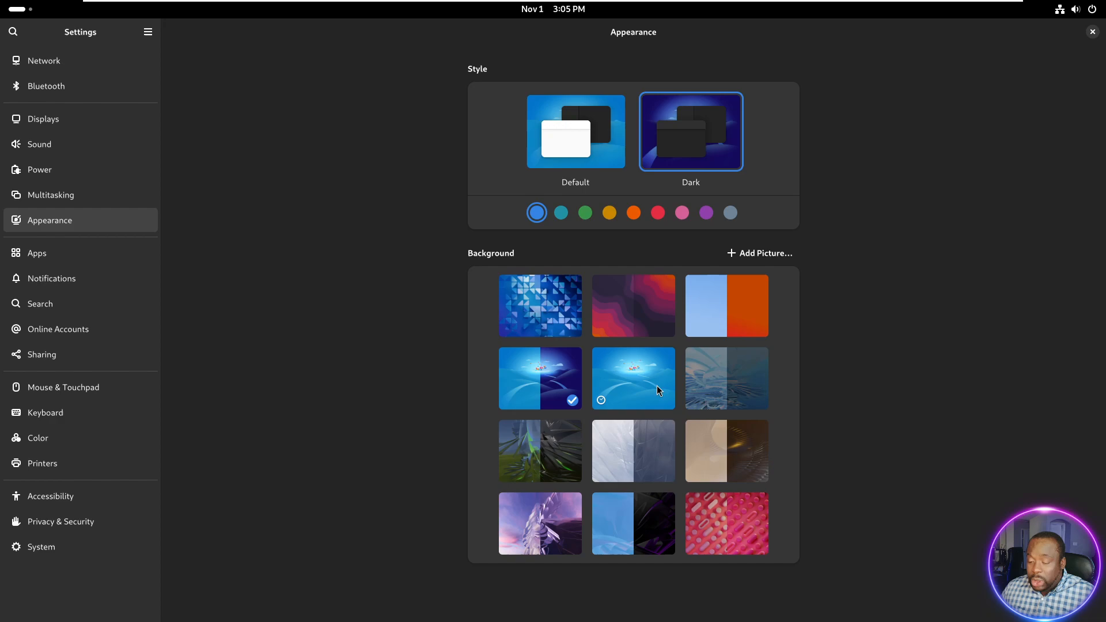
mouse_move(726, 472)
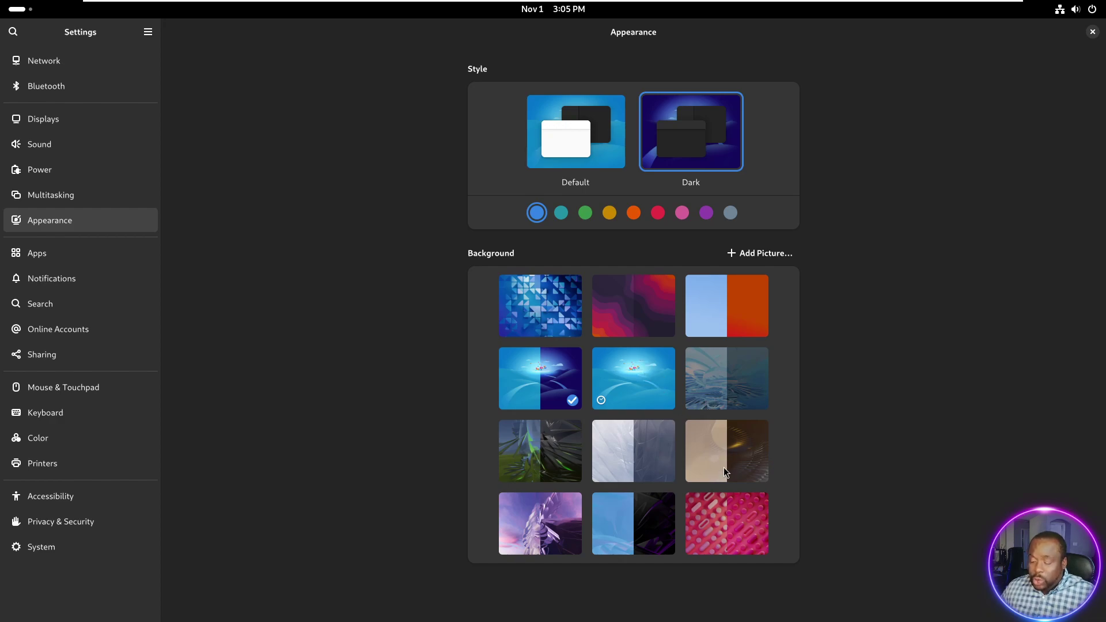
click(727, 524)
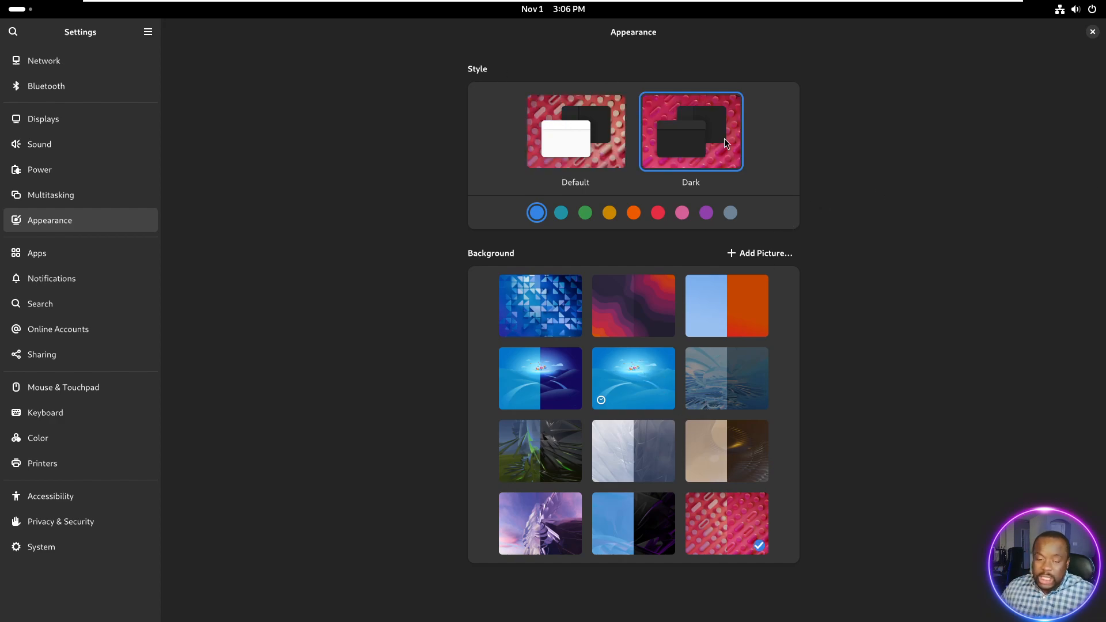
click(1092, 31)
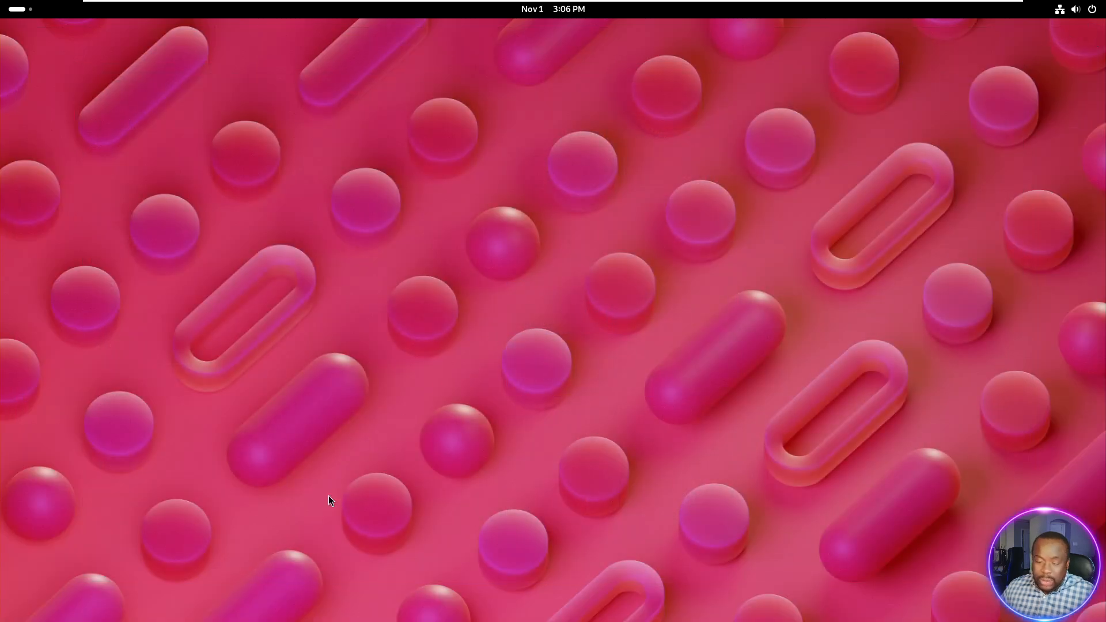
click(19, 9)
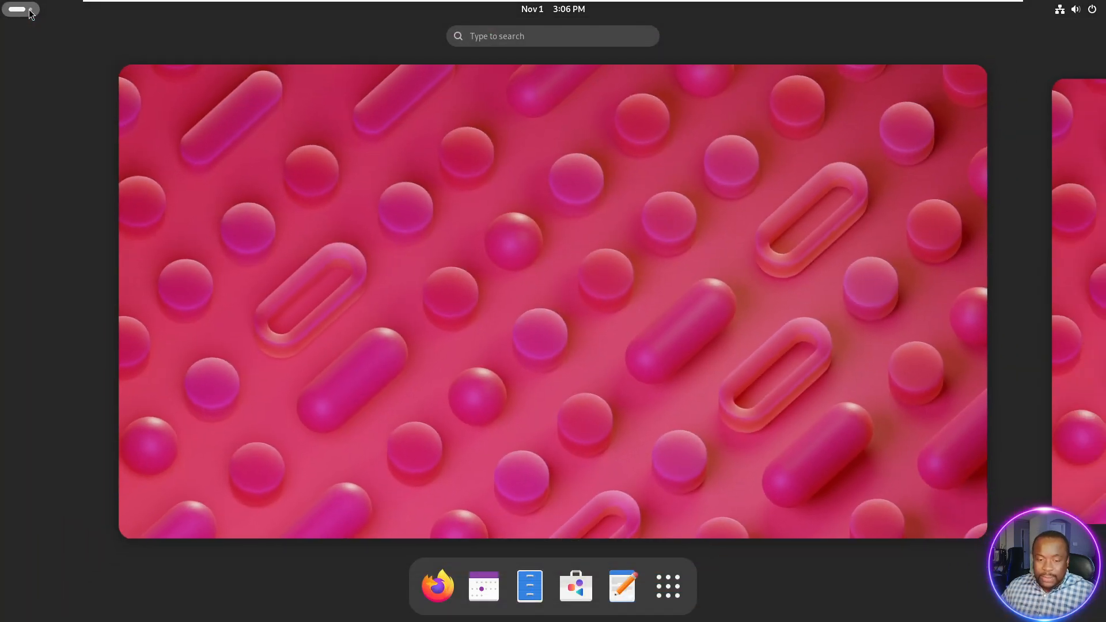
Run podman ps in the terminal to list running containers
click(668, 586)
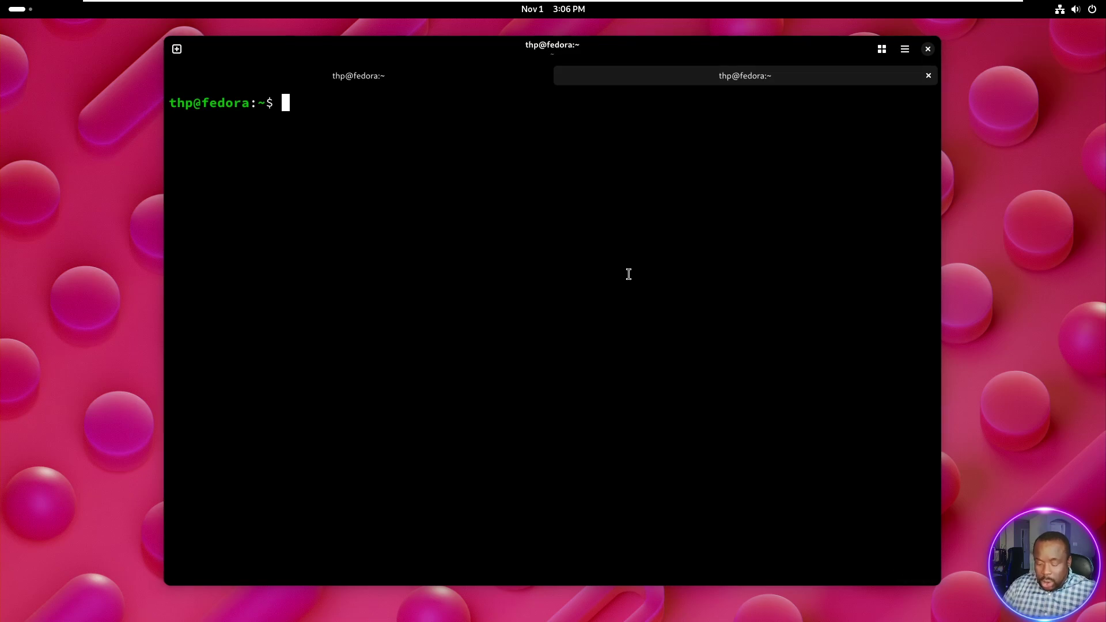
text(podman ps)
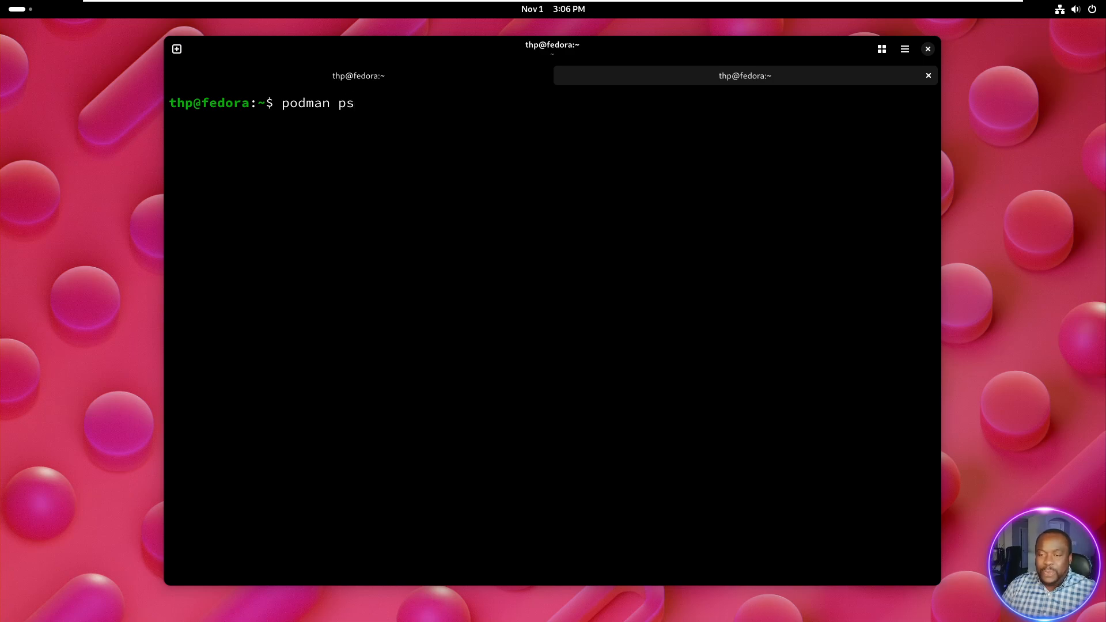
key(Return)
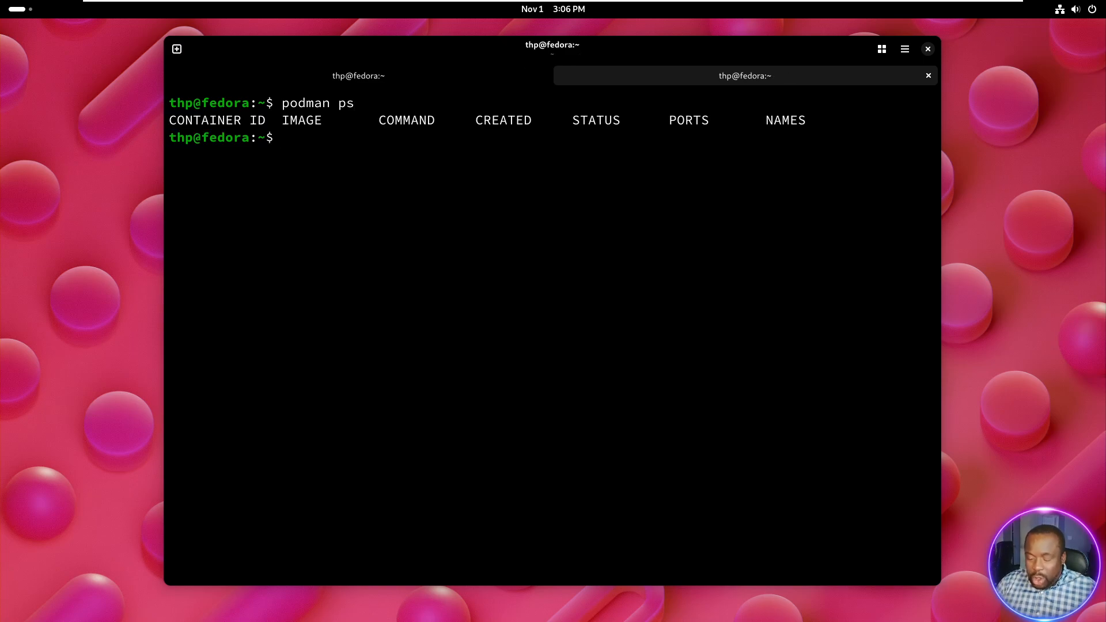
Run httpd detached as webserver1 with port 3000 mapped to 80, then enter ip a
text(podman run  -d)
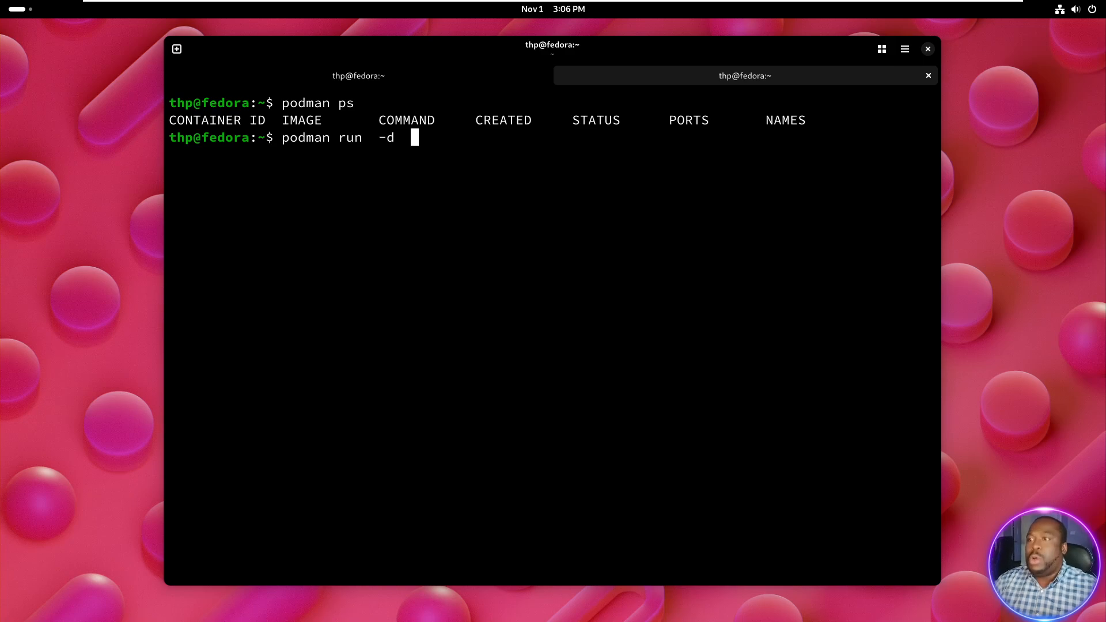
text(--)
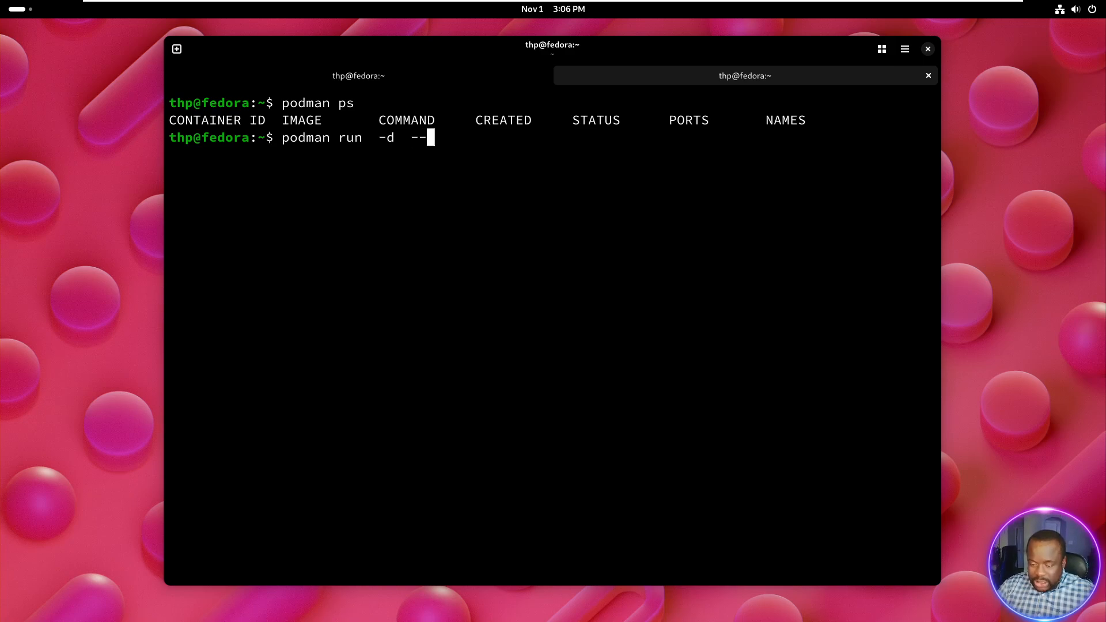
text(name=)
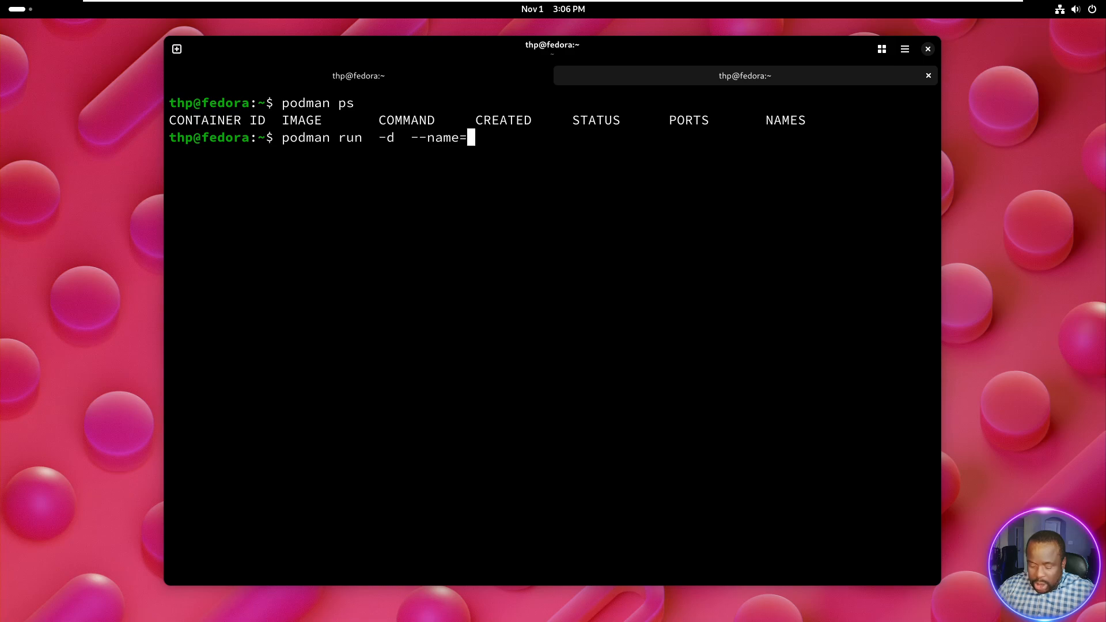
text(wer1)
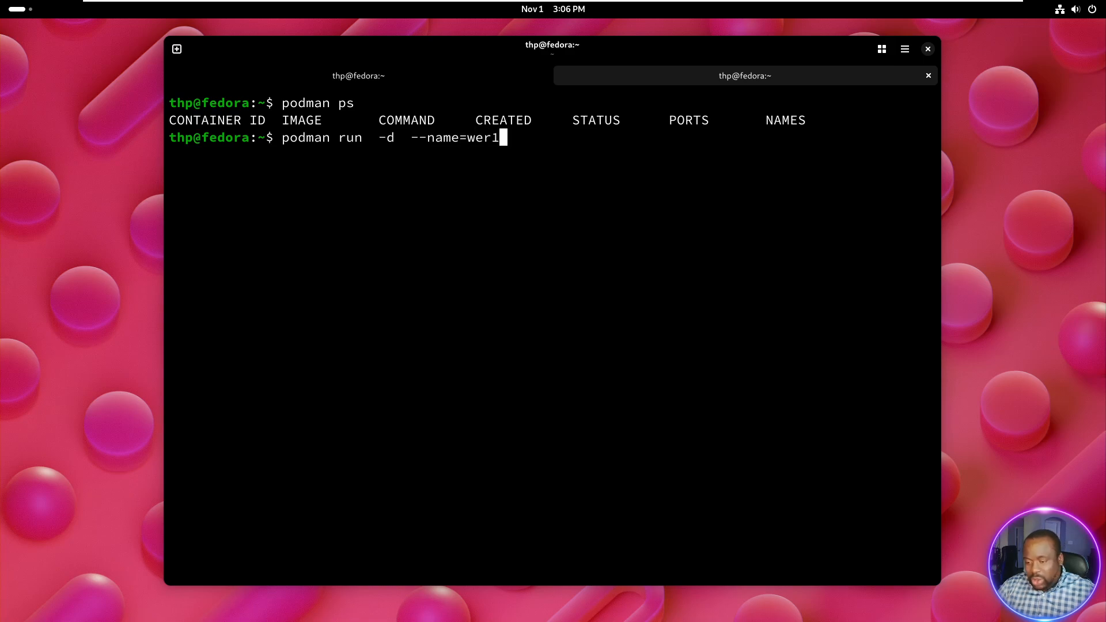
text(webse)
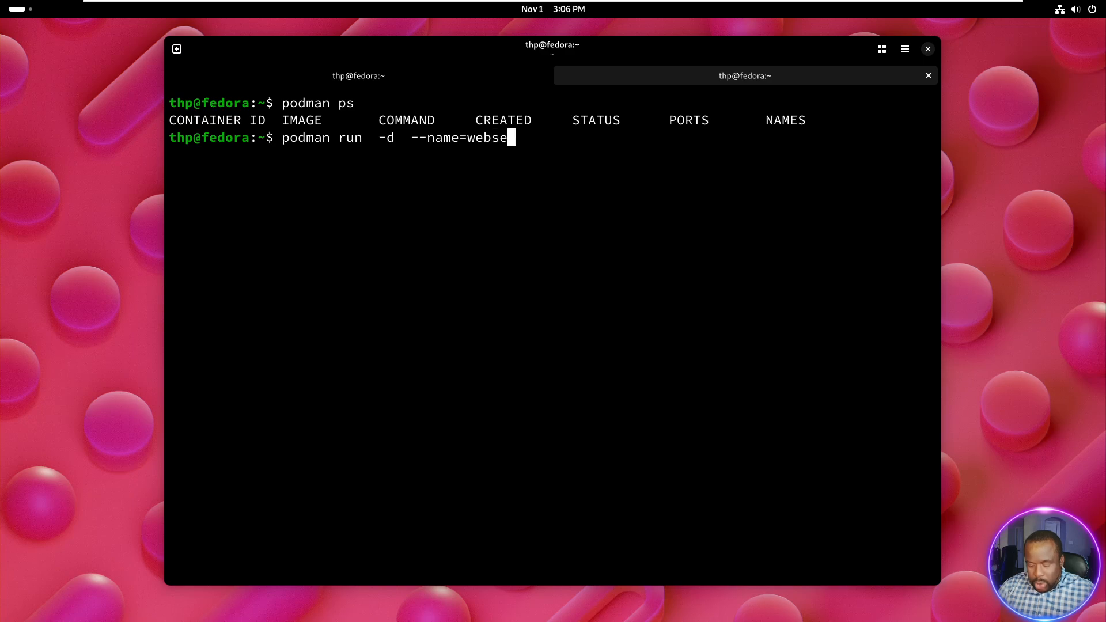
text(rver1)
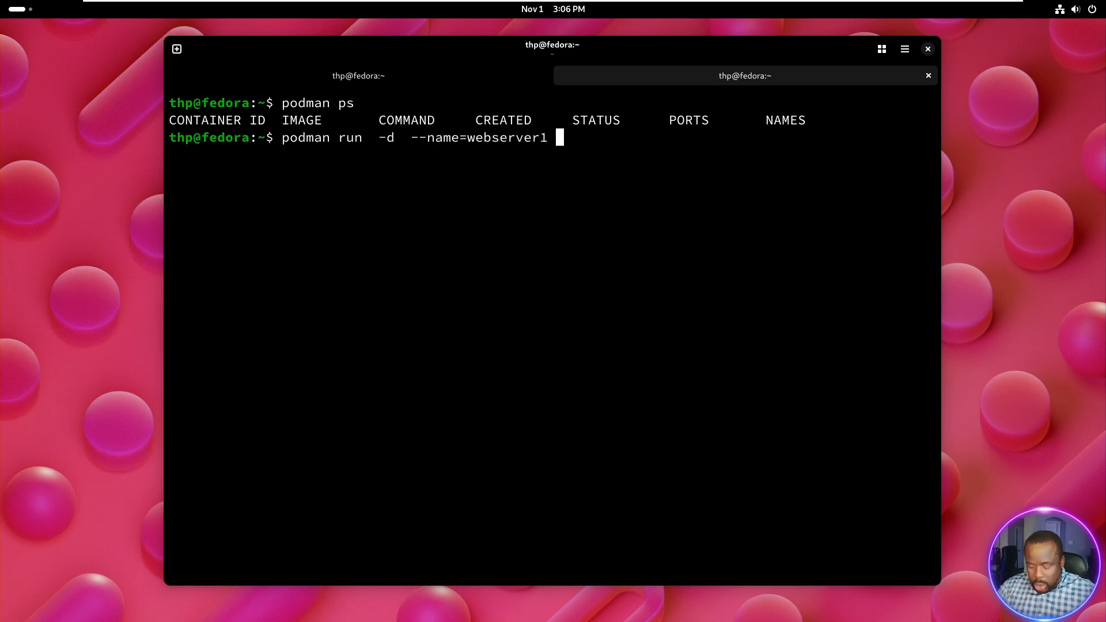
text(-p)
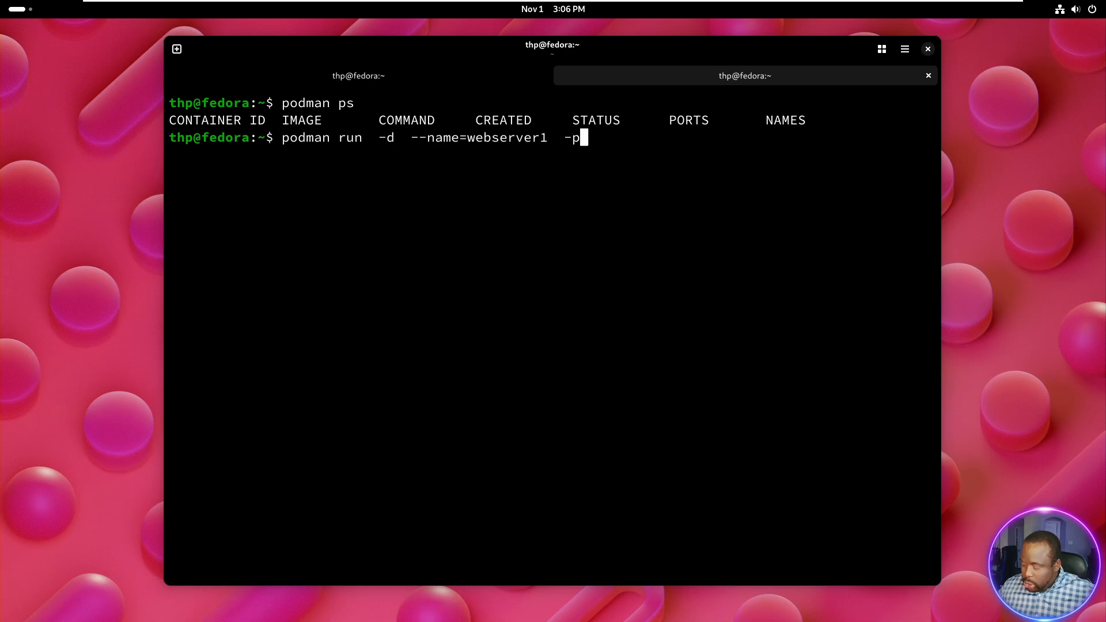
text(300)
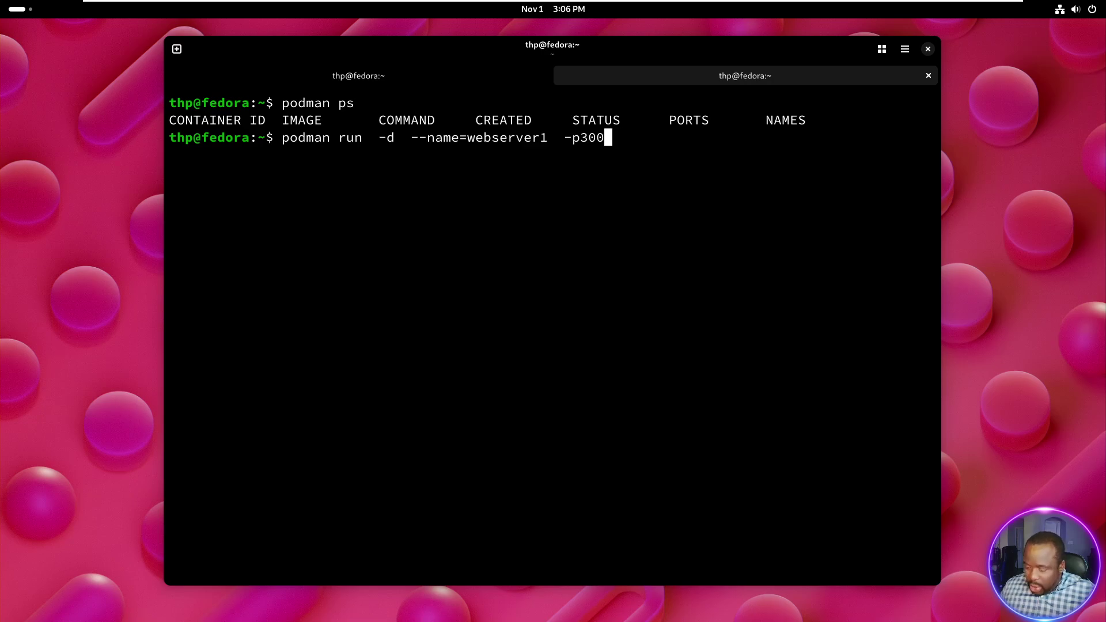
text(0)
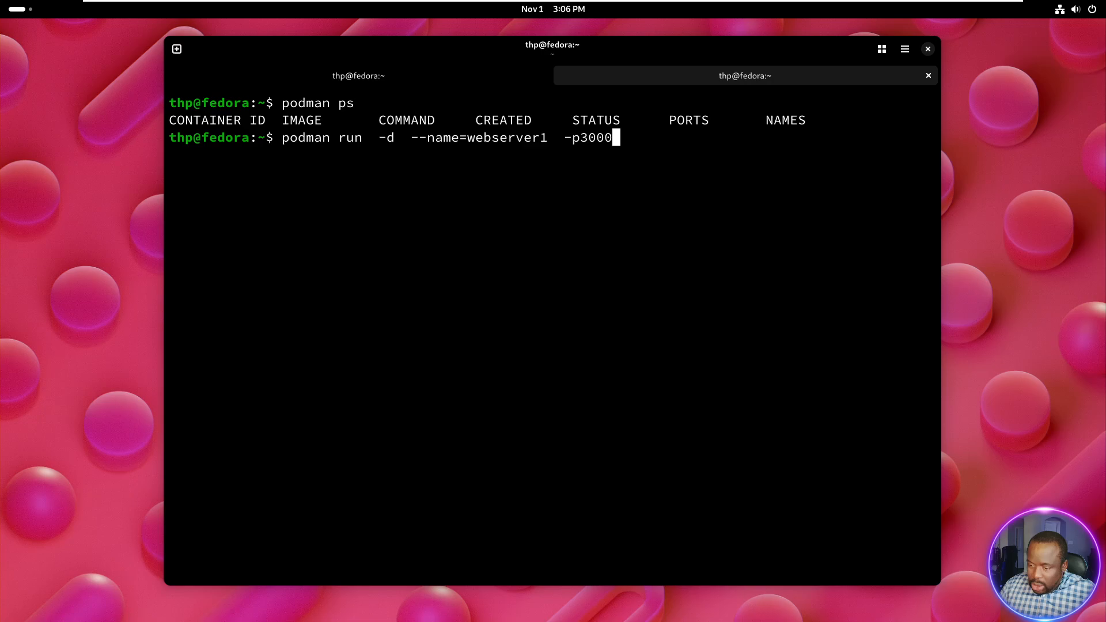
text(:80)
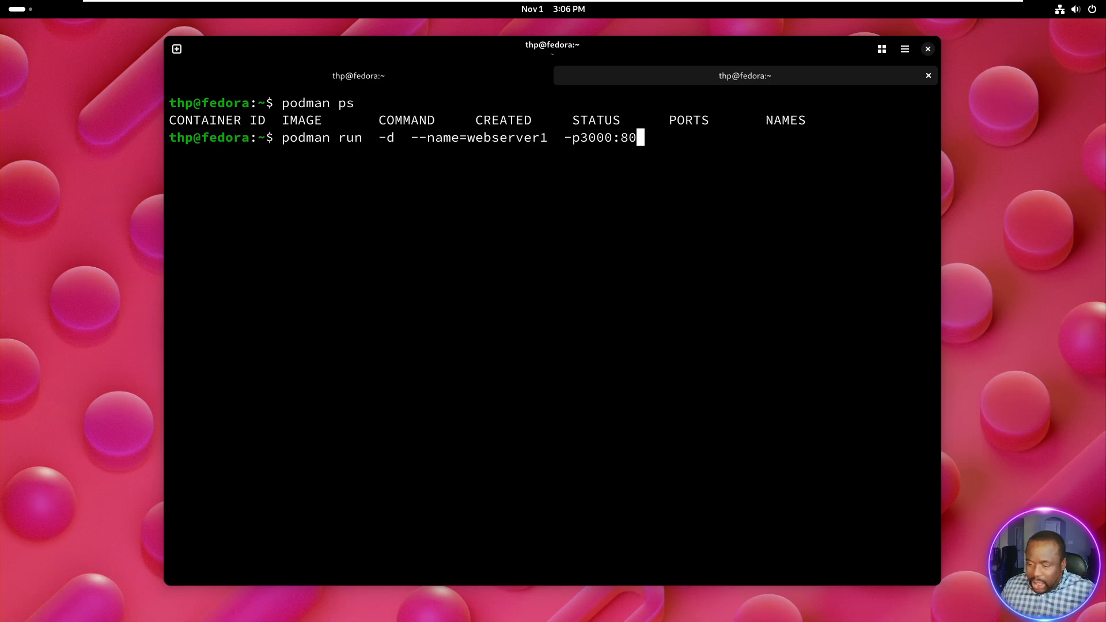
text(h)
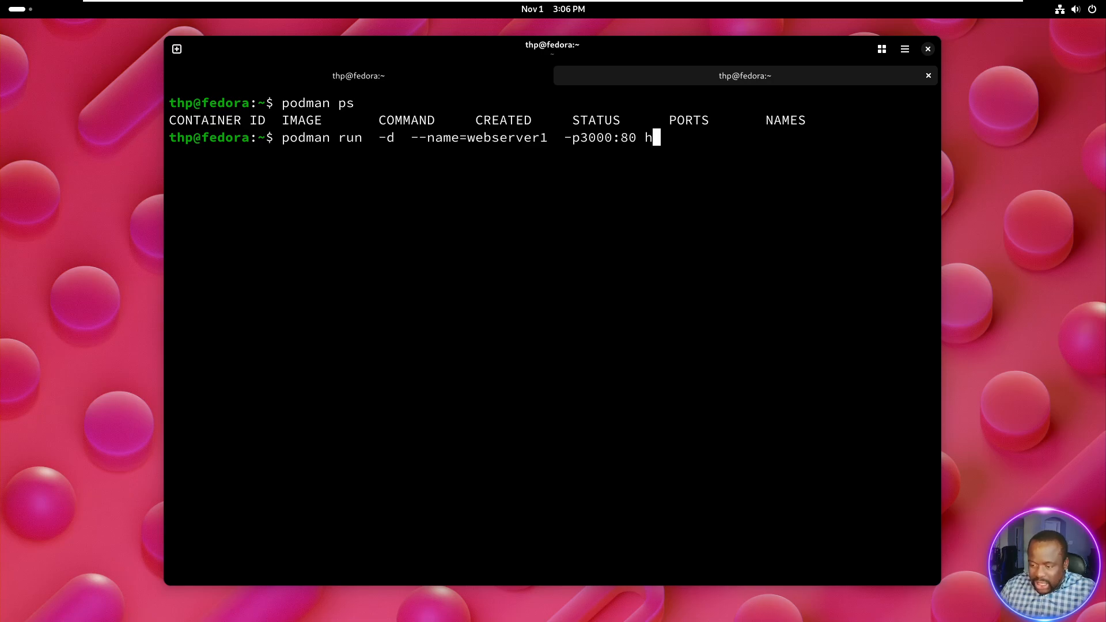
text(tt)
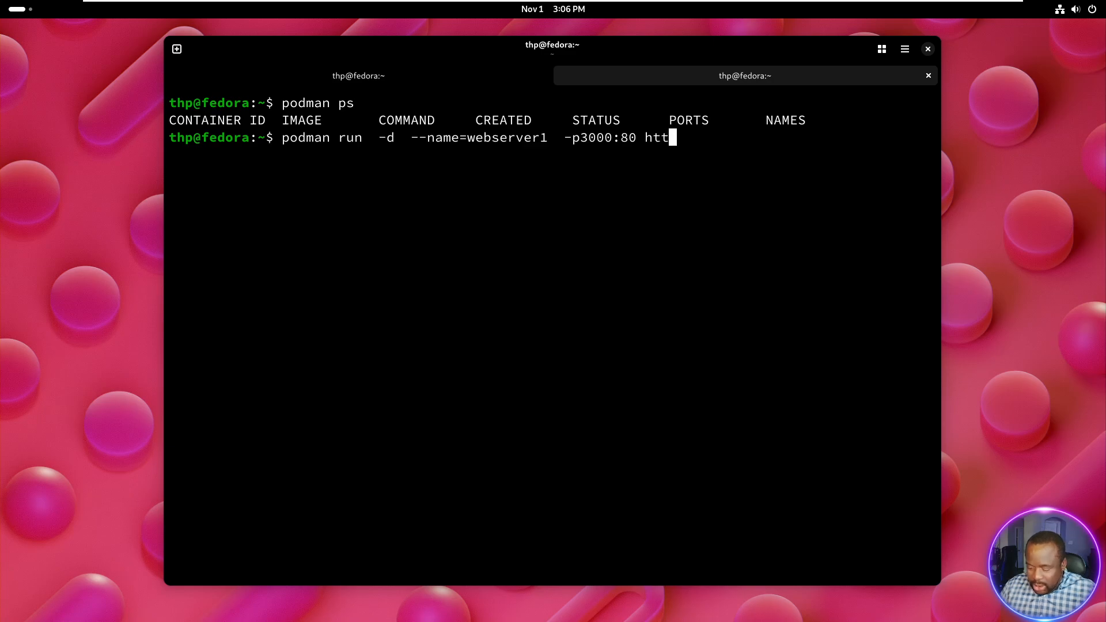
text(pd)
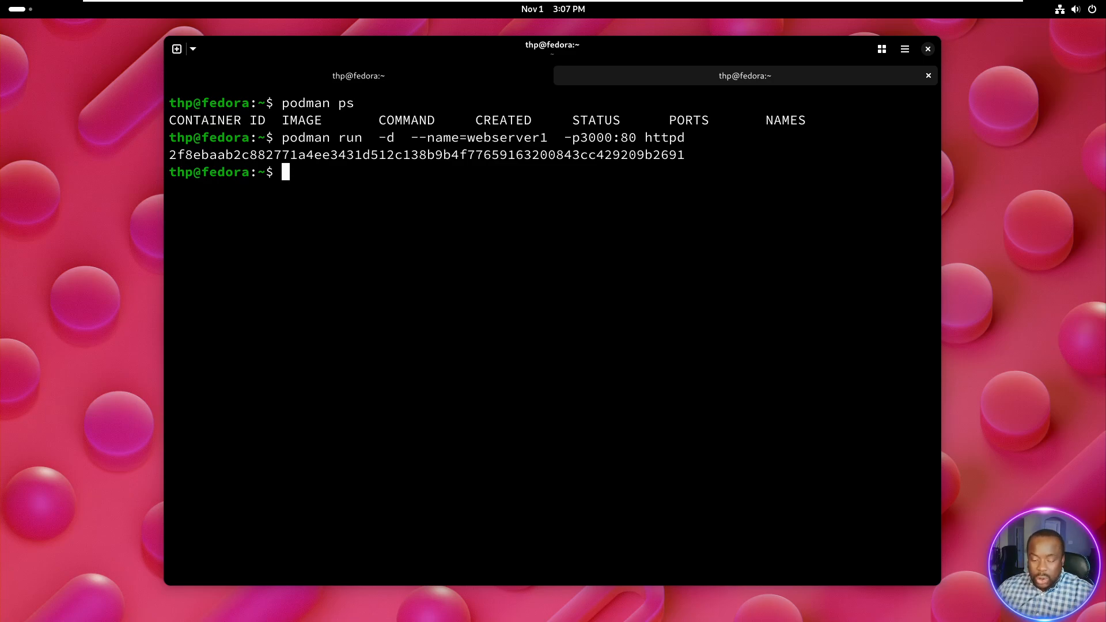
text(ip add)
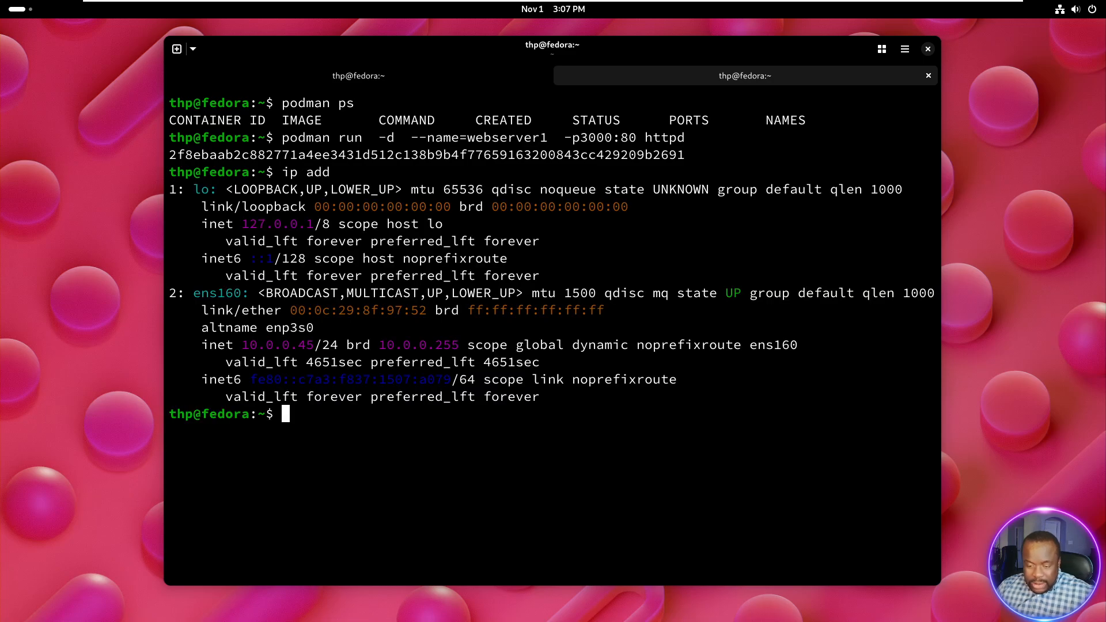
mouse_move(4, 234)
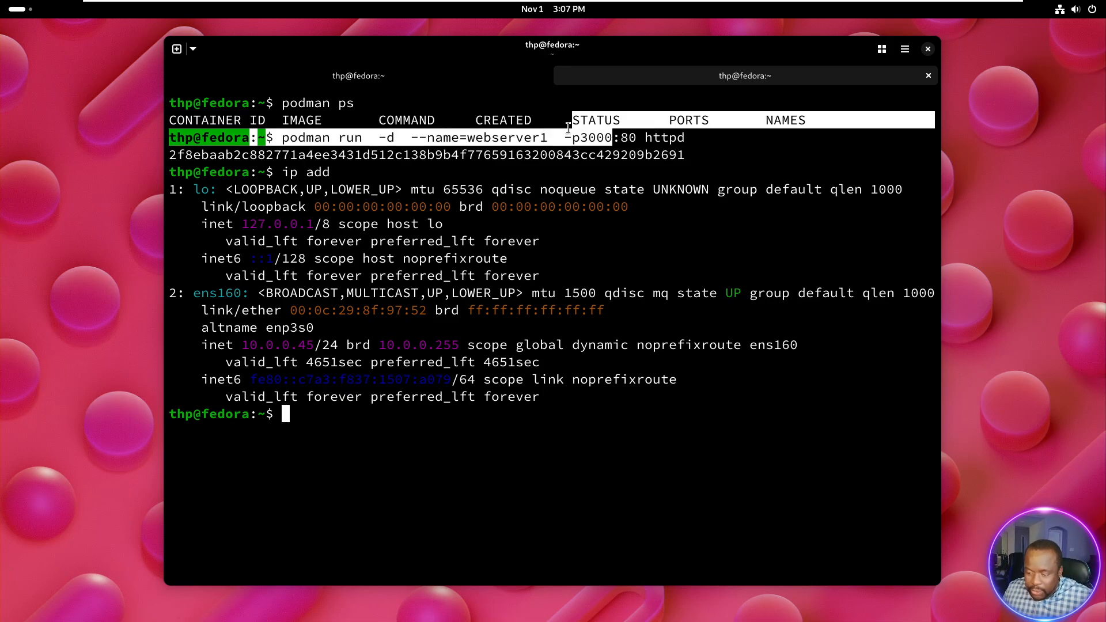
mouse_move(27, 16)
text(1)
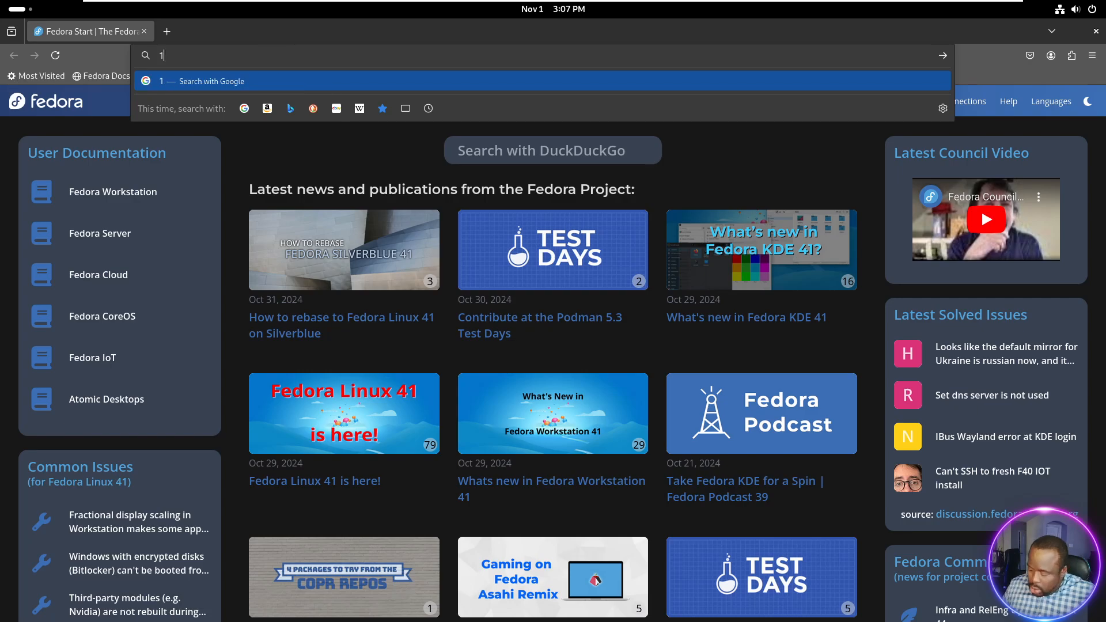
Load 127.0.0.1:3000 to confirm the 'It works!' page, then close Firefox
text(23)
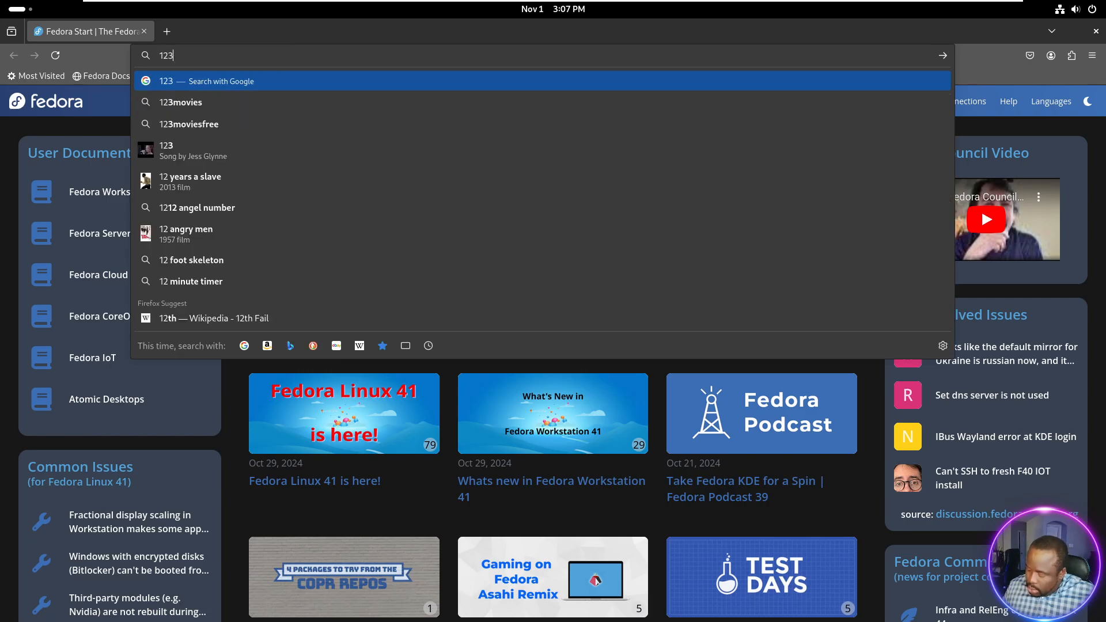
text(7)
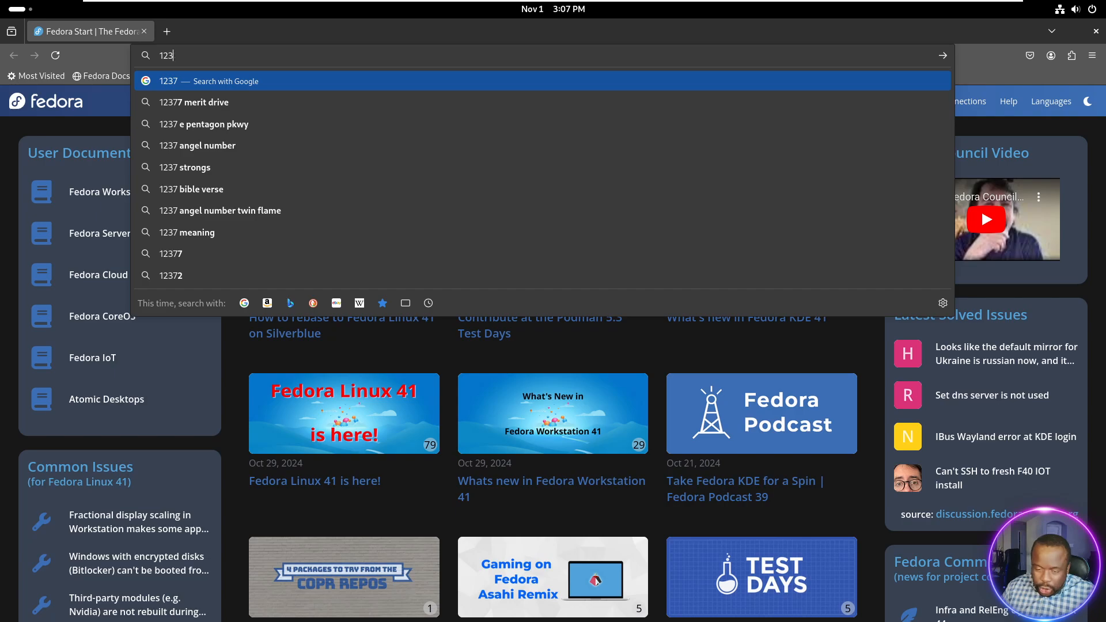
text(127.0.0.1)
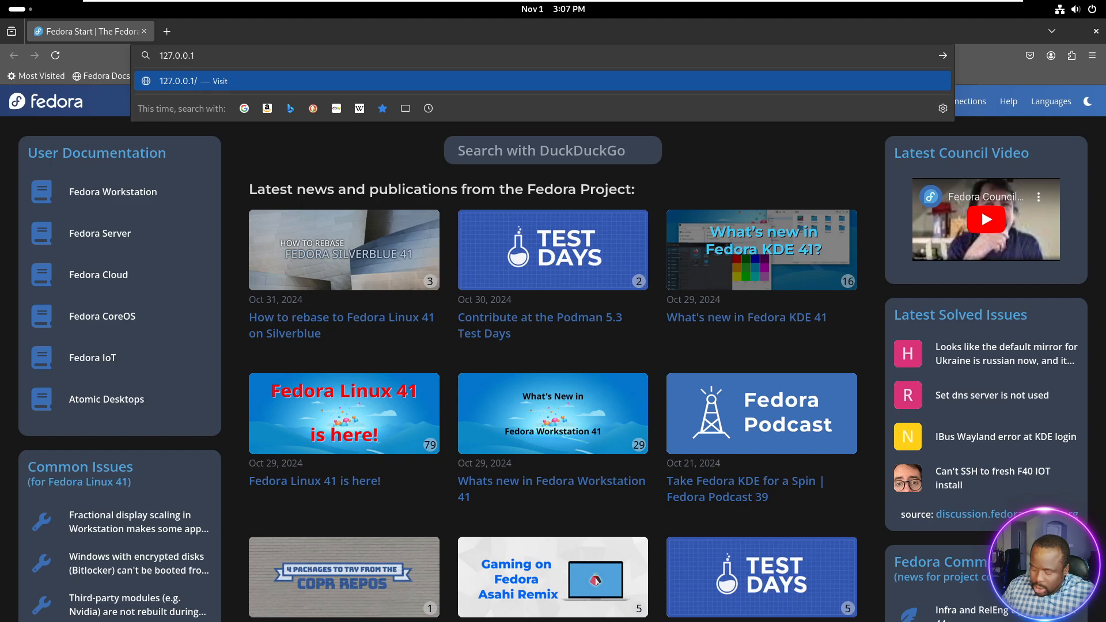
text(3000)
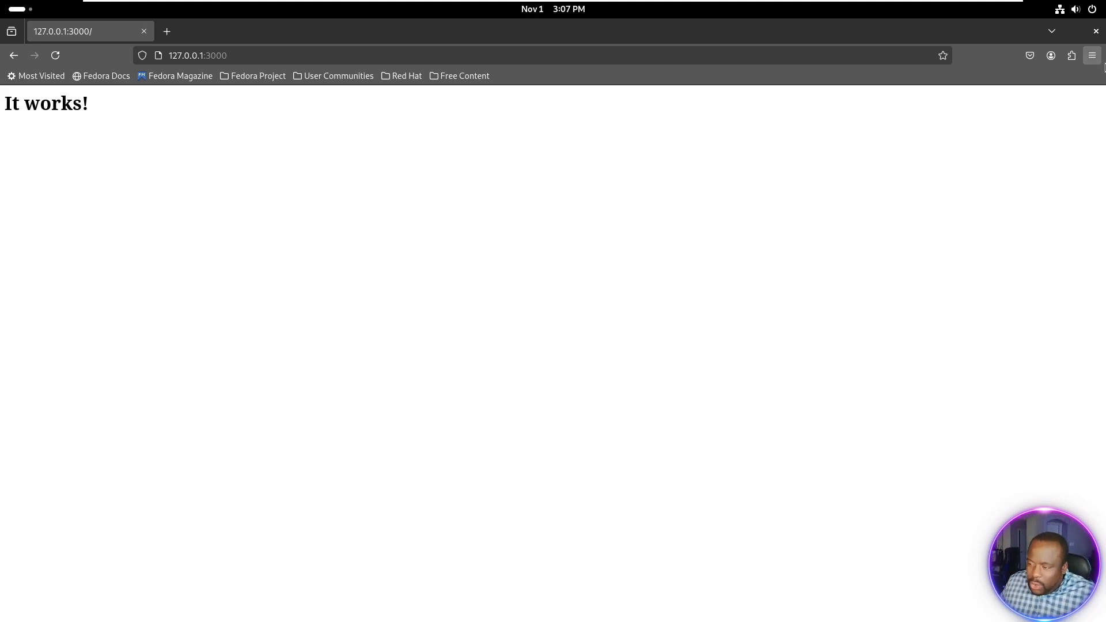
click(1051, 31)
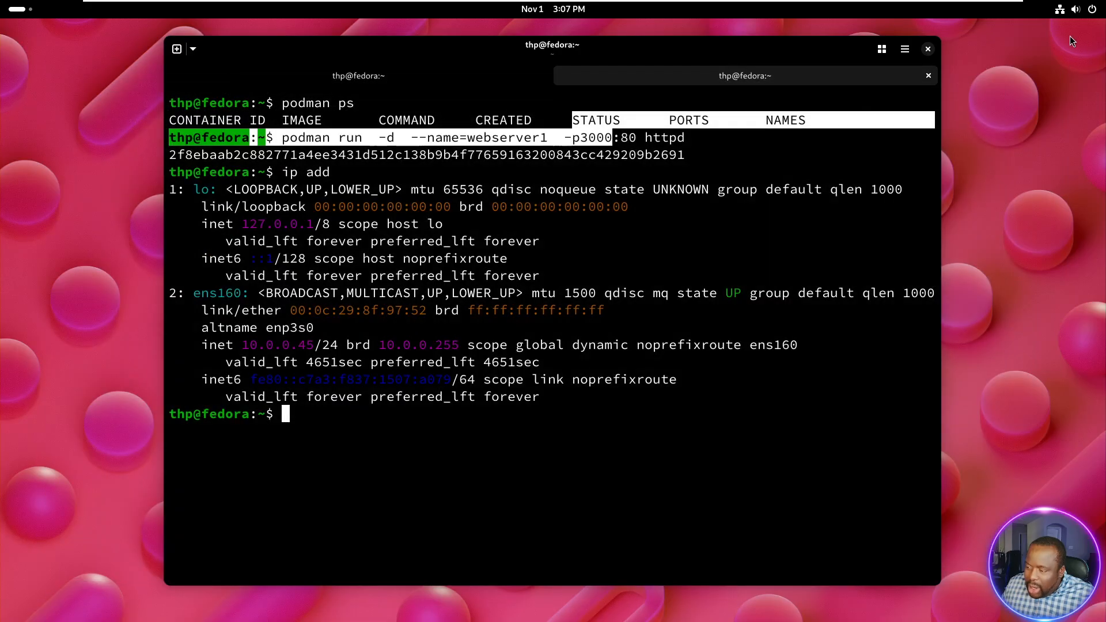
Open quick settings, then the calendar panel showing the Software Updates Installed notification
click(1059, 9)
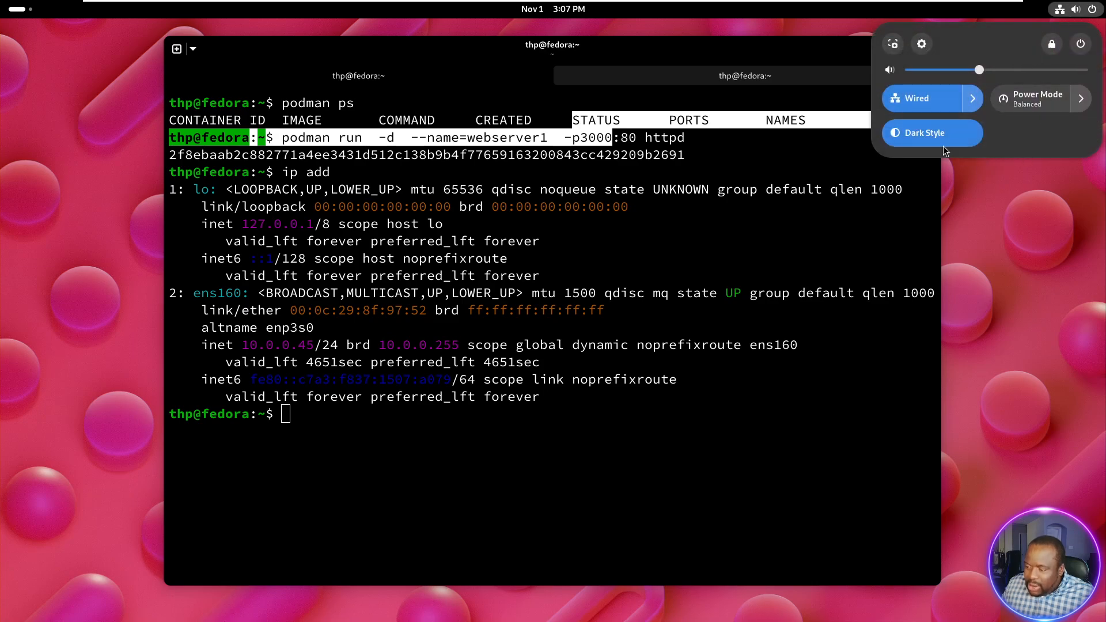
click(552, 10)
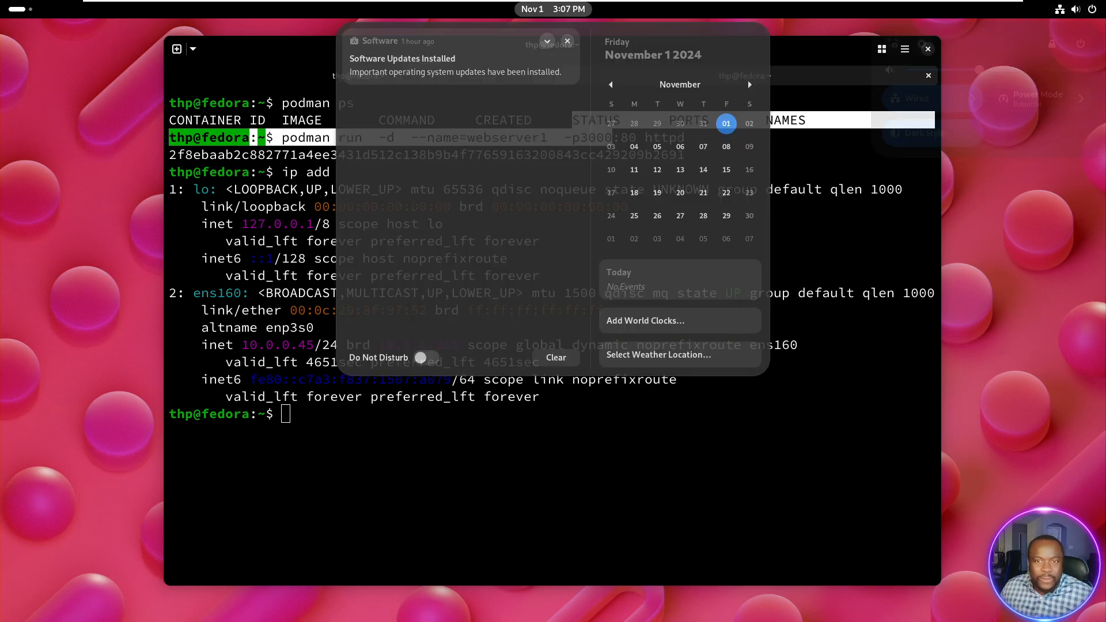